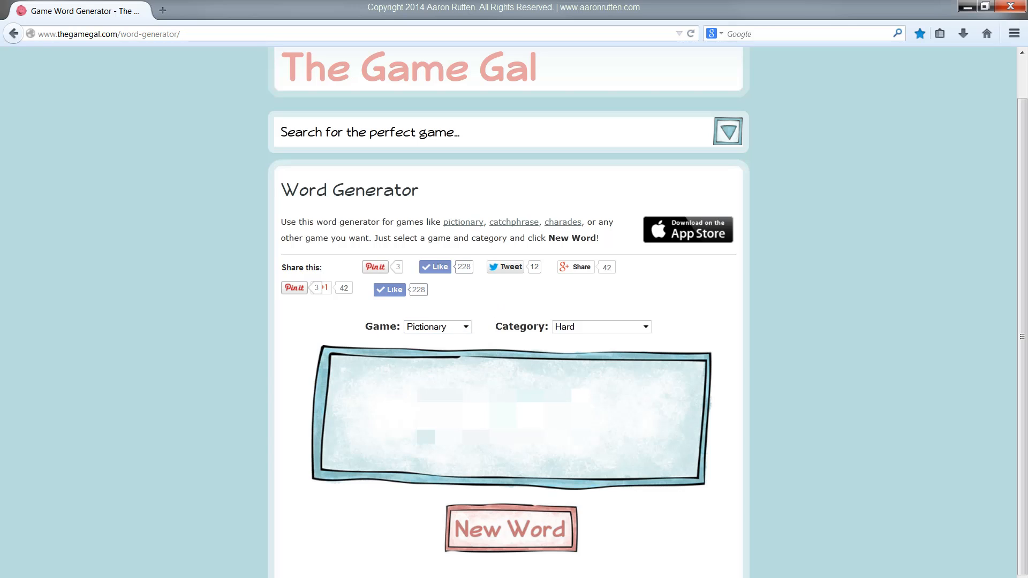
pyautogui.moveTo(660, 499)
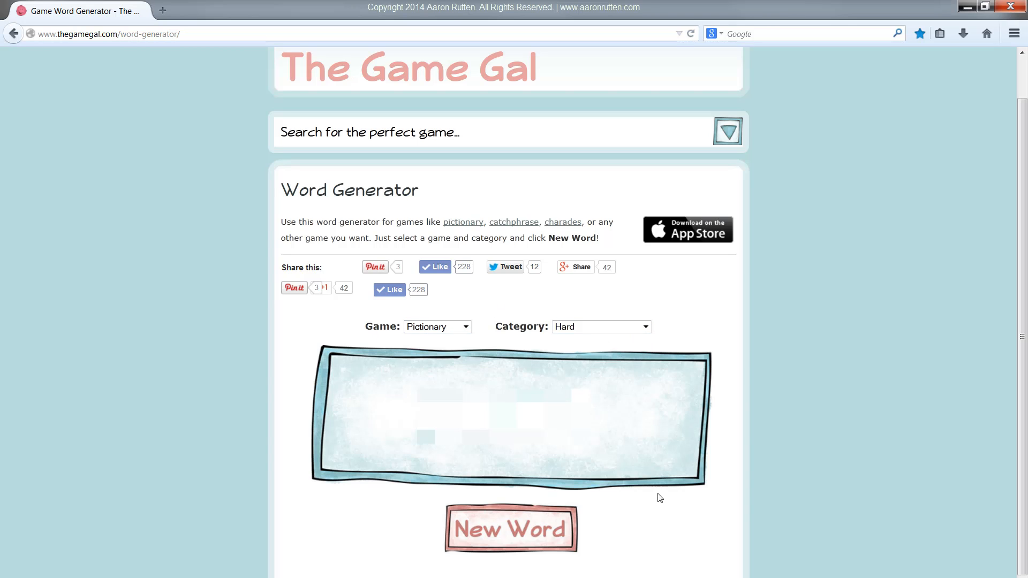
pyautogui.moveTo(606, 540)
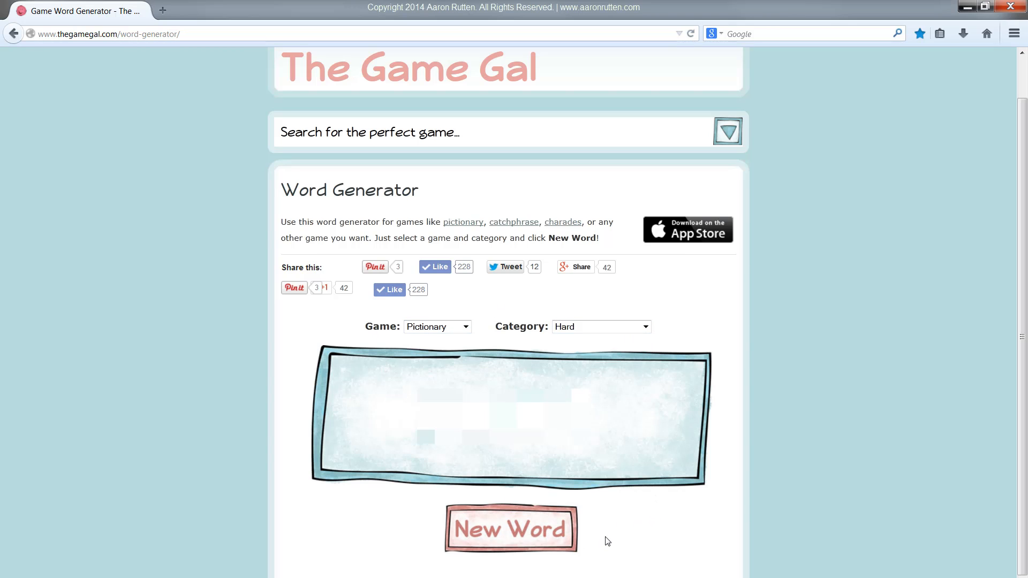
# - Enable a three-by-three layout grid on the blank canvas via the panels list
pyautogui.click(511, 529)
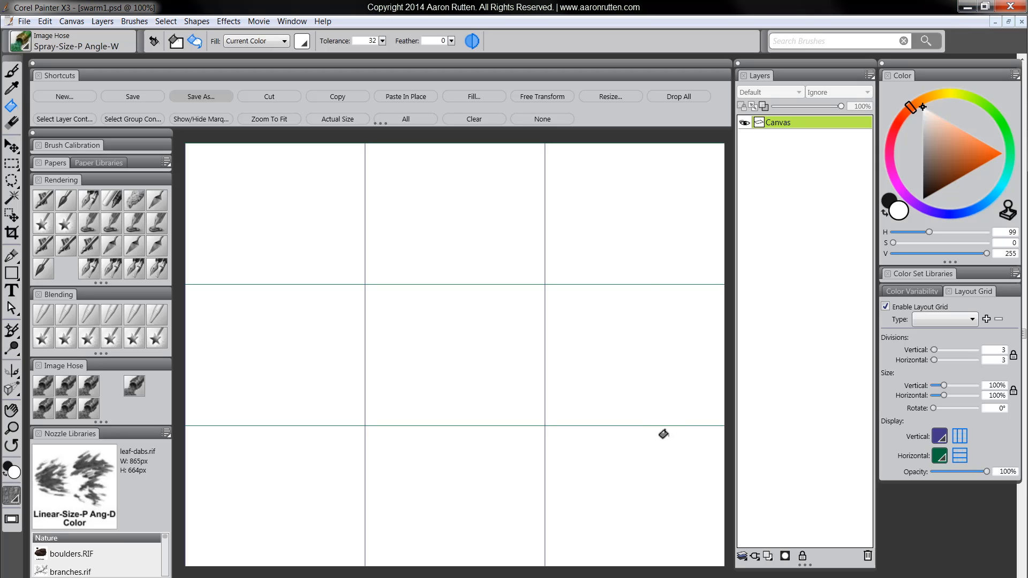
pyautogui.moveTo(648, 462)
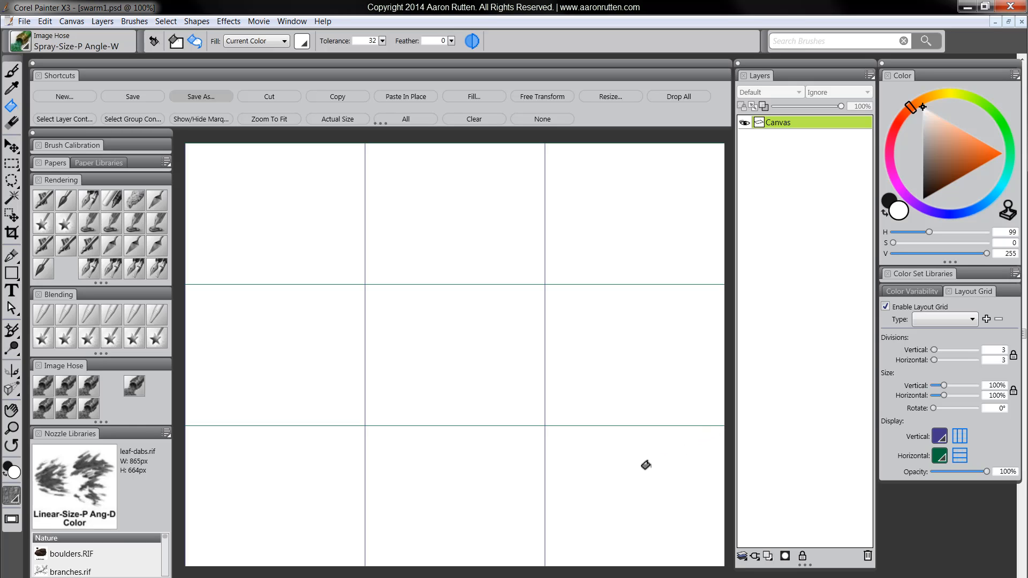
pyautogui.moveTo(637, 463)
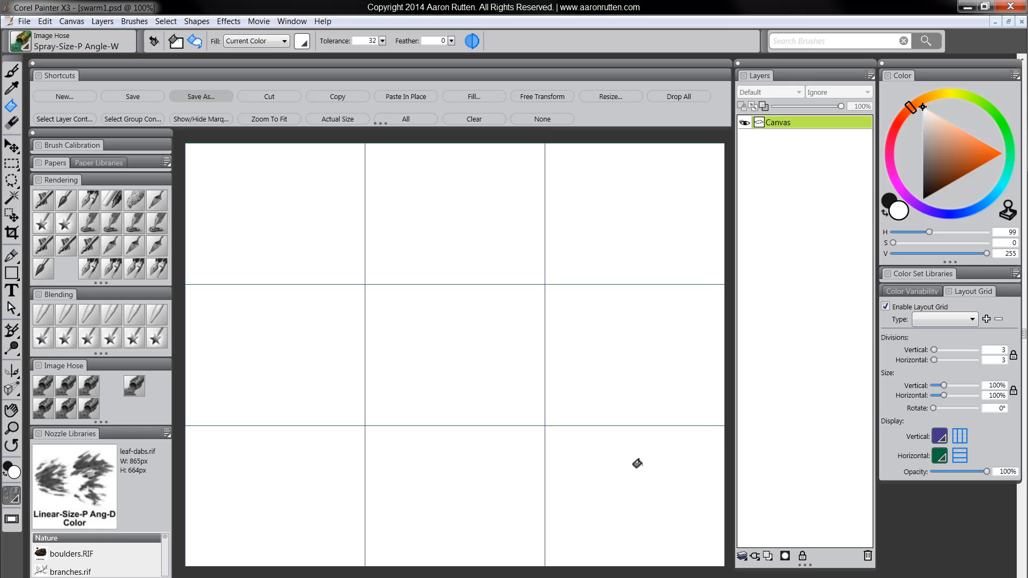
pyautogui.moveTo(528, 300)
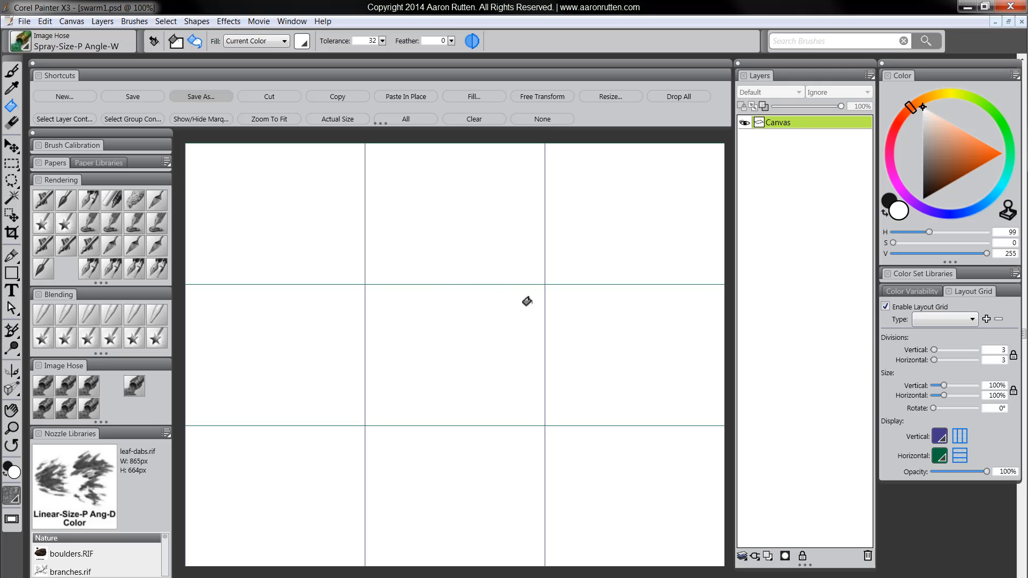
pyautogui.moveTo(622, 474)
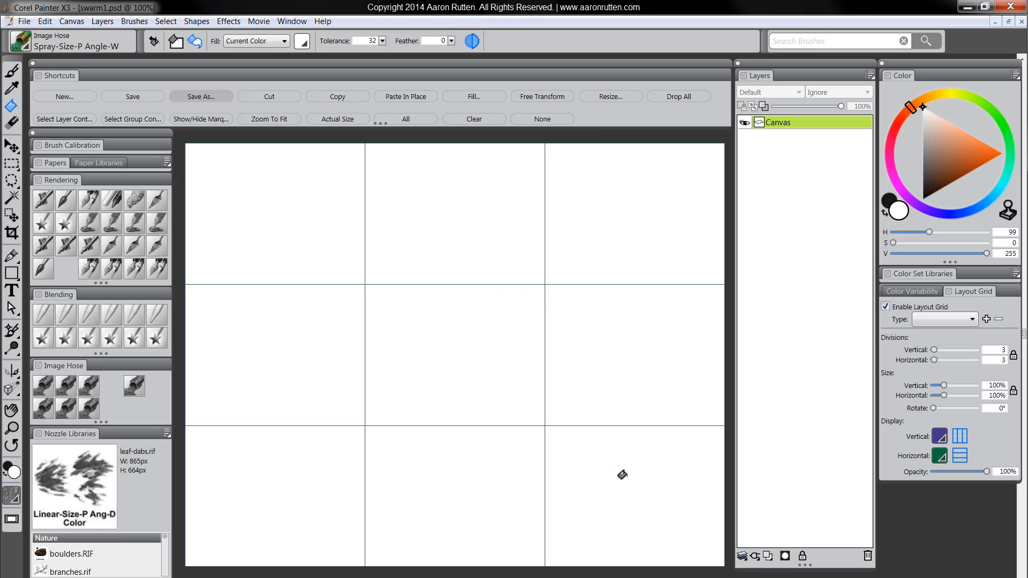
pyautogui.moveTo(674, 466)
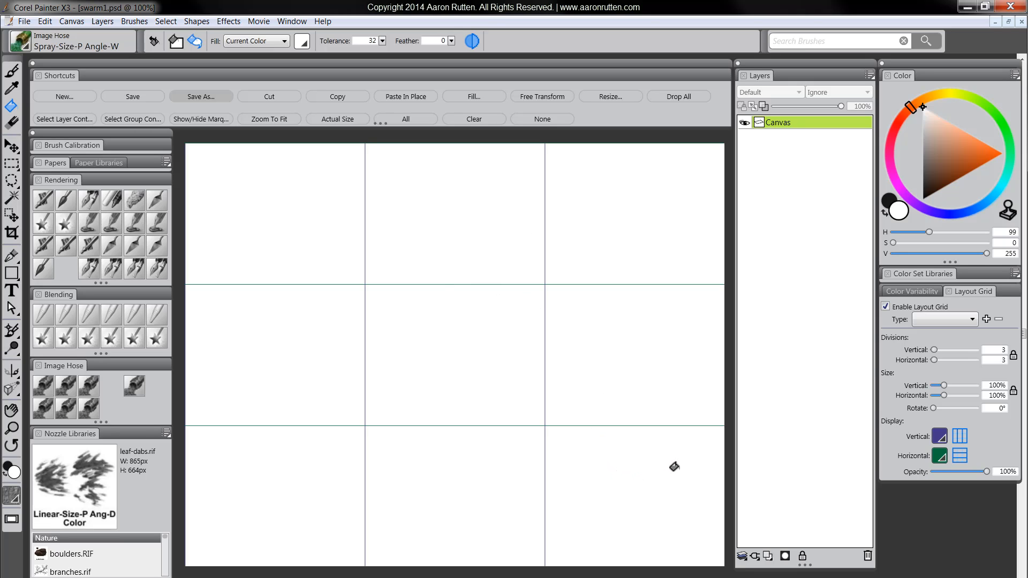
pyautogui.moveTo(667, 474)
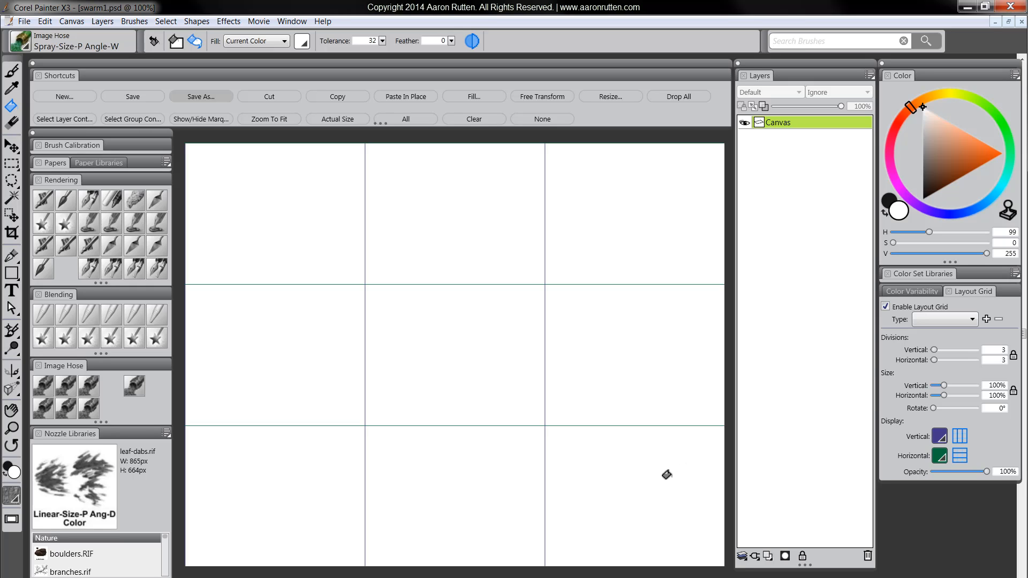
pyautogui.moveTo(633, 467)
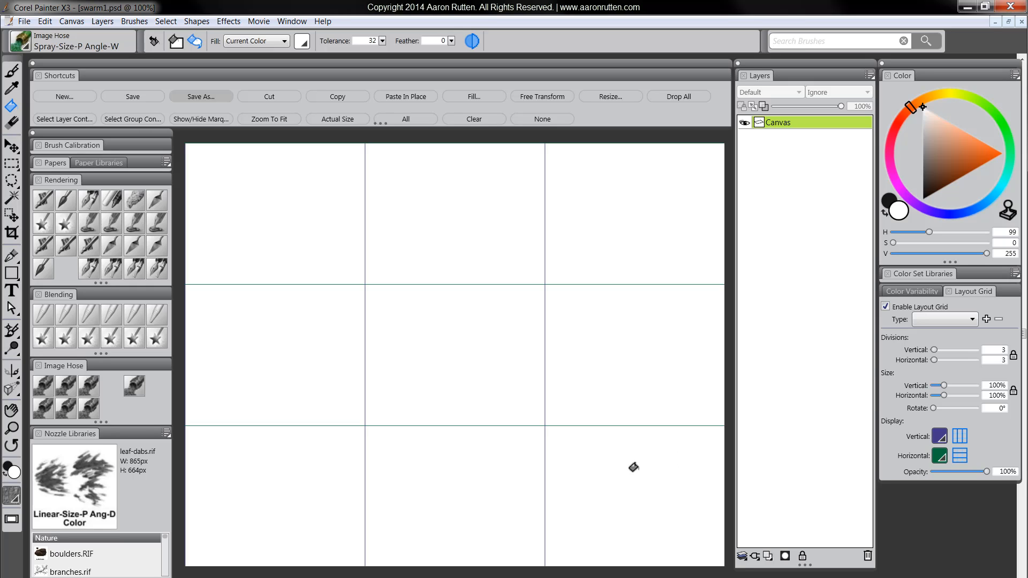
pyautogui.moveTo(646, 348)
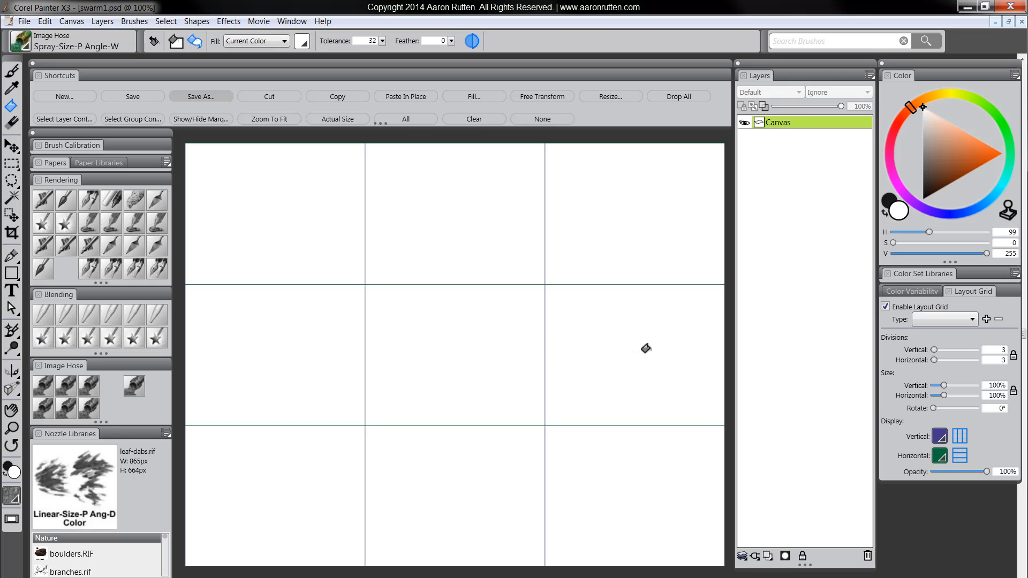
pyautogui.moveTo(651, 416)
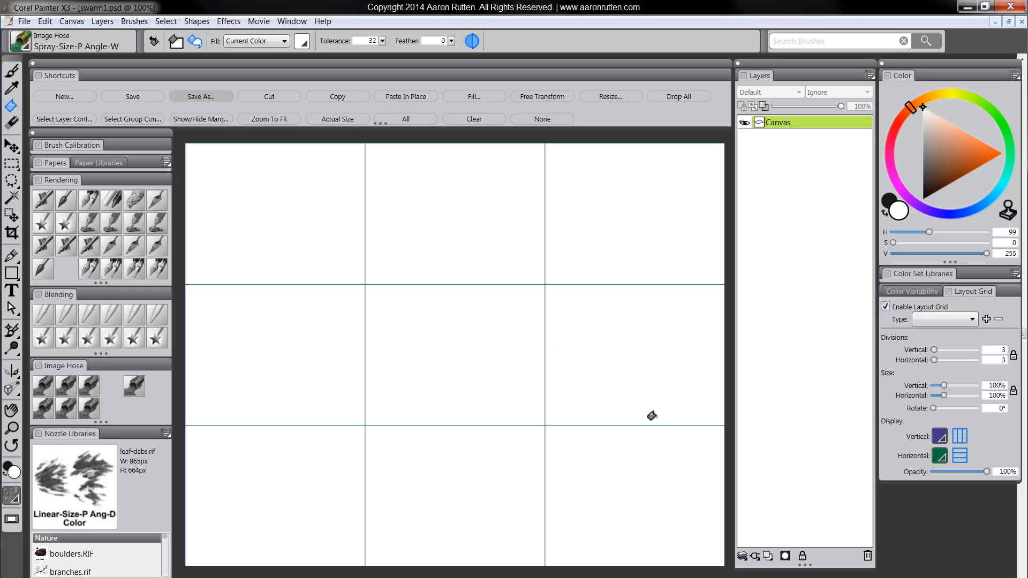
pyautogui.moveTo(612, 383)
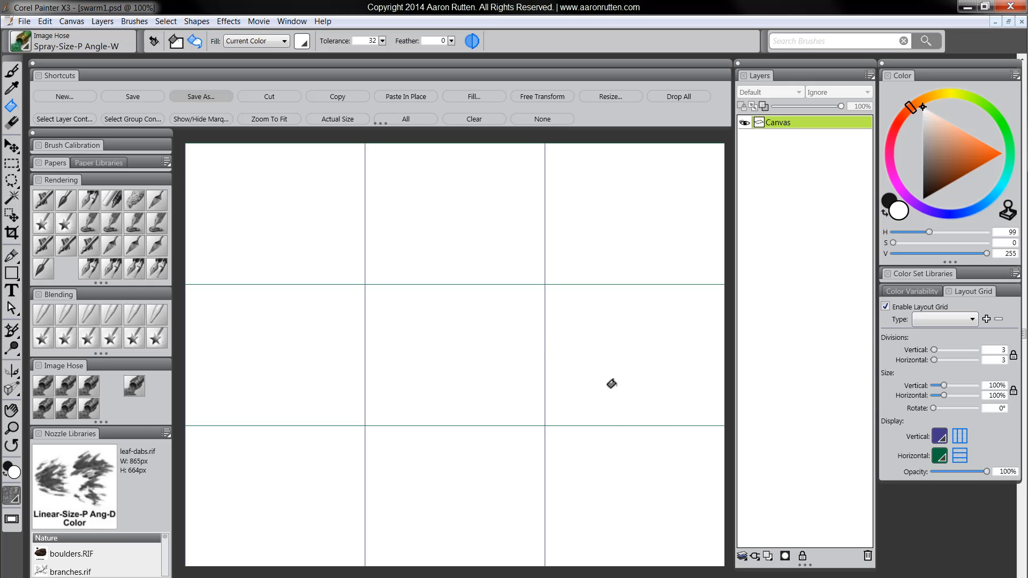
pyautogui.moveTo(962, 297)
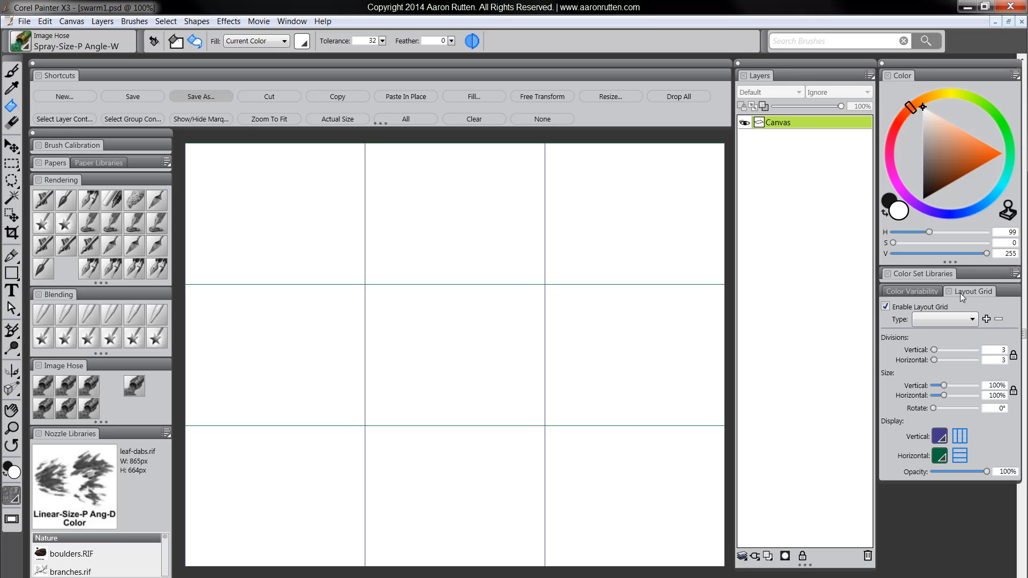
pyautogui.moveTo(985, 298)
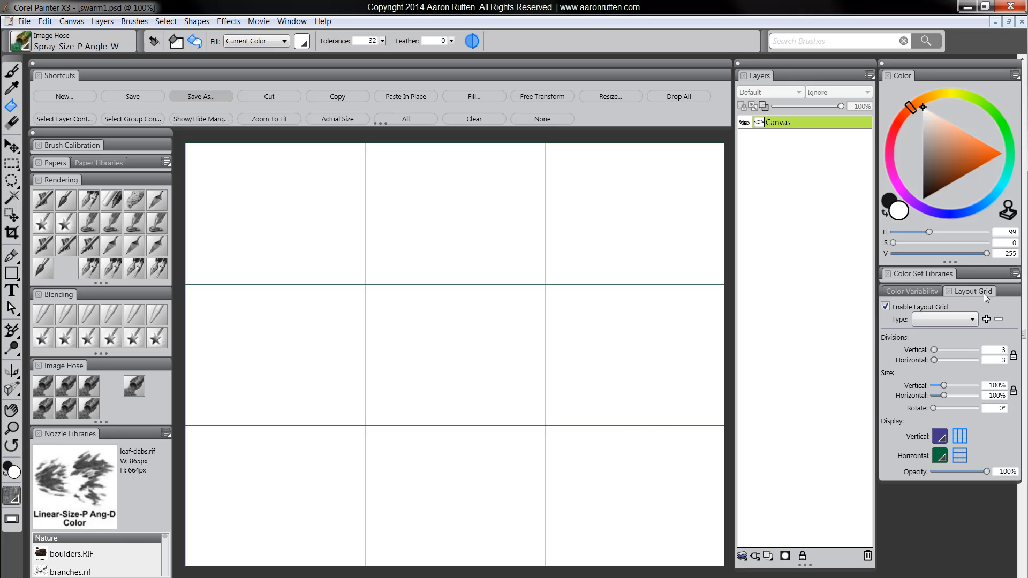
pyautogui.moveTo(291, 21)
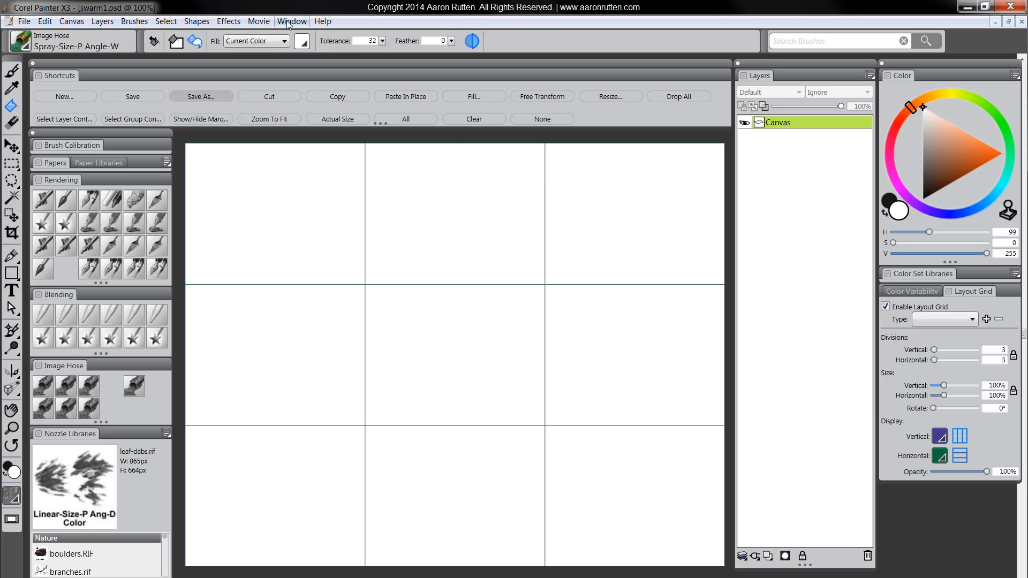
pyautogui.click(292, 21)
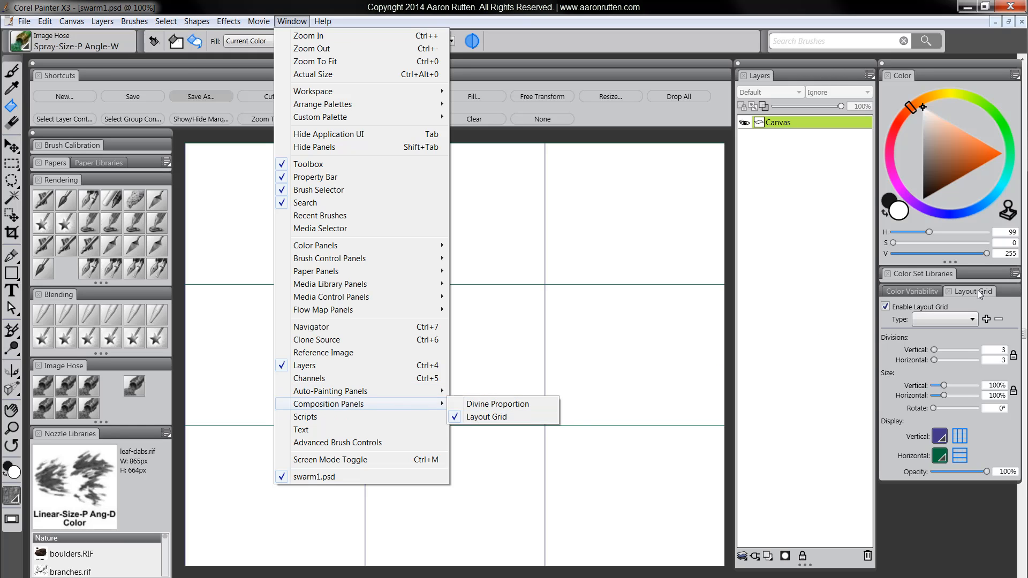
pyautogui.click(486, 416)
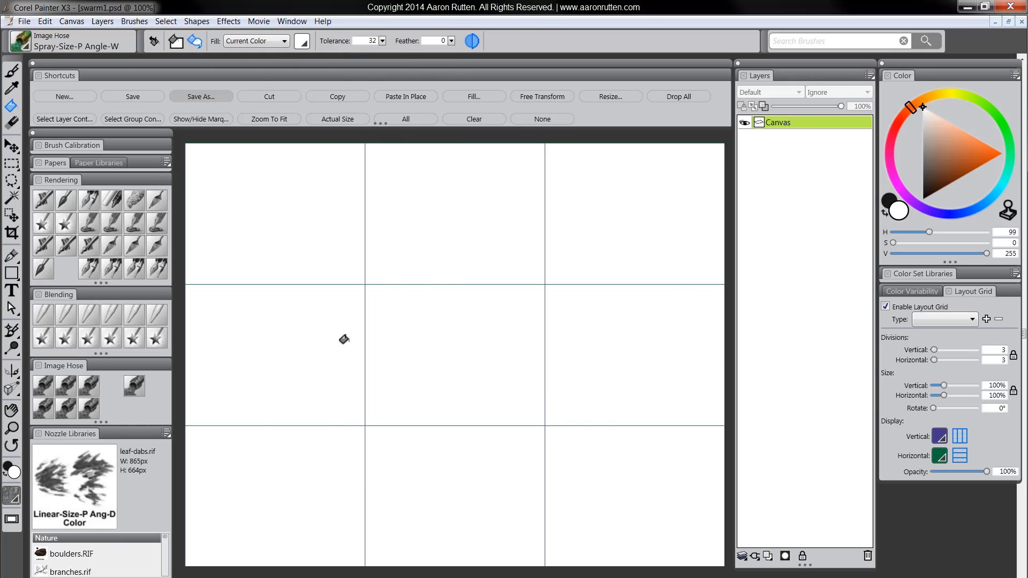
pyautogui.moveTo(944, 356)
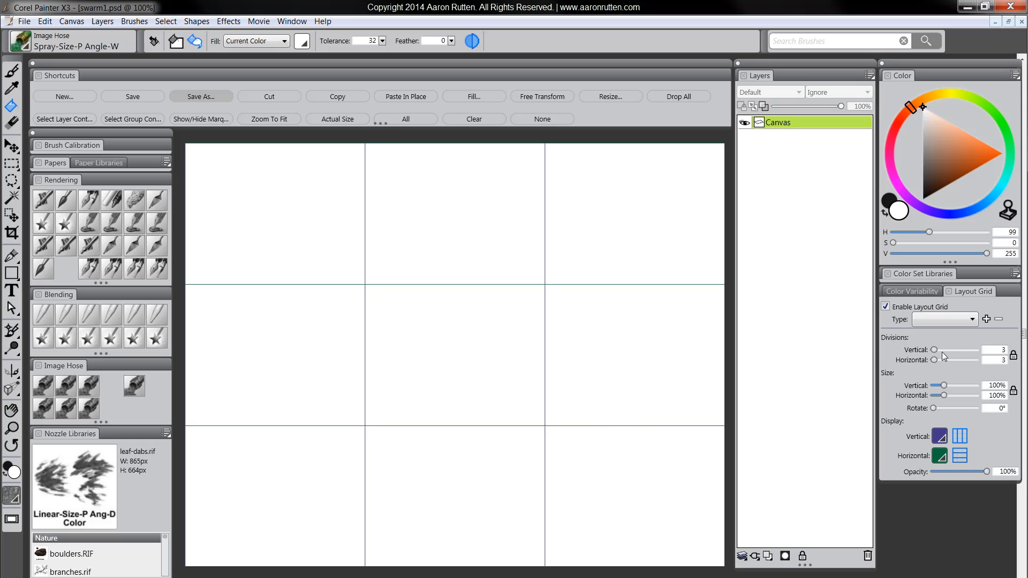
pyautogui.moveTo(351, 233)
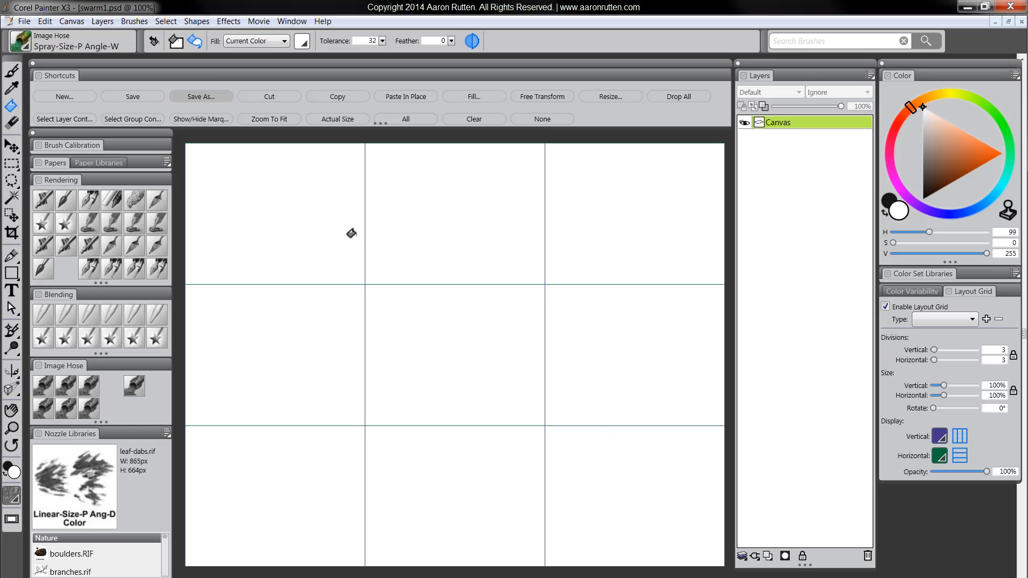
pyautogui.moveTo(616, 252)
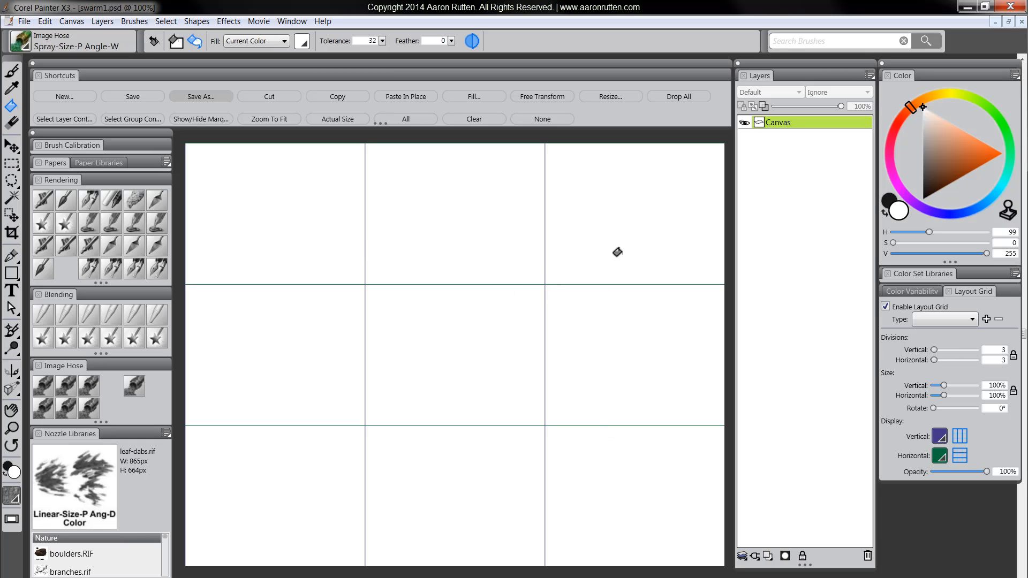
pyautogui.moveTo(524, 368)
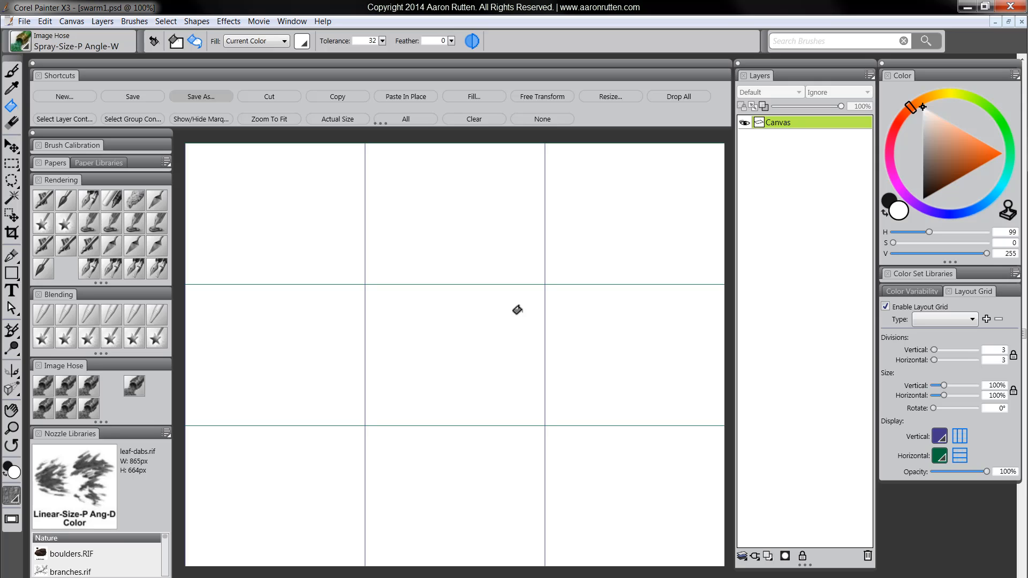
pyautogui.moveTo(517, 310)
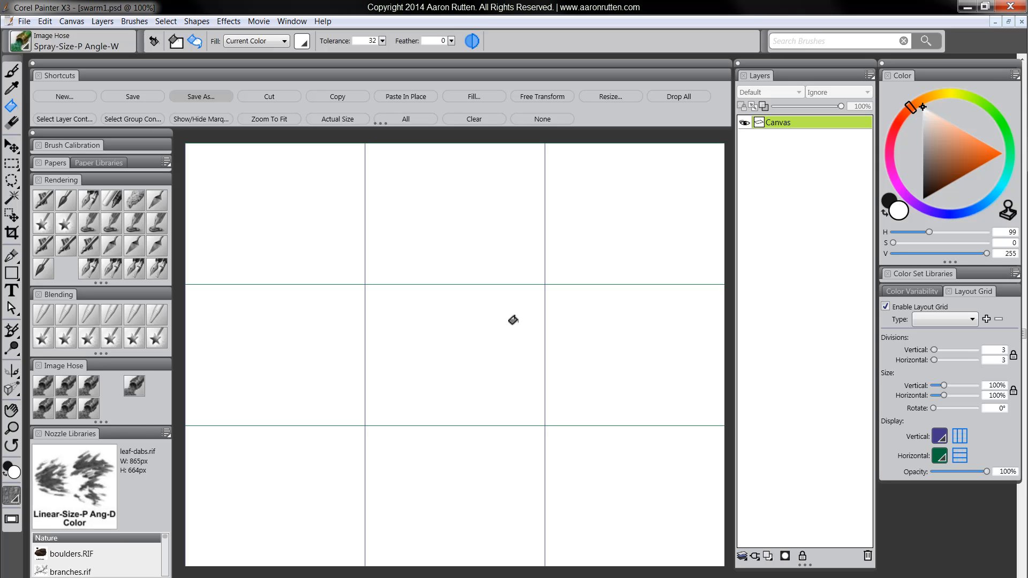
pyautogui.moveTo(563, 413)
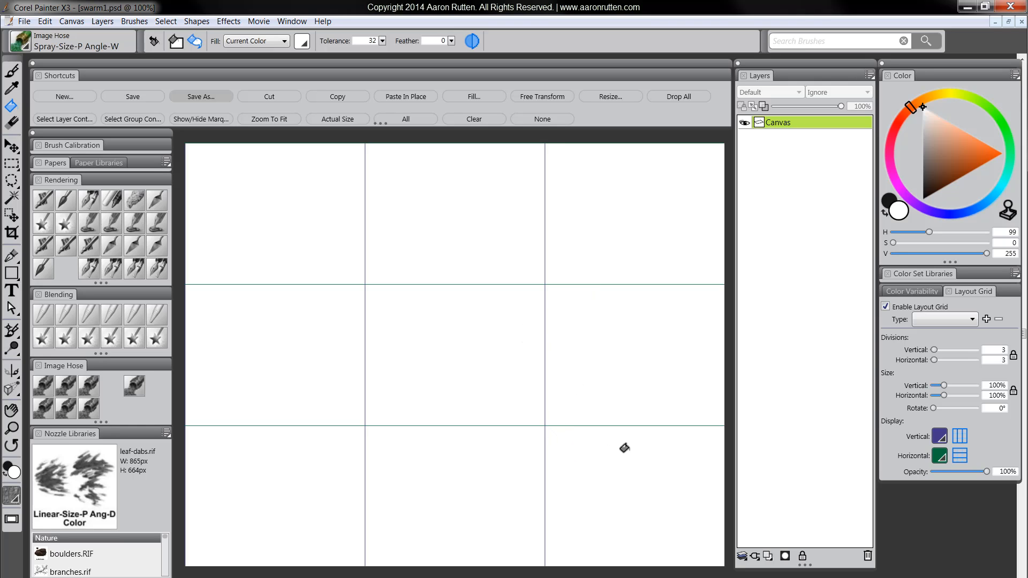
pyautogui.moveTo(588, 423)
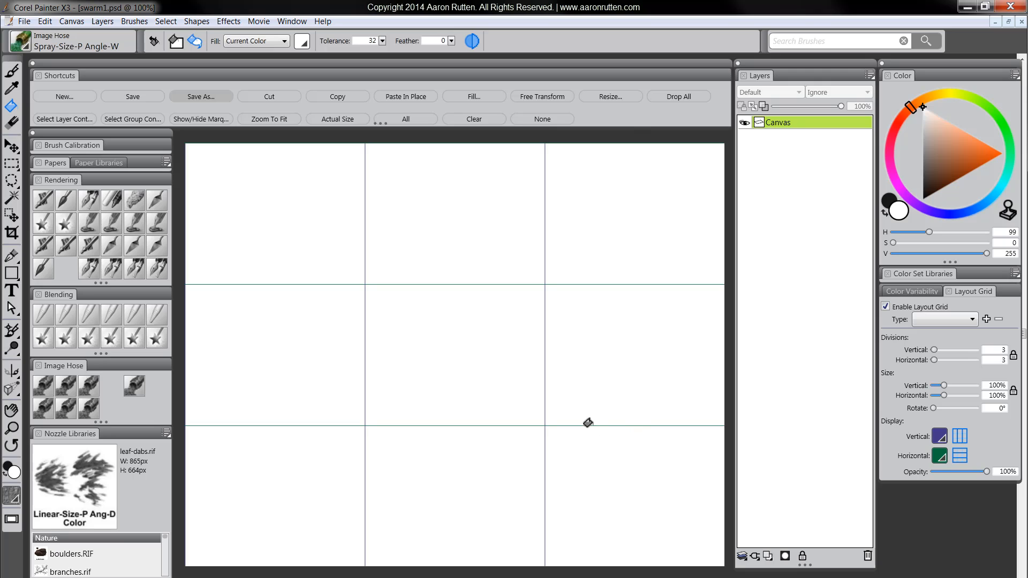
pyautogui.moveTo(607, 294)
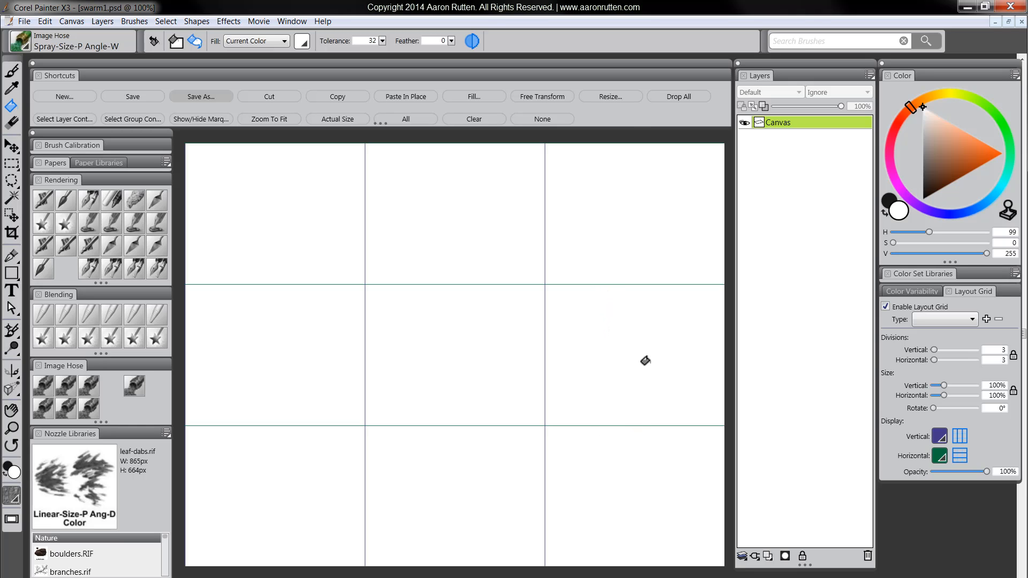
pyautogui.moveTo(323, 219)
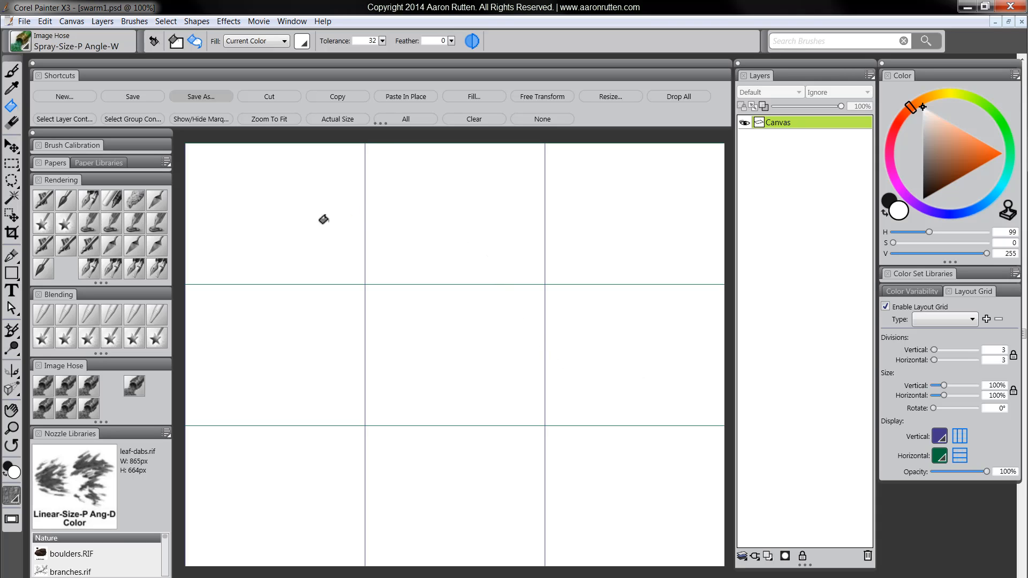
pyautogui.moveTo(626, 412)
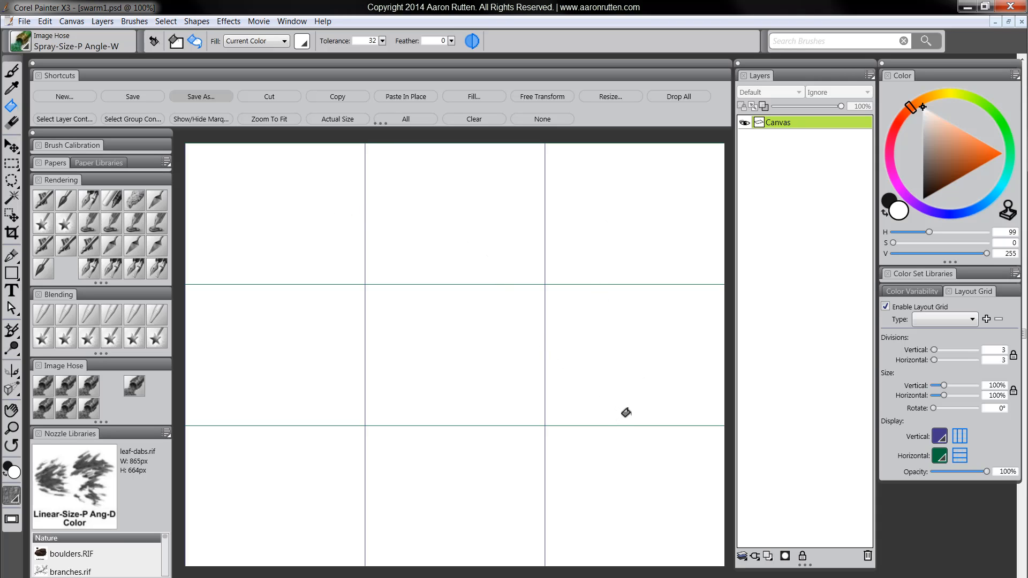
pyautogui.moveTo(824, 297)
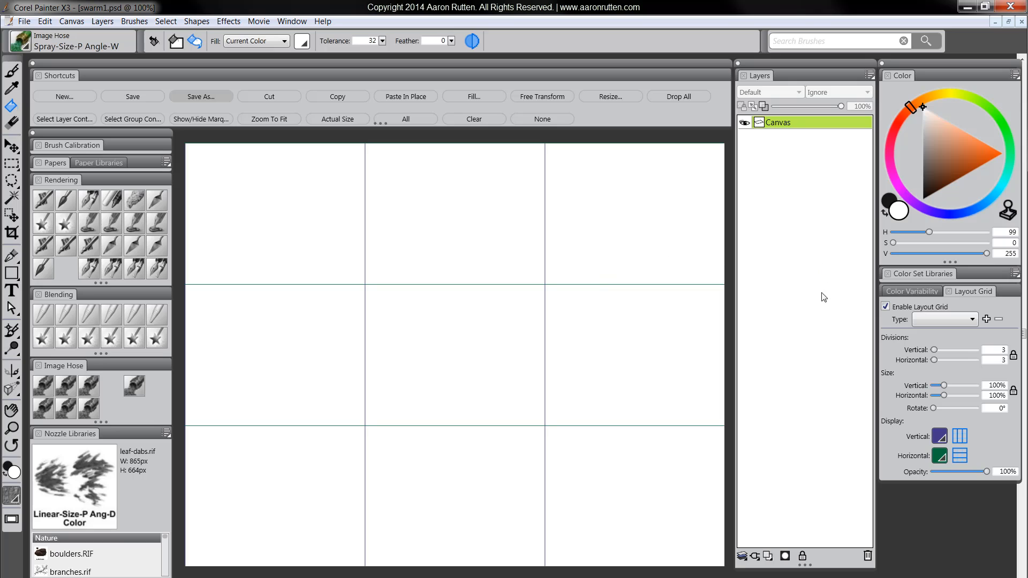
pyautogui.moveTo(619, 215)
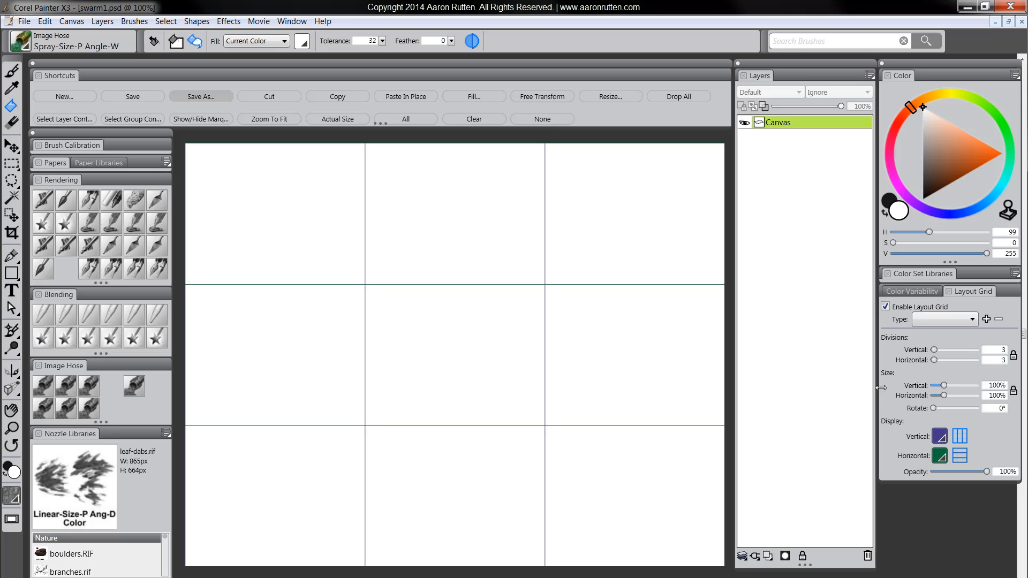
pyautogui.moveTo(359, 371)
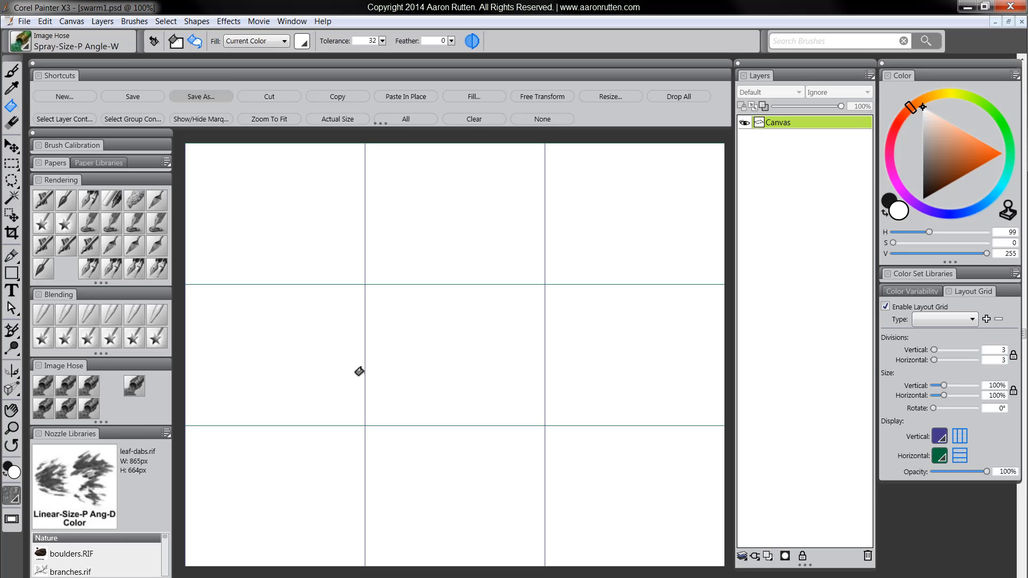
pyautogui.moveTo(609, 484)
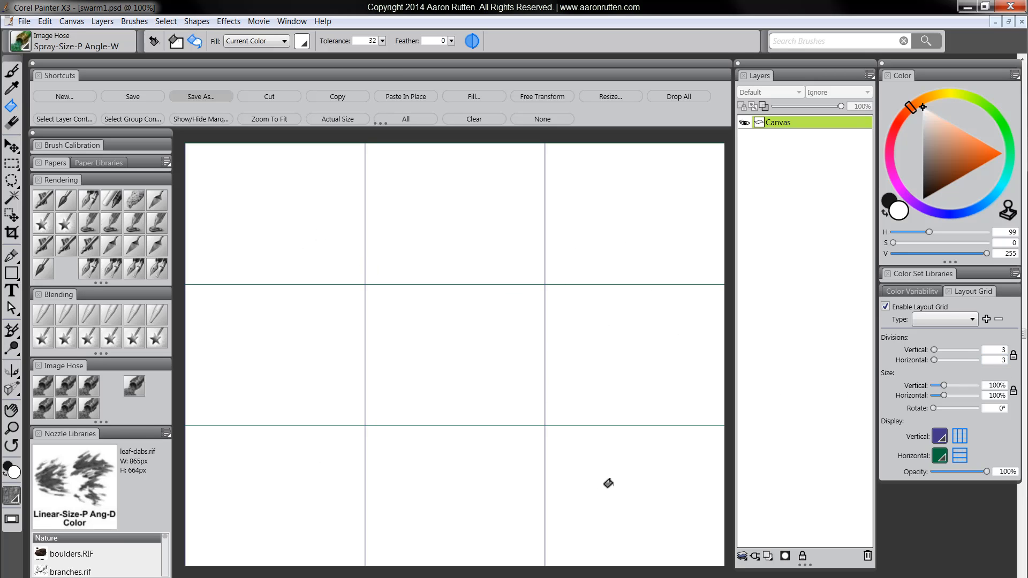
pyautogui.moveTo(779, 549)
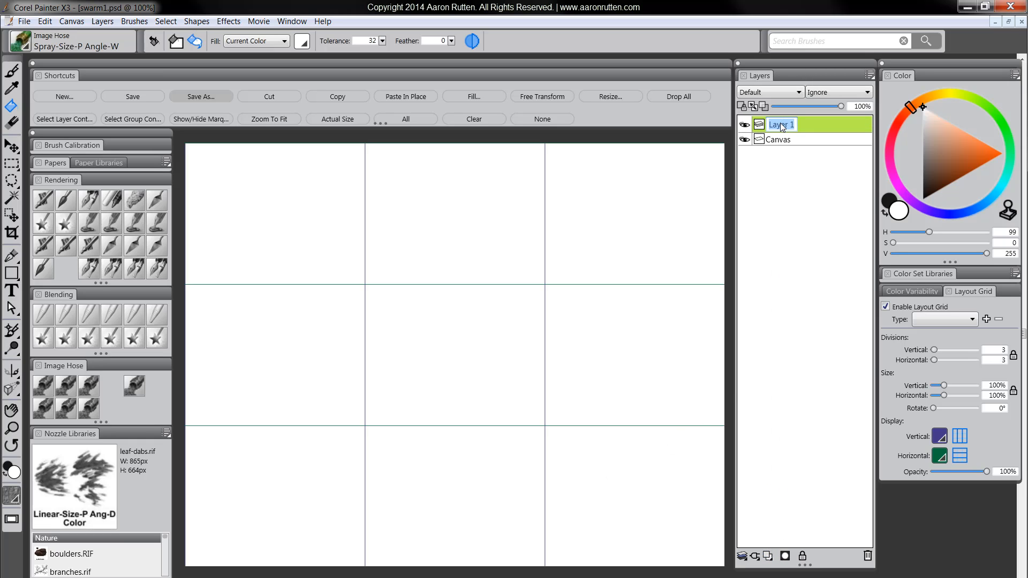
# - Name the new layer 'sketch', set it to Multiply, and choose the Detail Oils brush
pyautogui.write('sketch')
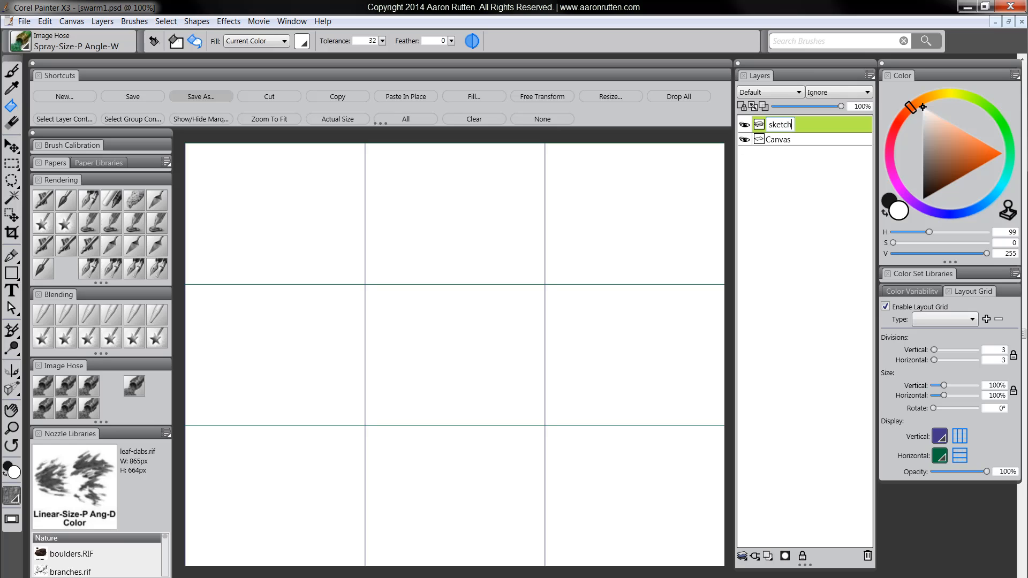
pyautogui.click(770, 92)
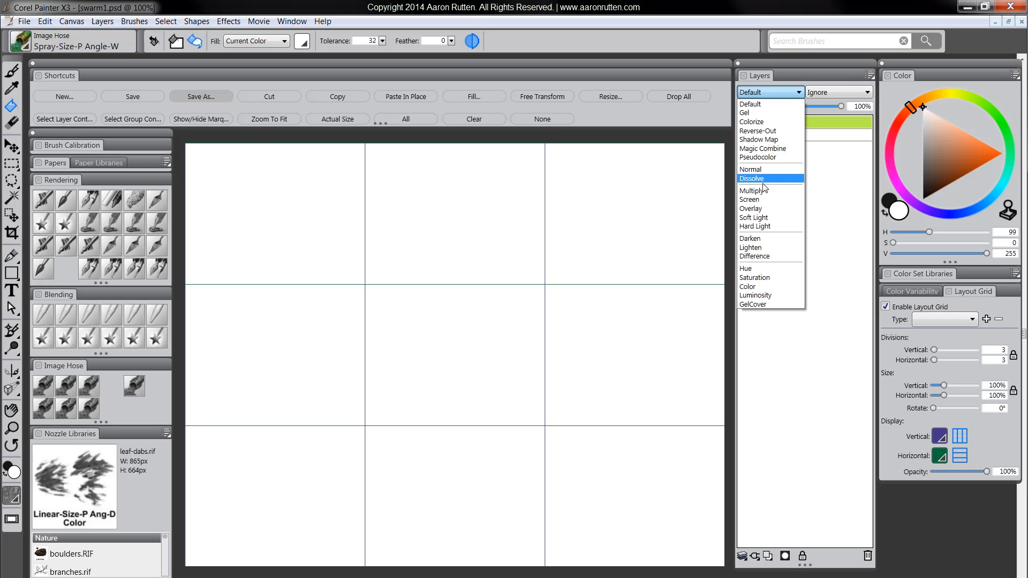
pyautogui.click(752, 190)
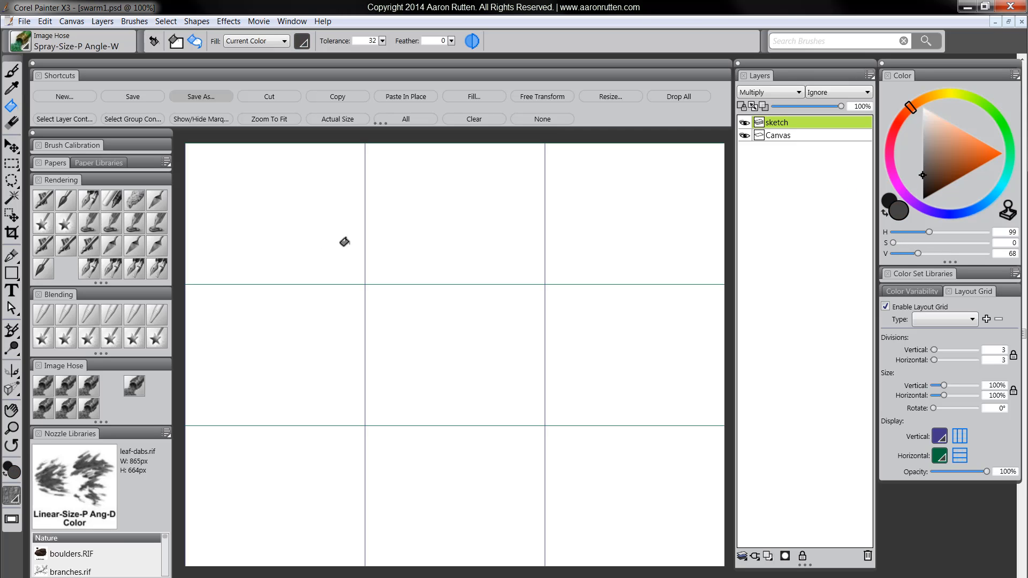
pyautogui.click(64, 199)
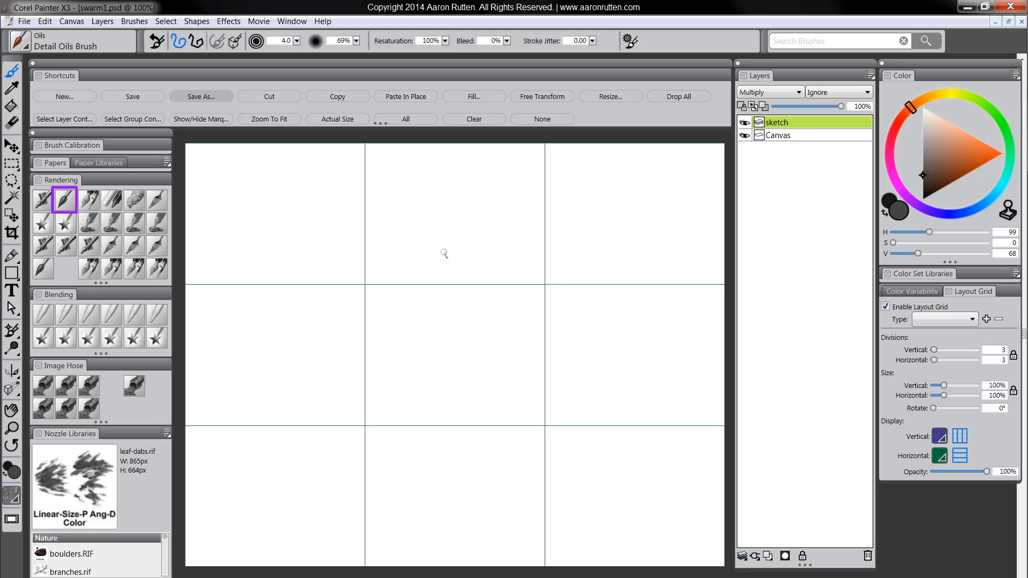
pyautogui.moveTo(294, 214)
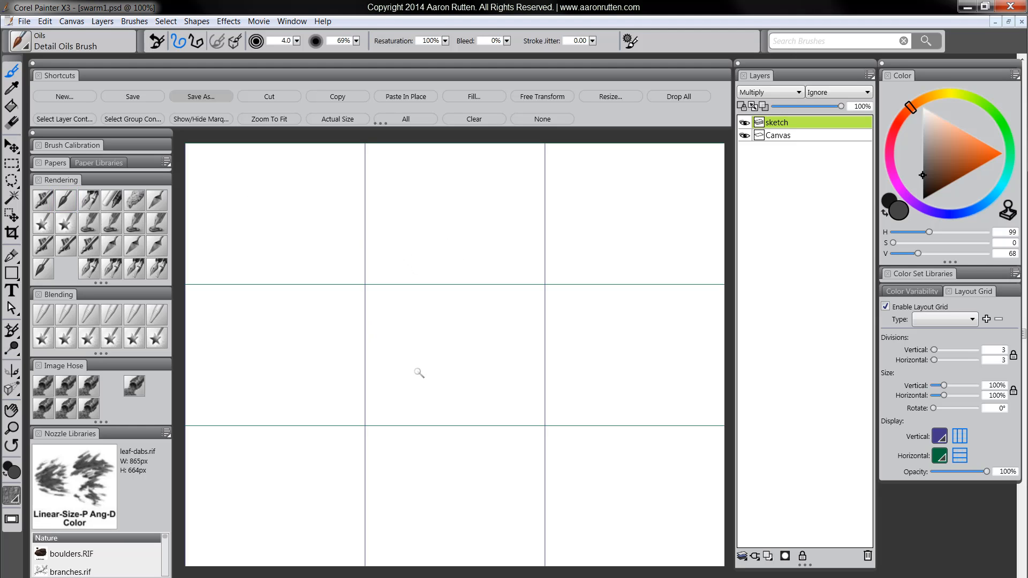
pyautogui.moveTo(424, 398)
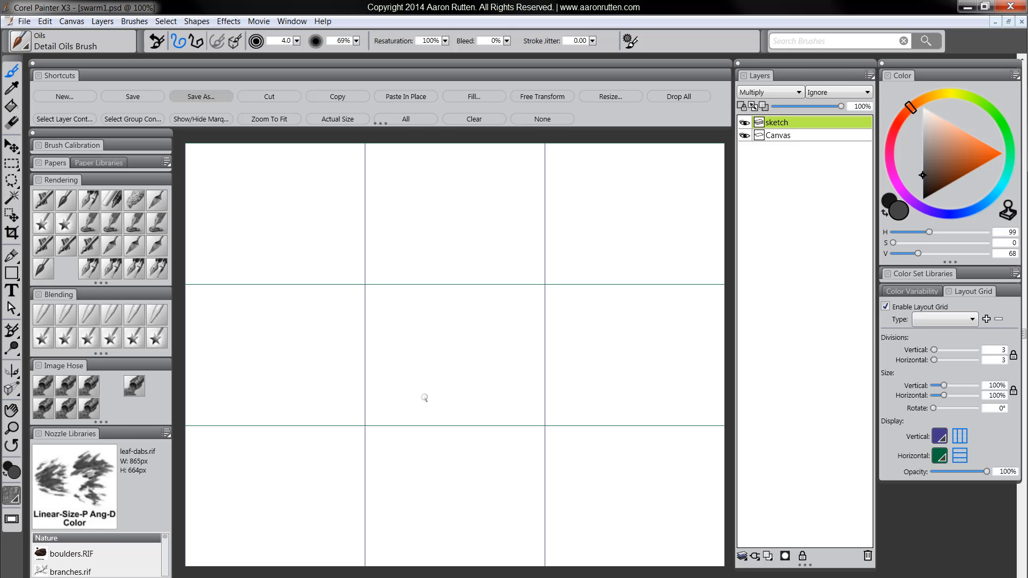
pyautogui.moveTo(286, 207)
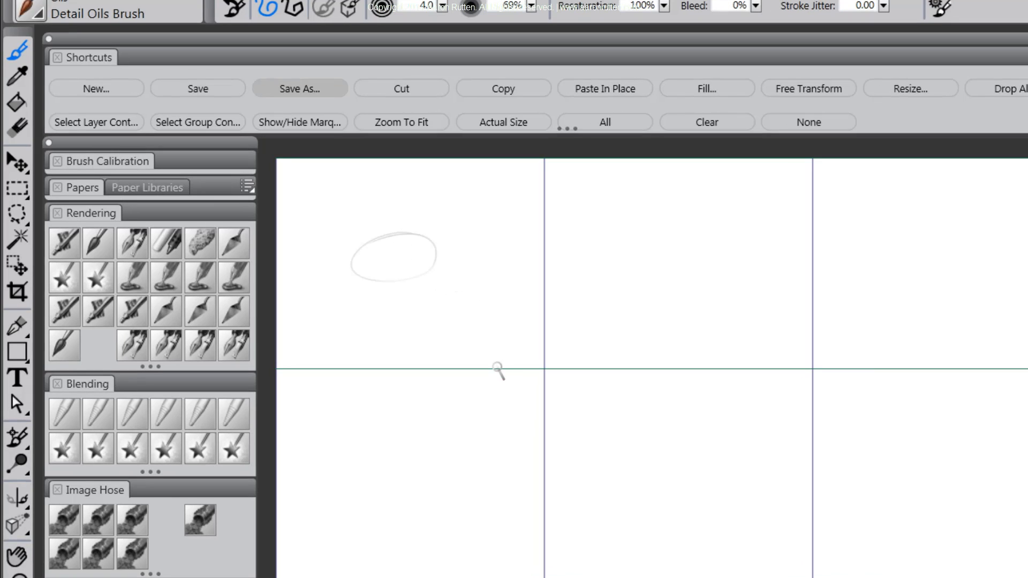
pyautogui.moveTo(456, 291)
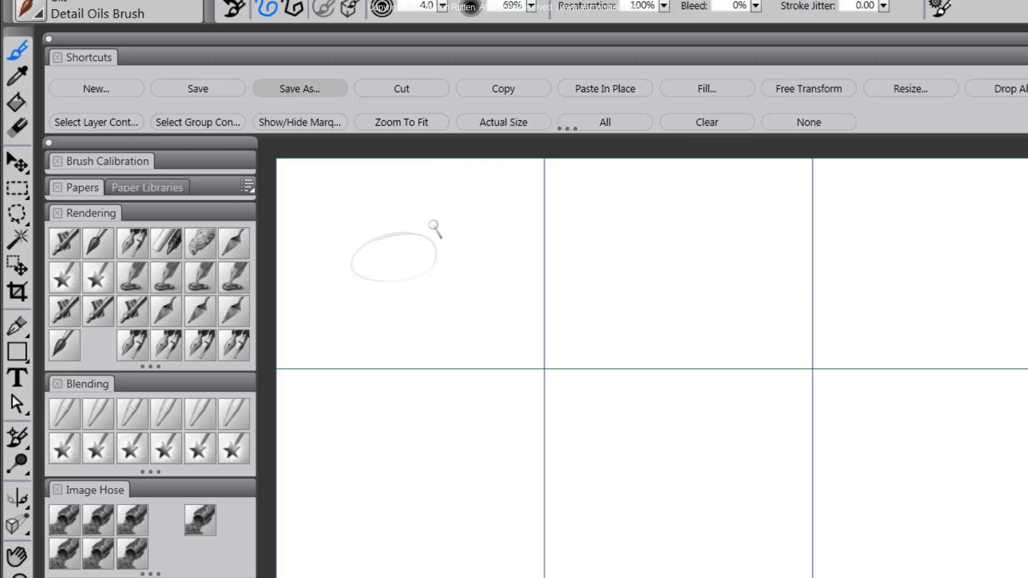
pyautogui.moveTo(406, 251)
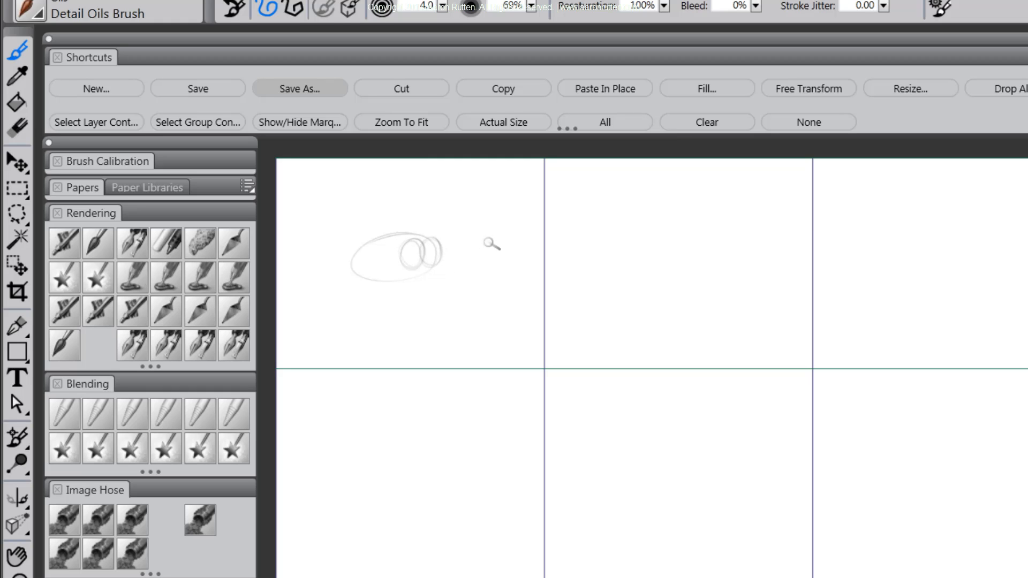
pyautogui.moveTo(373, 240)
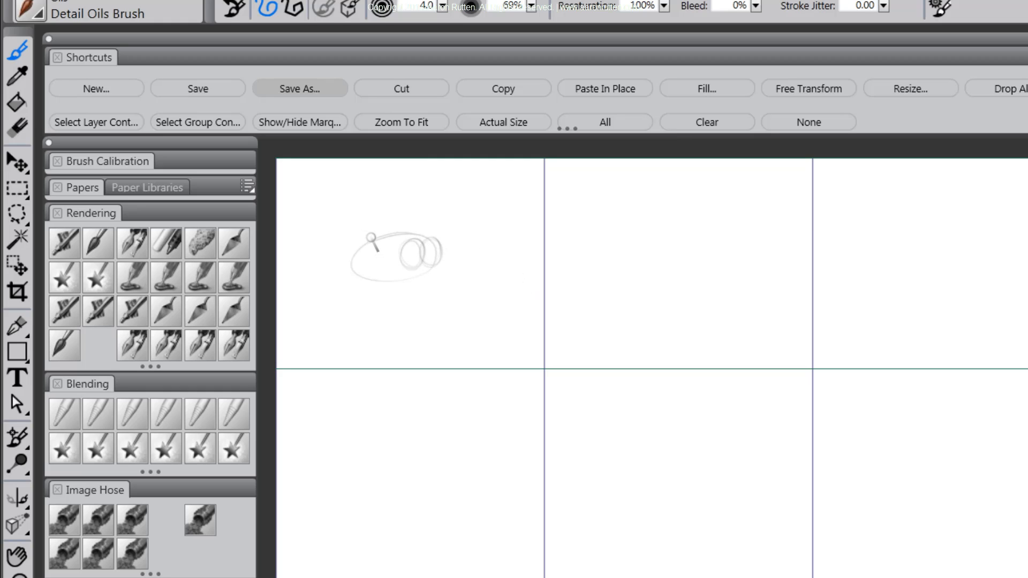
# - Sketch rough cartoon flies with wings and eyes in the grid cells
pyautogui.moveTo(372, 245); pyautogui.dragTo(451, 239)
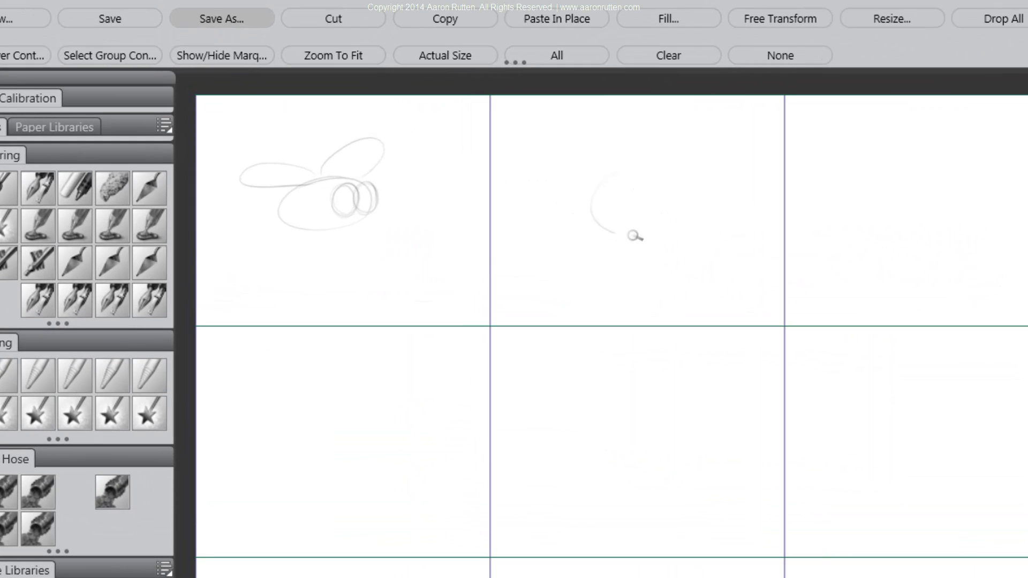
pyautogui.moveTo(633, 237); pyautogui.dragTo(649, 177)
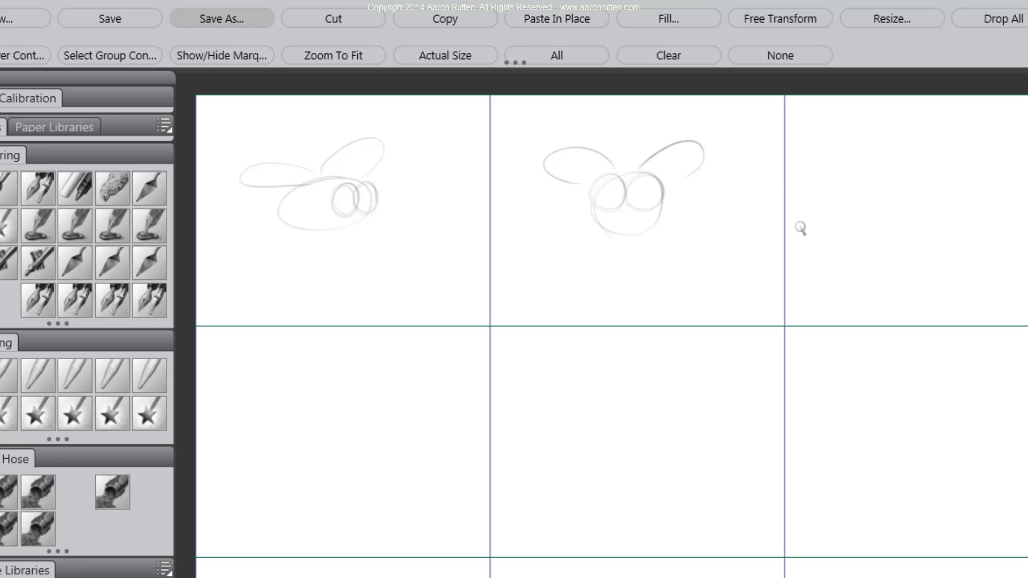
pyautogui.moveTo(934, 186)
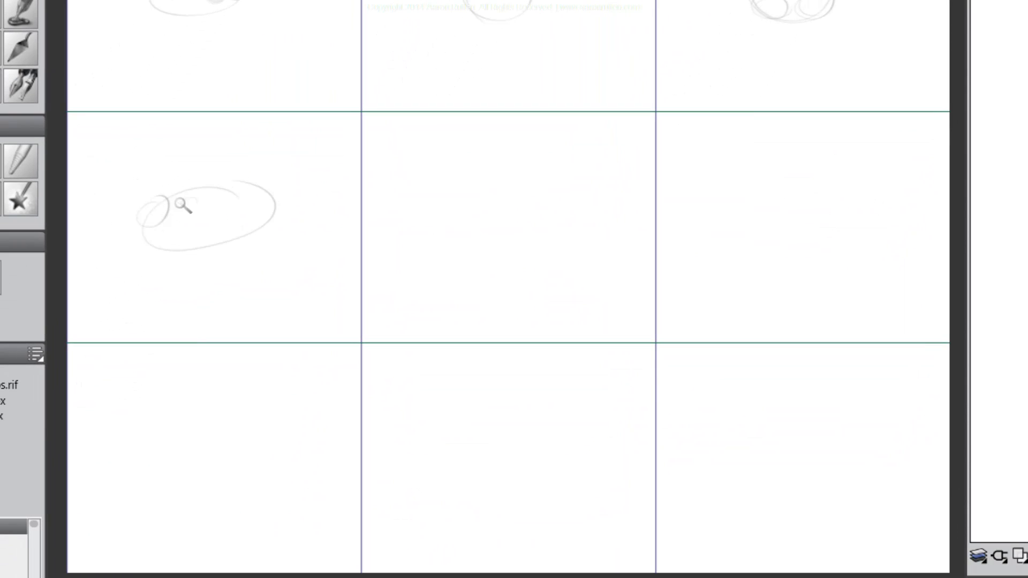
pyautogui.moveTo(184, 206); pyautogui.dragTo(384, 189)
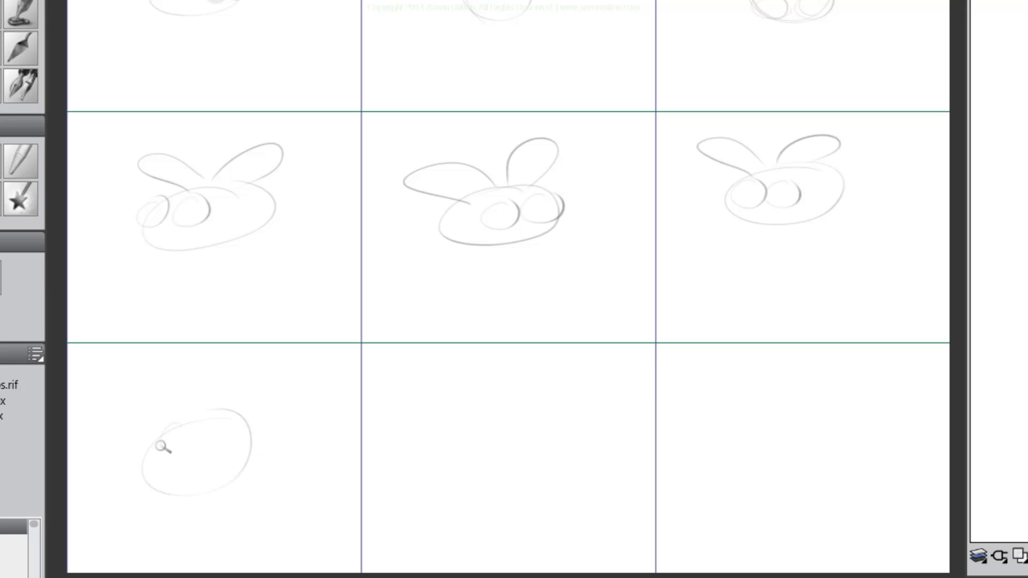
pyautogui.moveTo(163, 449); pyautogui.dragTo(256, 412)
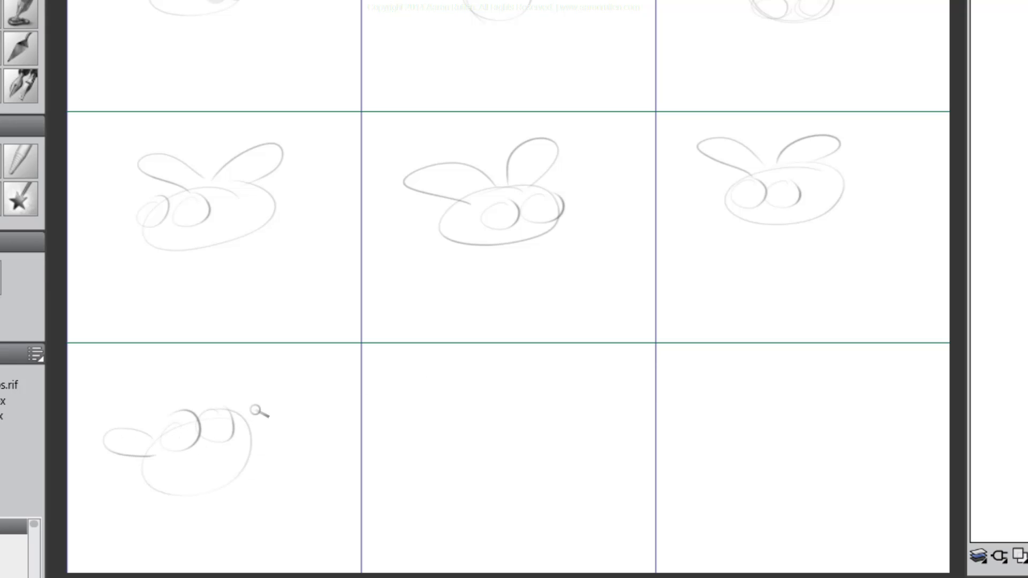
pyautogui.moveTo(203, 420); pyautogui.dragTo(197, 368)
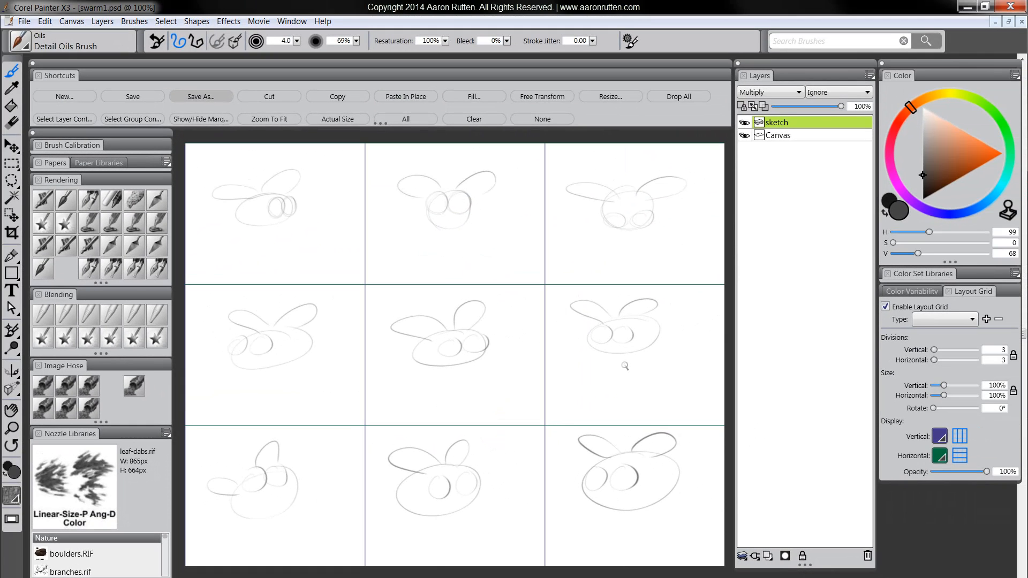
pyautogui.moveTo(598, 443)
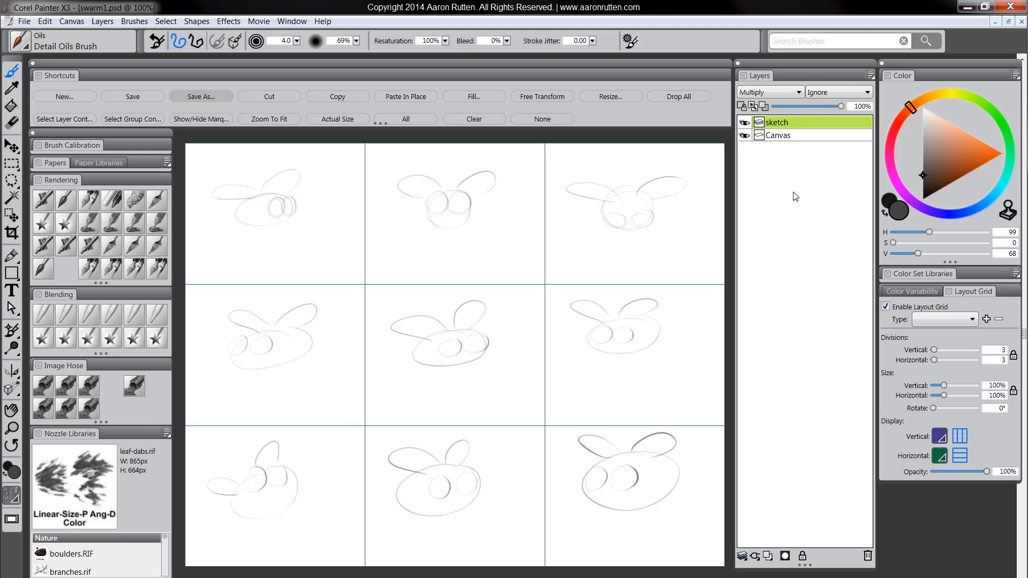
pyautogui.moveTo(839, 106); pyautogui.dragTo(818, 106)
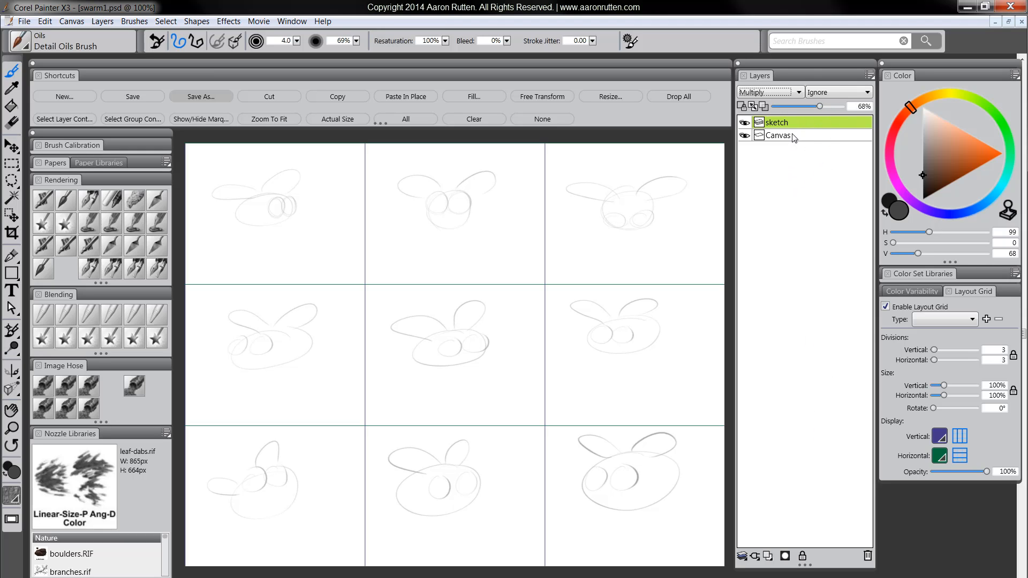
pyautogui.click(778, 135)
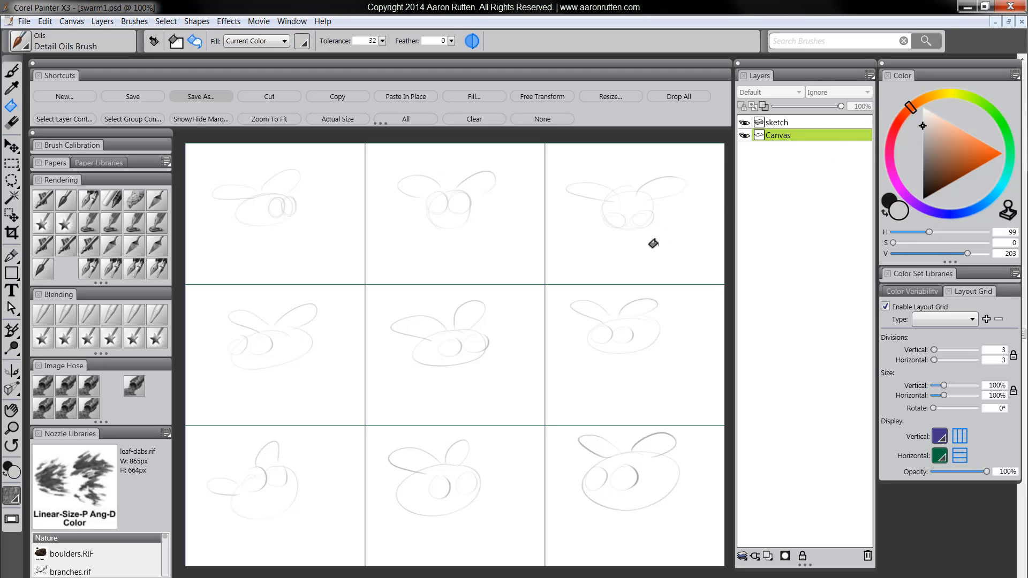
pyautogui.moveTo(388, 180)
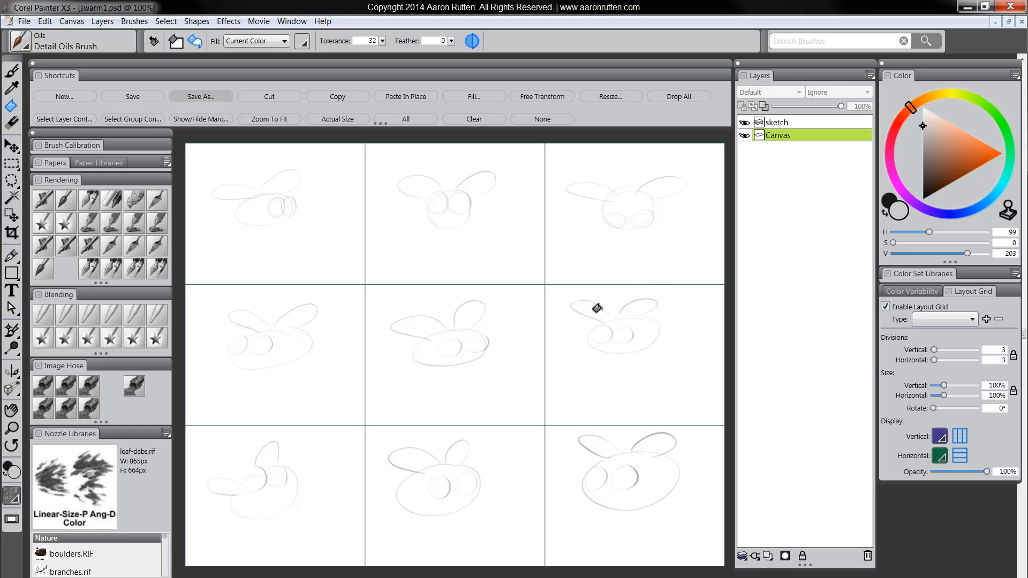
pyautogui.moveTo(507, 240)
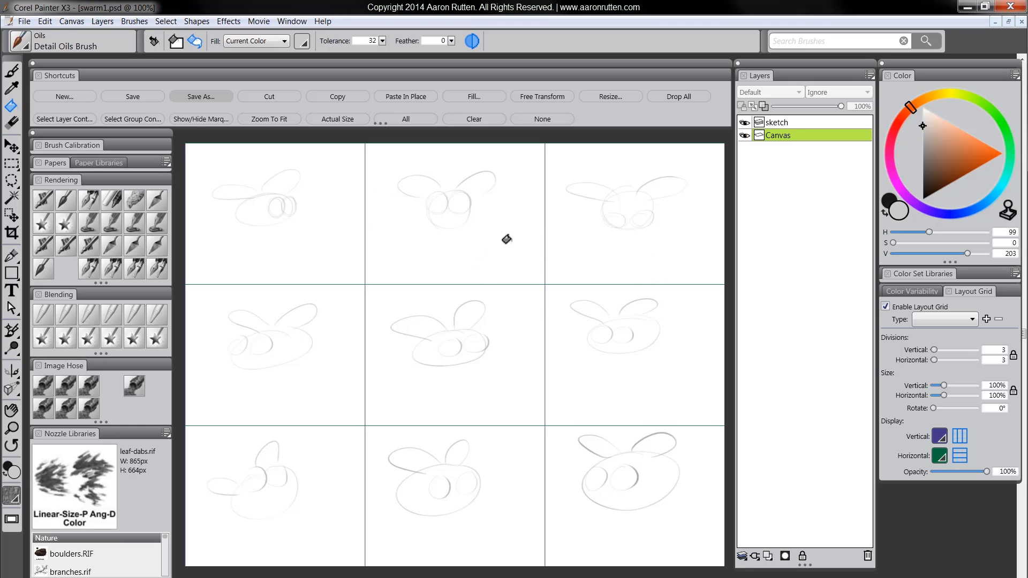
pyautogui.moveTo(684, 245)
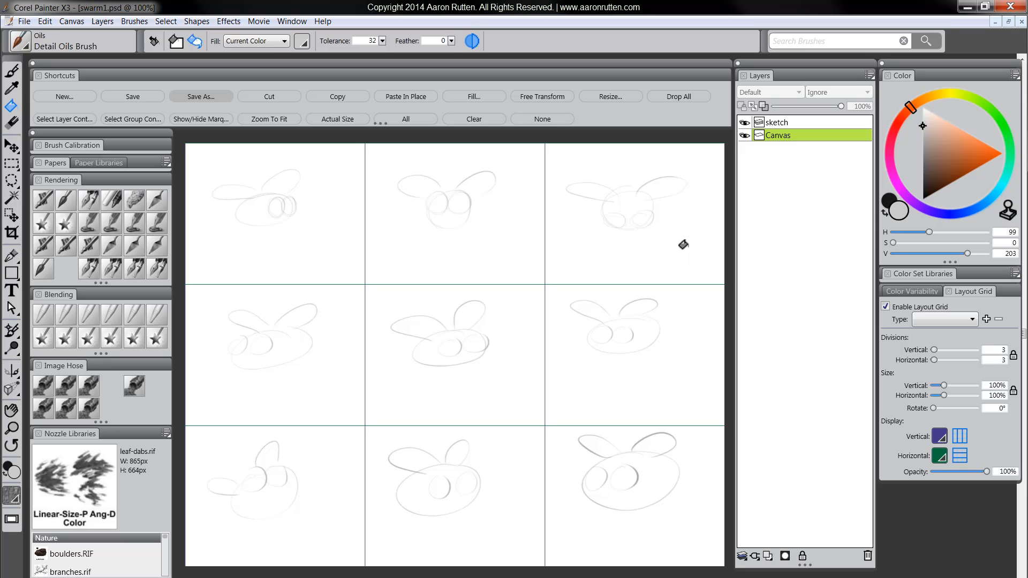
pyautogui.moveTo(654, 228)
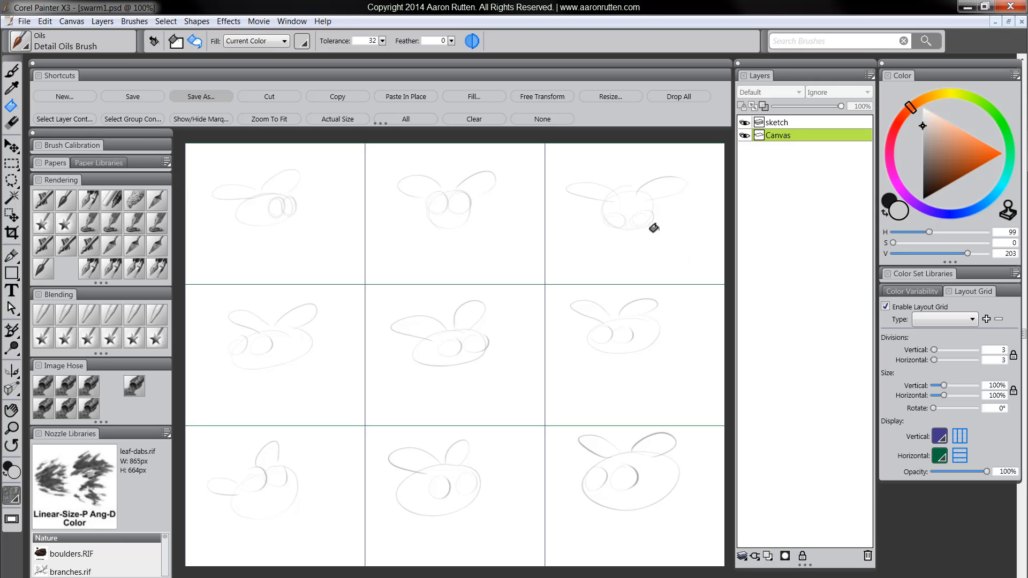
pyautogui.click(473, 96)
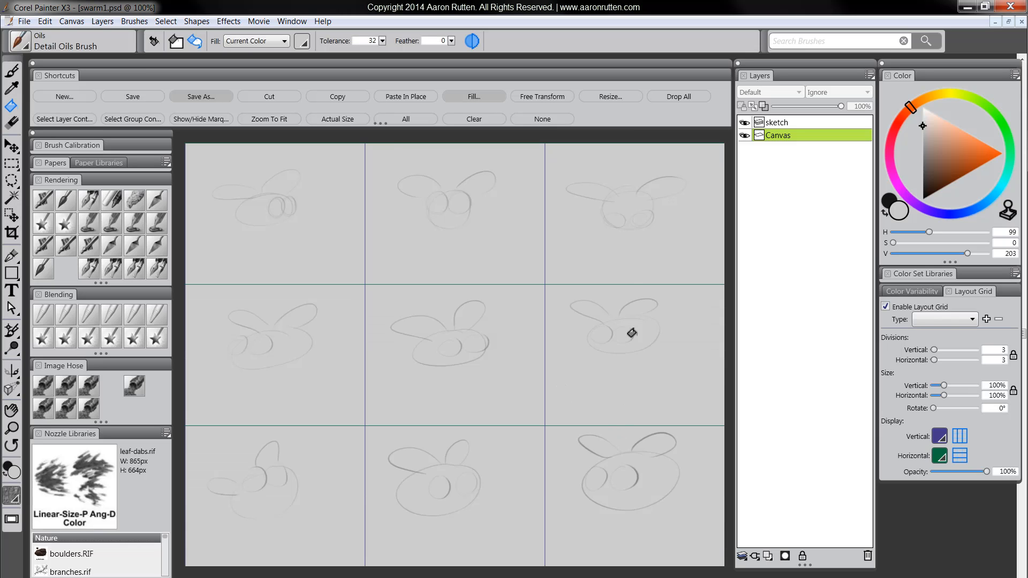
pyautogui.moveTo(757, 534)
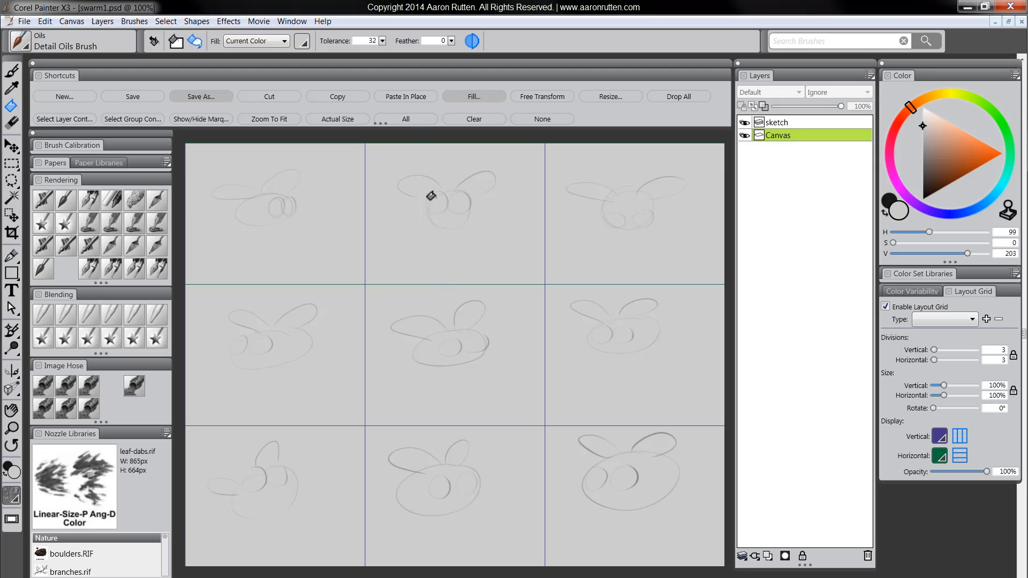
pyautogui.moveTo(428, 365)
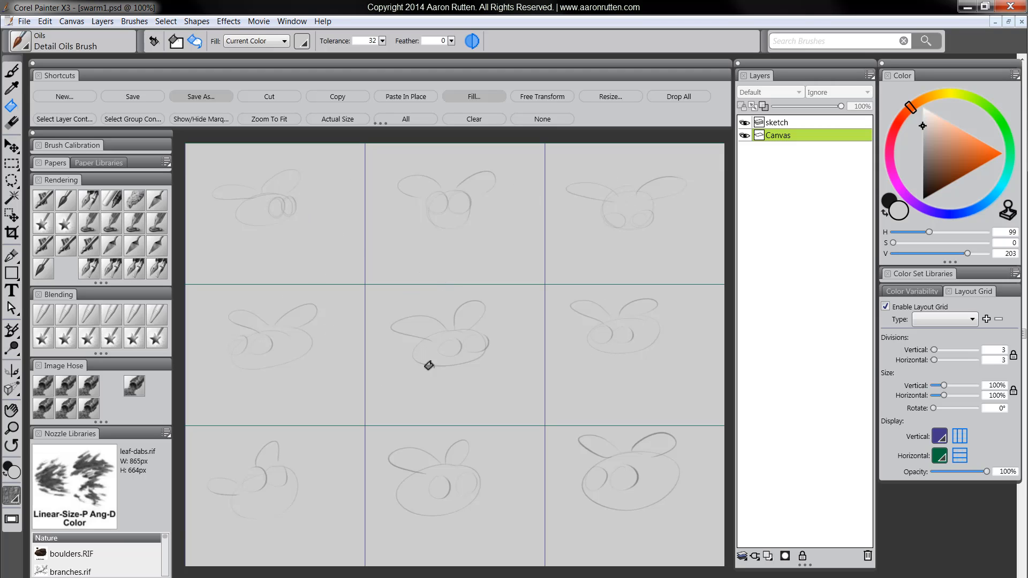
pyautogui.moveTo(776, 529)
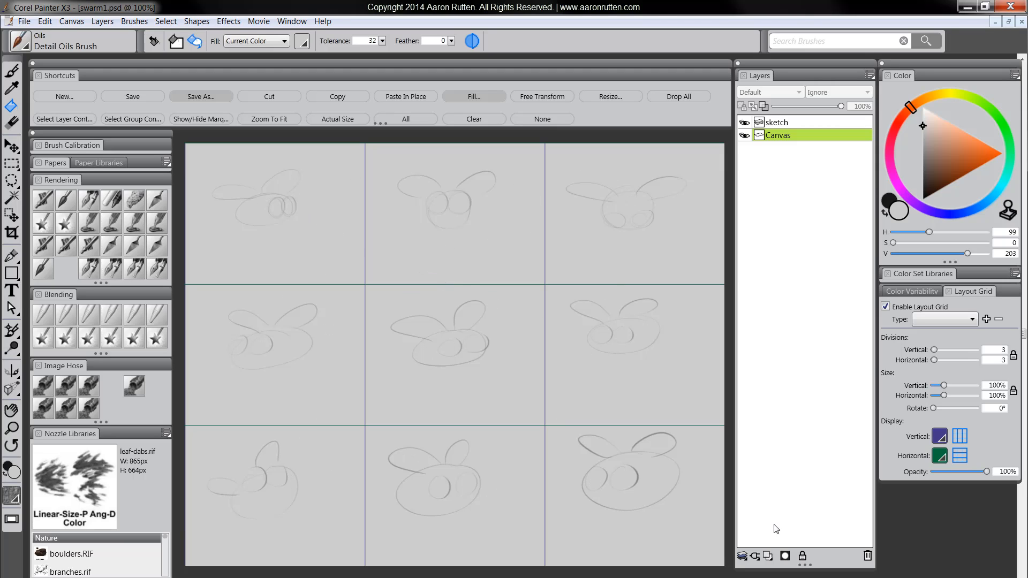
# - Add new empty layers above the canvas with the New Layer button
pyautogui.click(771, 557)
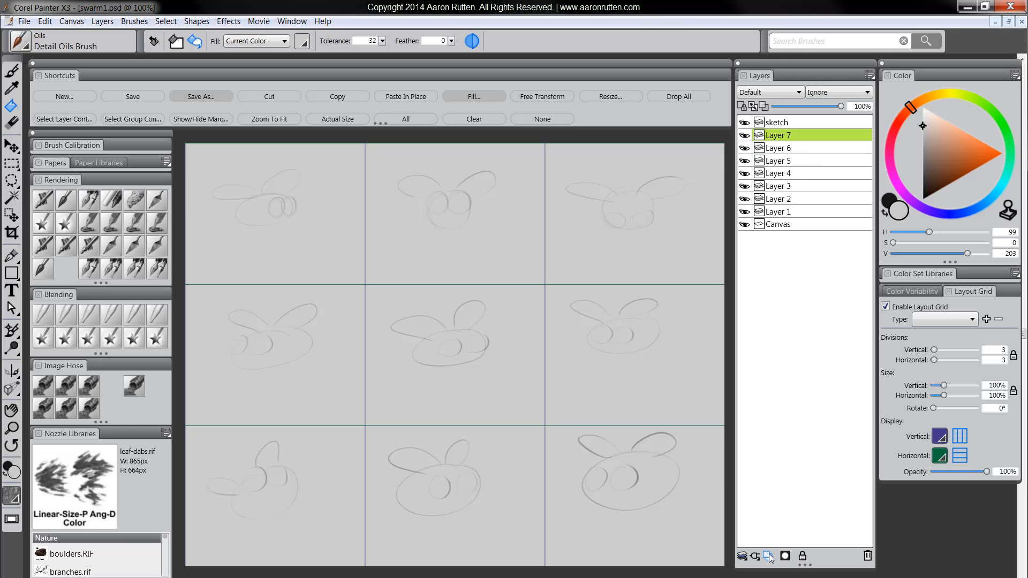
pyautogui.click(755, 557)
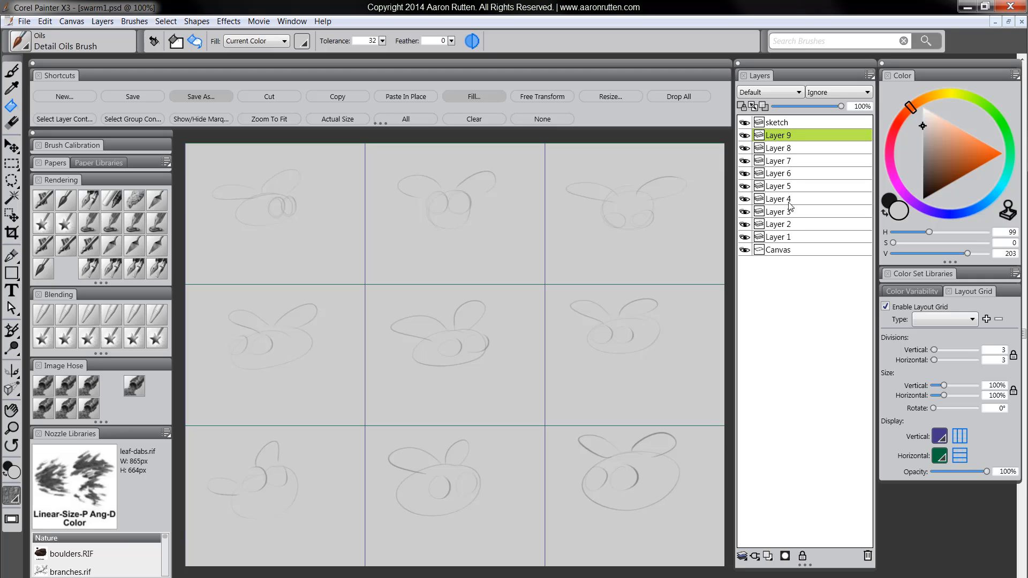
pyautogui.moveTo(788, 244)
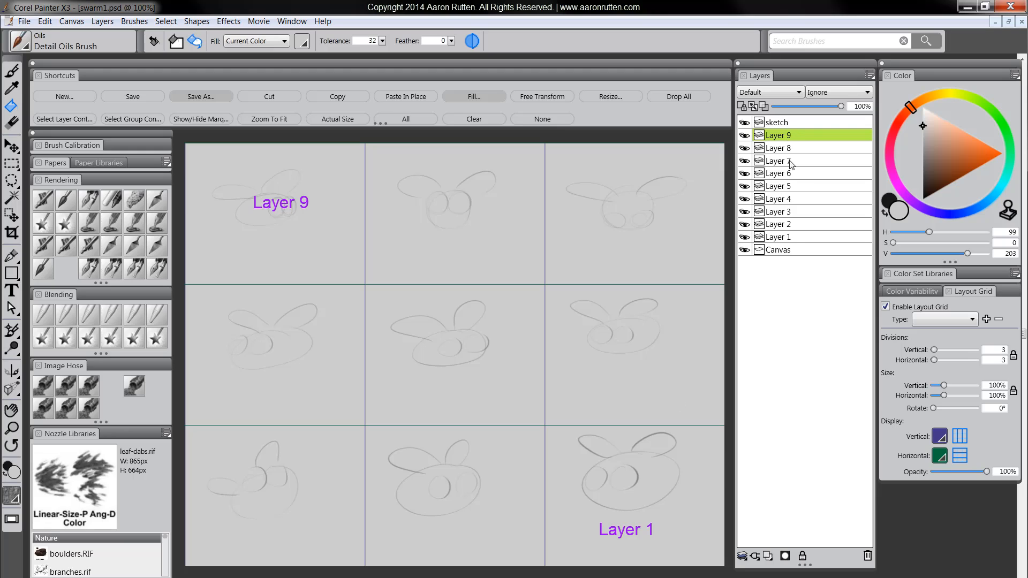
pyautogui.moveTo(800, 191)
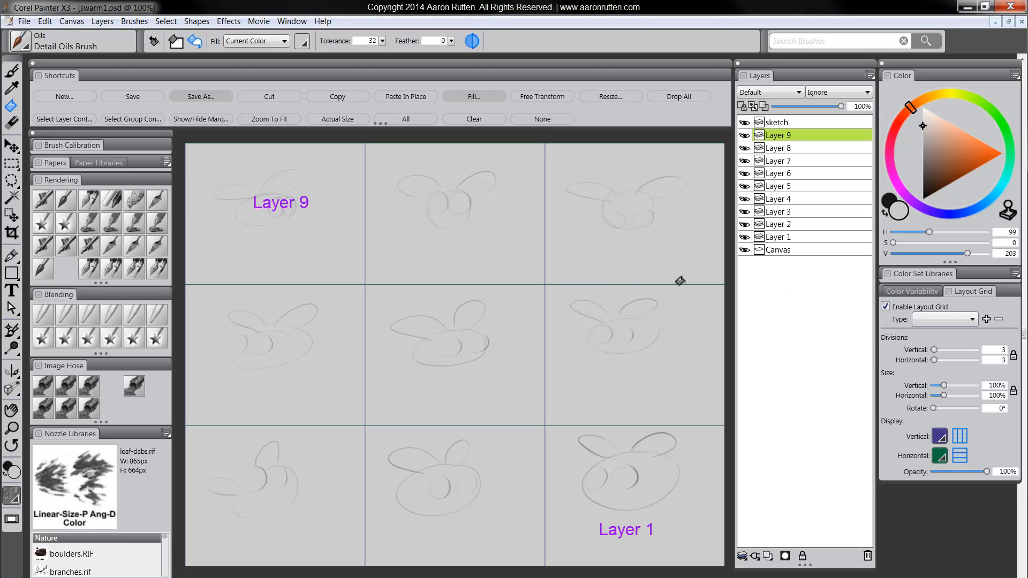
pyautogui.moveTo(640, 345)
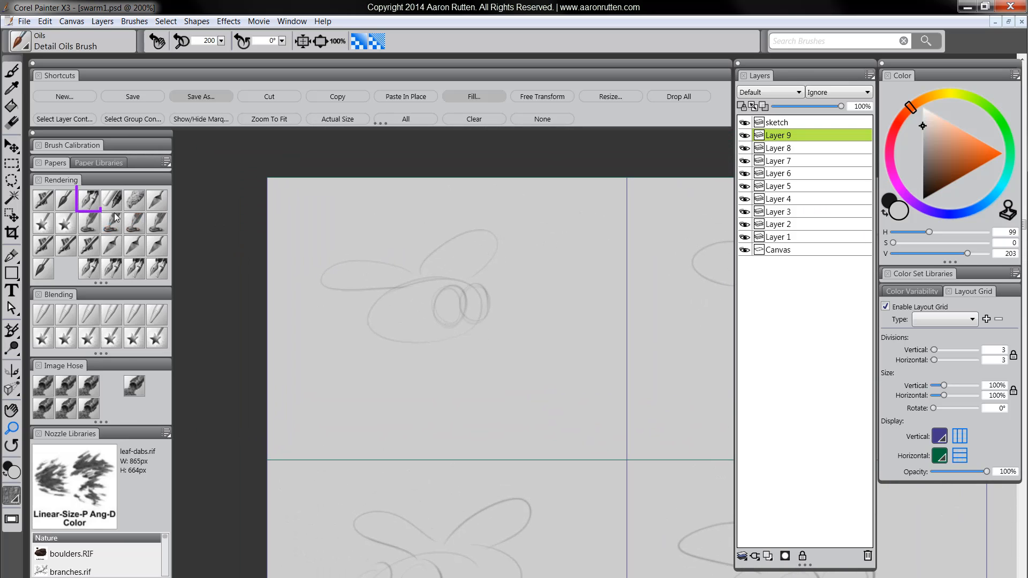
# - Ink the top-left fly's wings, body and eyes in bold black with the Scratchboard Tool
pyautogui.click(88, 198)
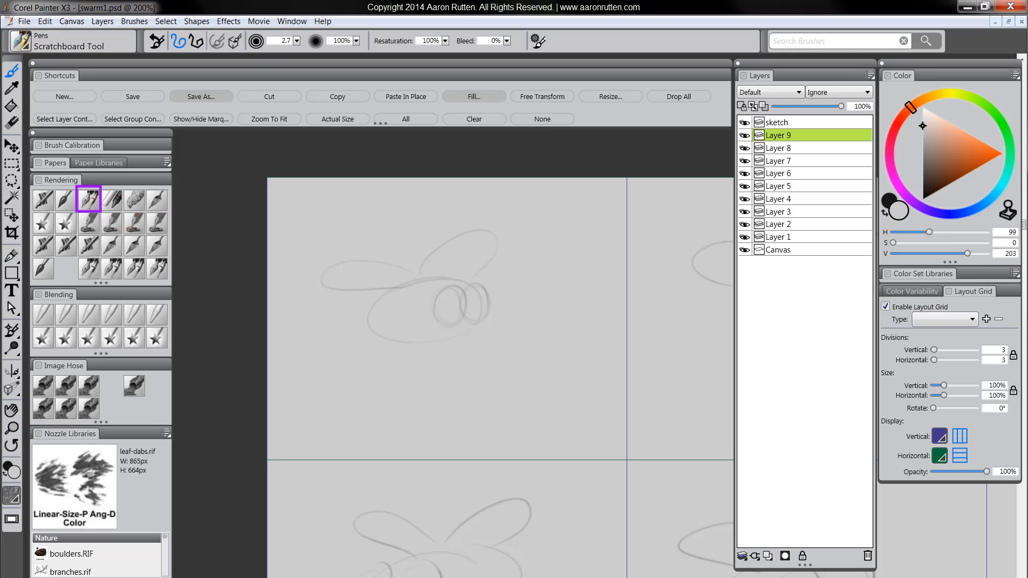
pyautogui.moveTo(937, 186)
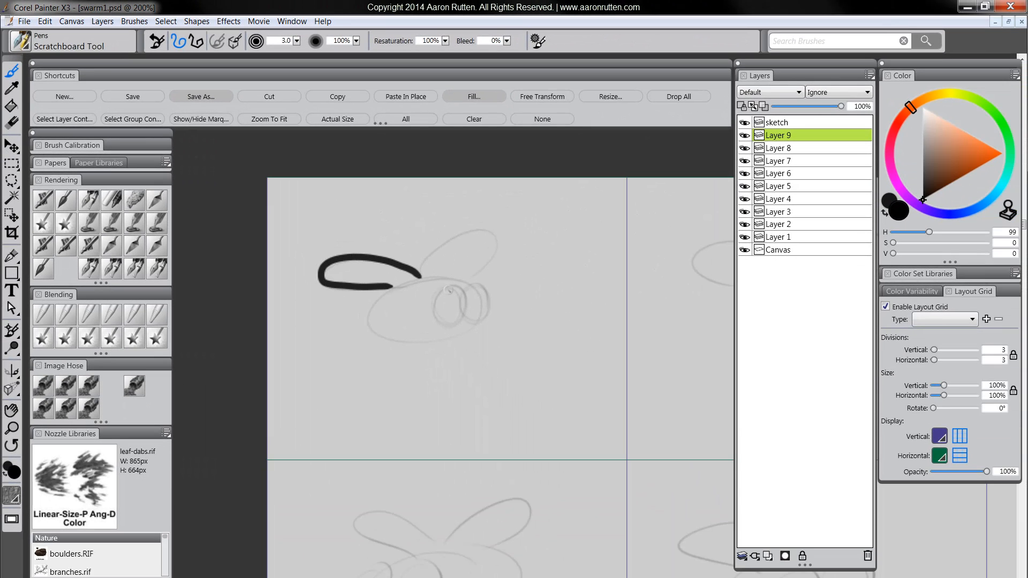
pyautogui.moveTo(435, 282); pyautogui.dragTo(505, 233)
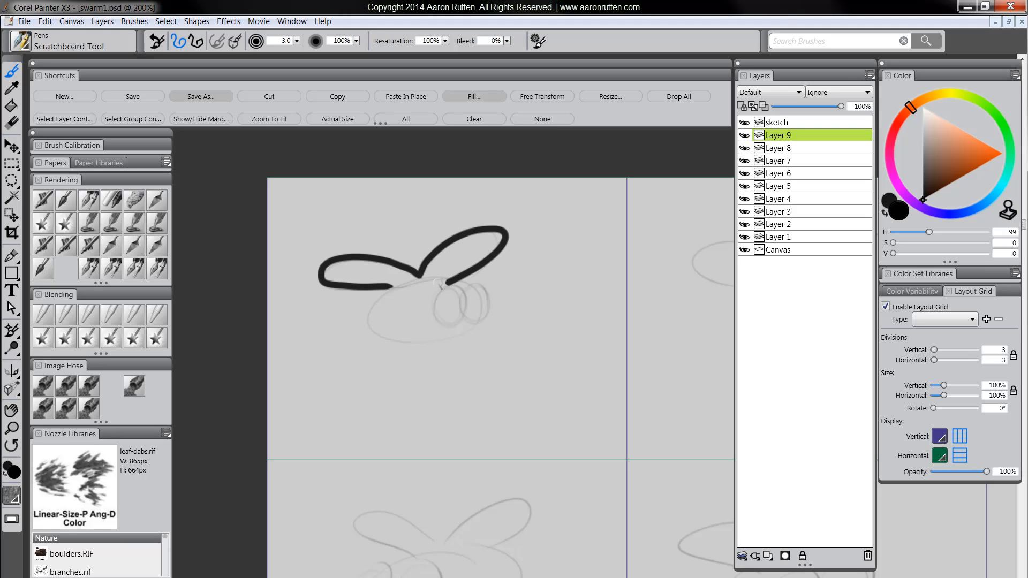
pyautogui.moveTo(429, 284); pyautogui.dragTo(421, 338)
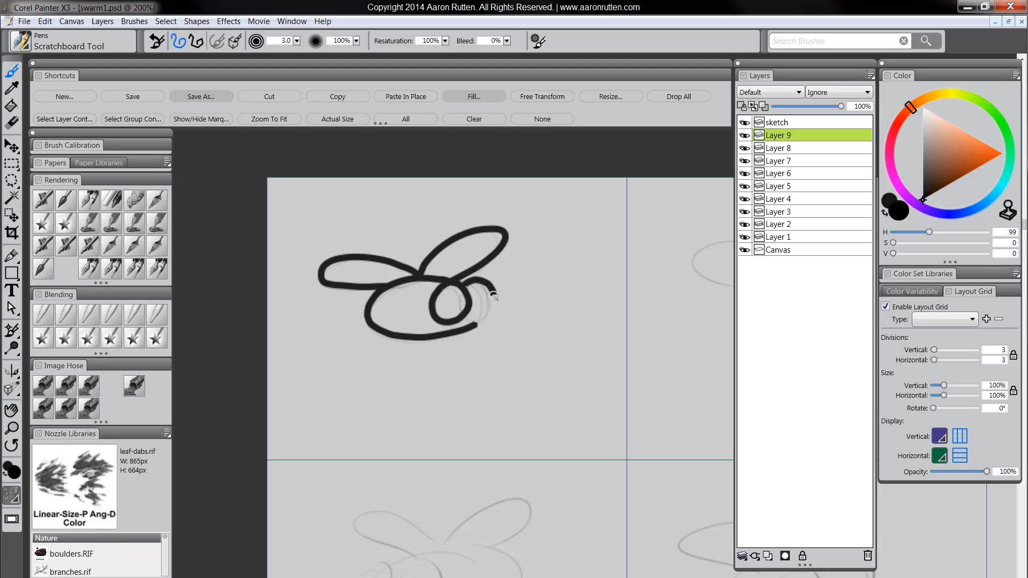
pyautogui.moveTo(472, 308); pyautogui.dragTo(498, 288)
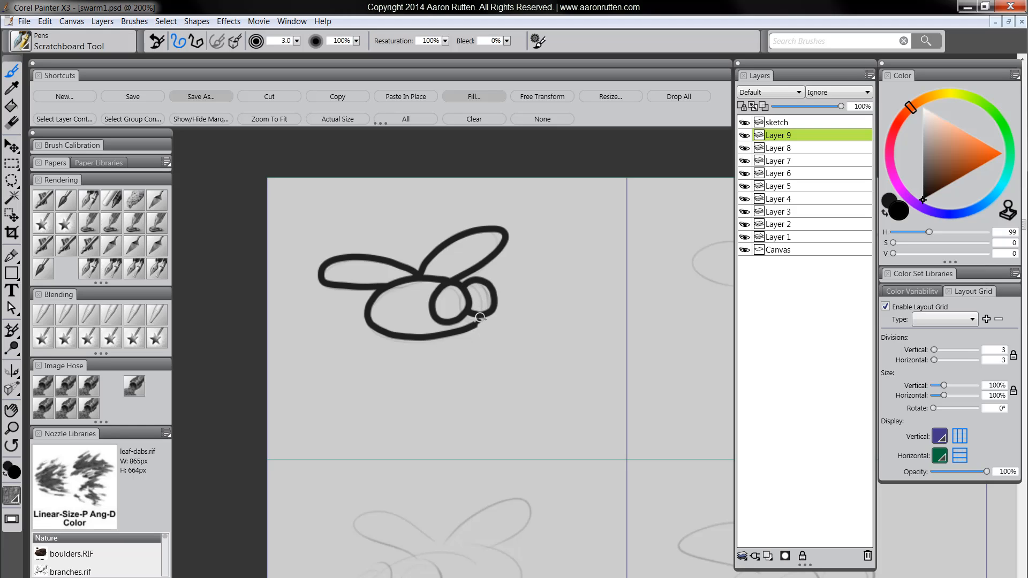
pyautogui.moveTo(458, 283)
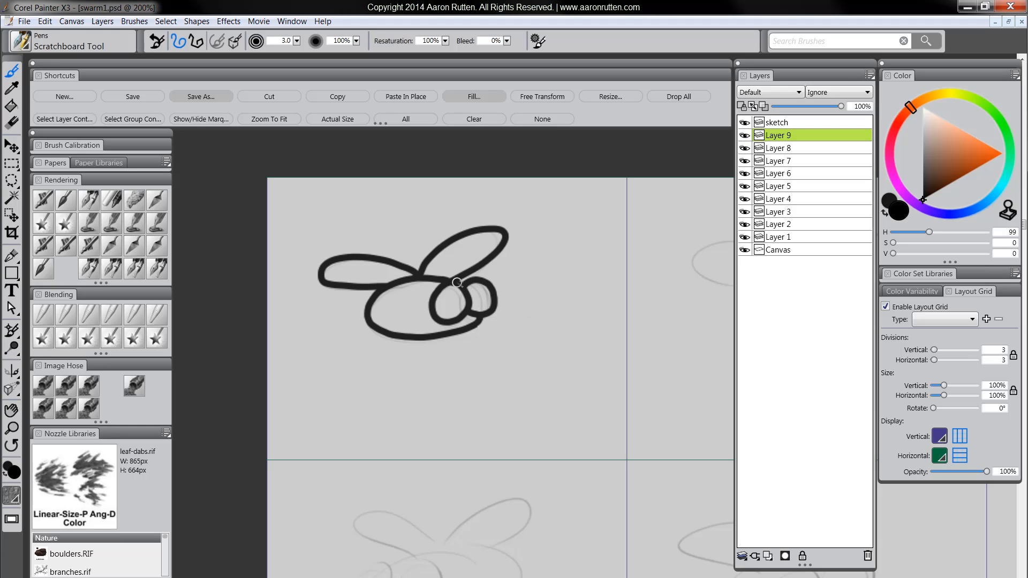
pyautogui.moveTo(621, 369)
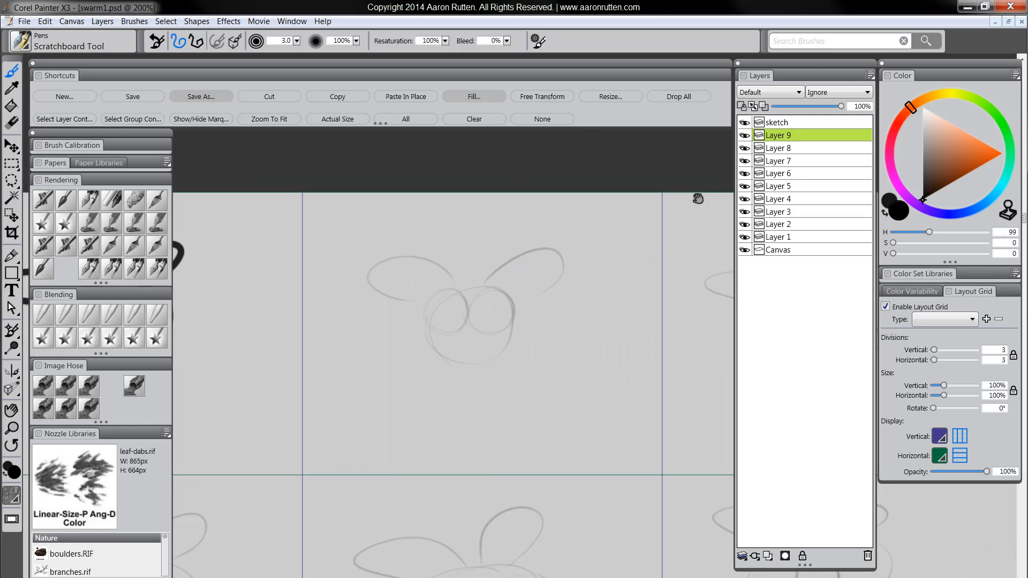
# - Ink the top-middle fly's head and outline on Layer 8
pyautogui.click(777, 148)
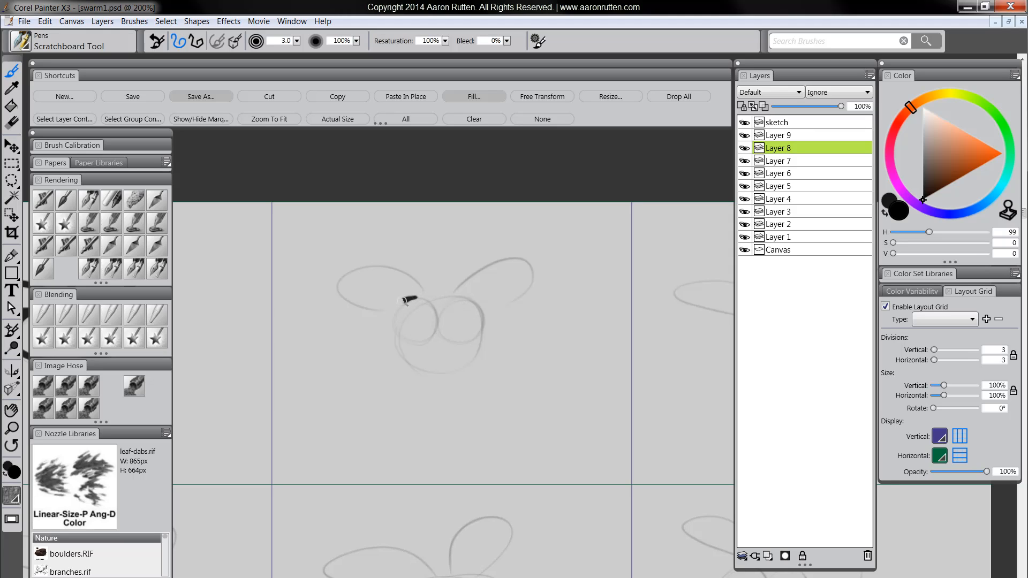
pyautogui.moveTo(409, 299); pyautogui.dragTo(412, 313)
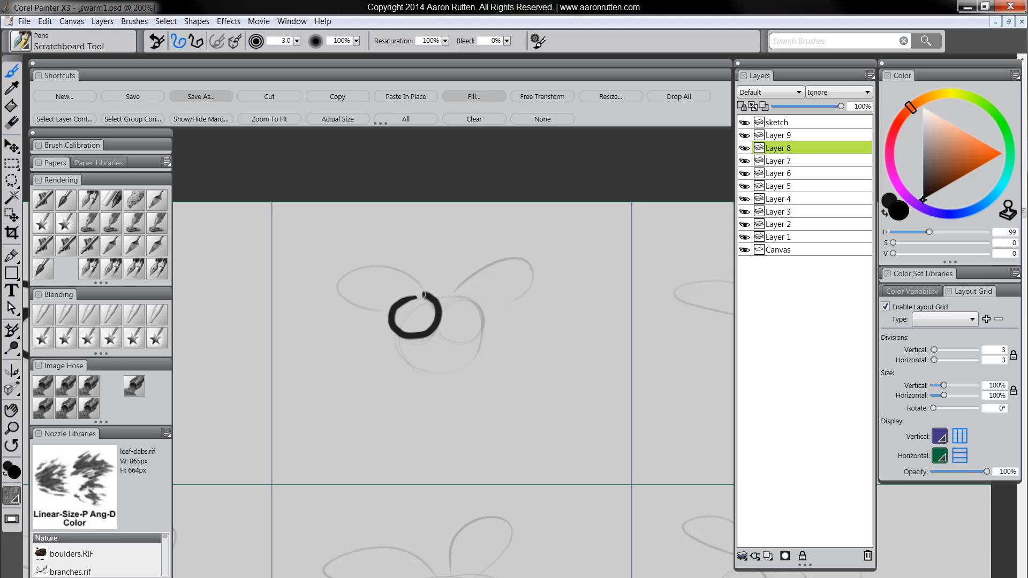
pyautogui.moveTo(425, 294); pyautogui.dragTo(479, 322)
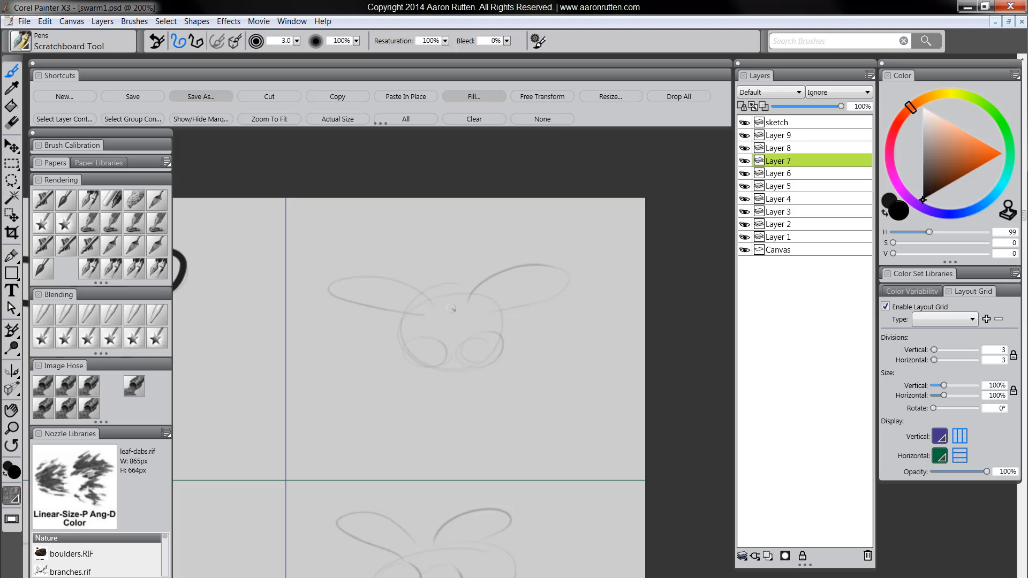
# - Ink the top-right fly's wings and head, then the middle-left fly's eyes, body and wings
pyautogui.moveTo(346, 278); pyautogui.dragTo(441, 292)
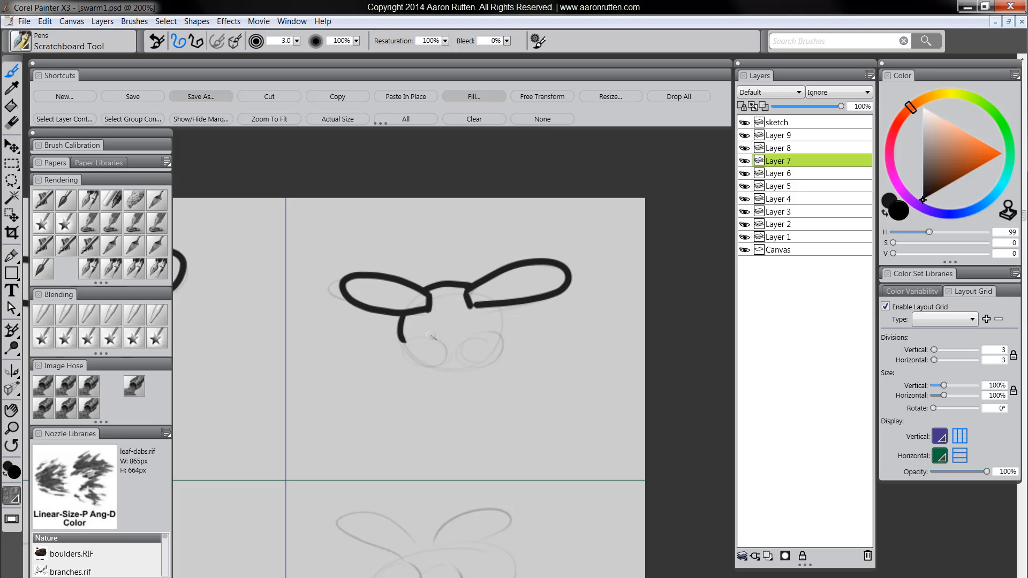
pyautogui.moveTo(407, 328); pyautogui.dragTo(452, 354)
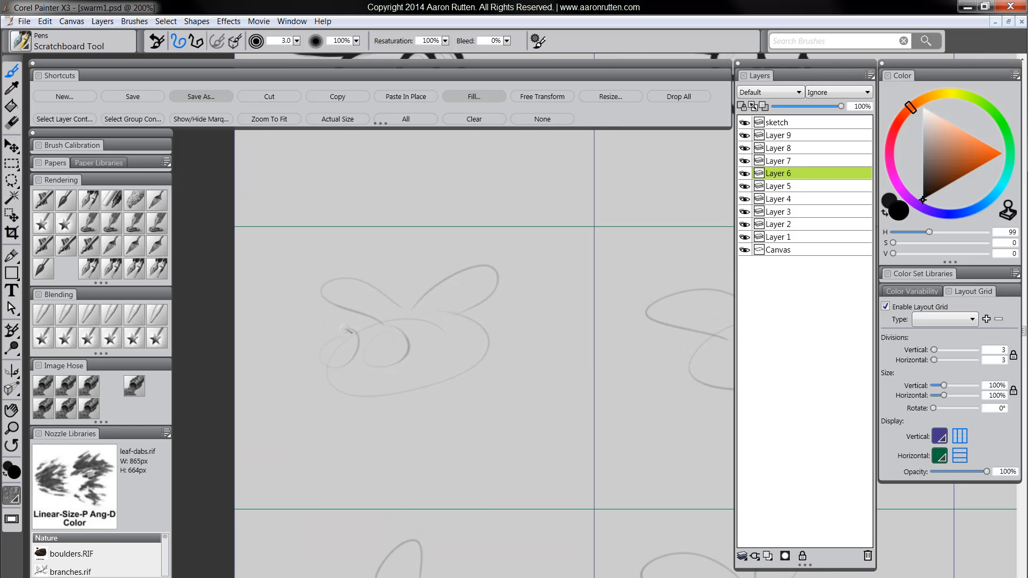
pyautogui.moveTo(341, 328); pyautogui.dragTo(341, 347)
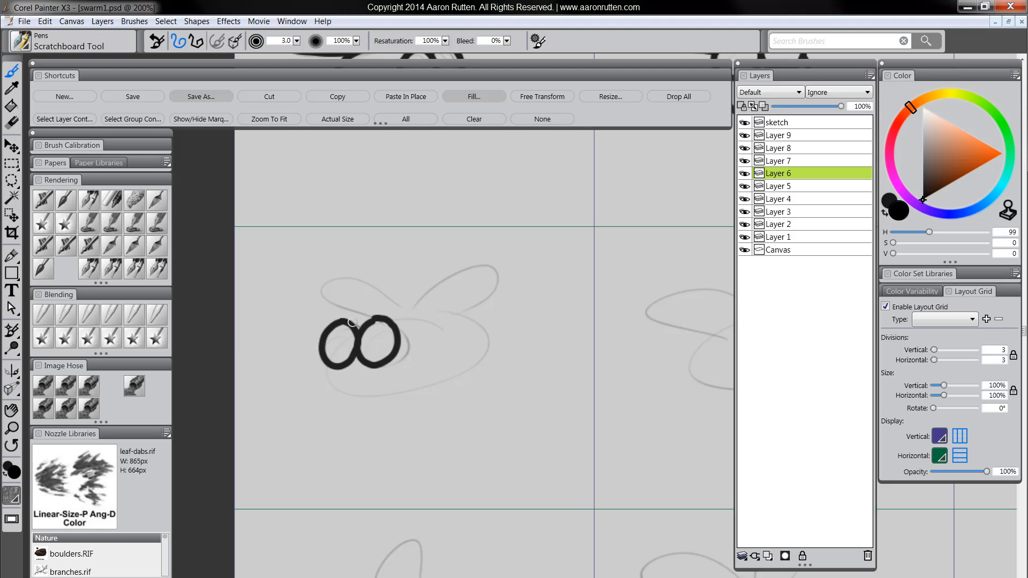
pyautogui.moveTo(354, 321); pyautogui.dragTo(443, 318)
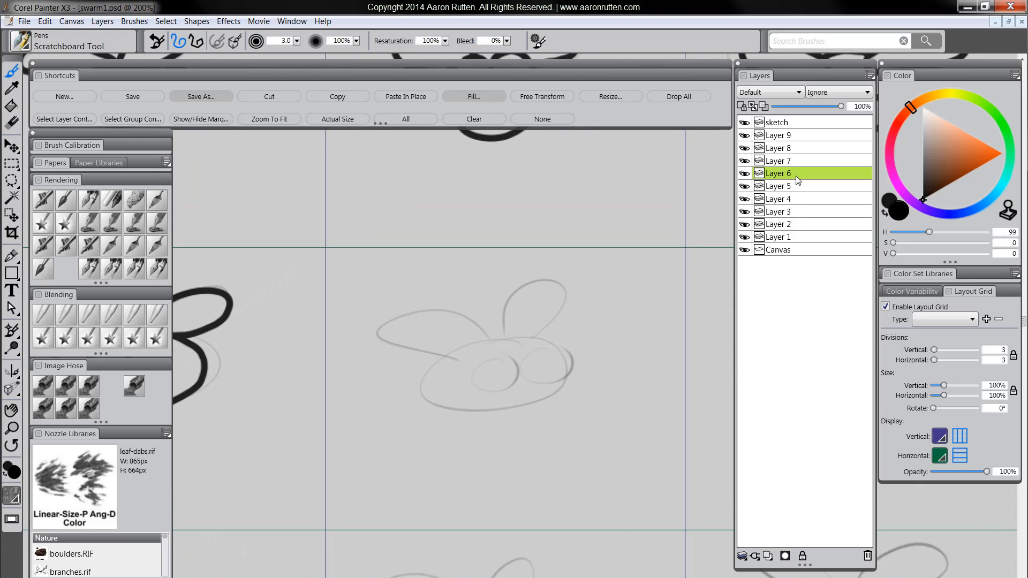
# - Ink the middle-centre fly's eyes, head and body outline on Layer 5
pyautogui.click(779, 186)
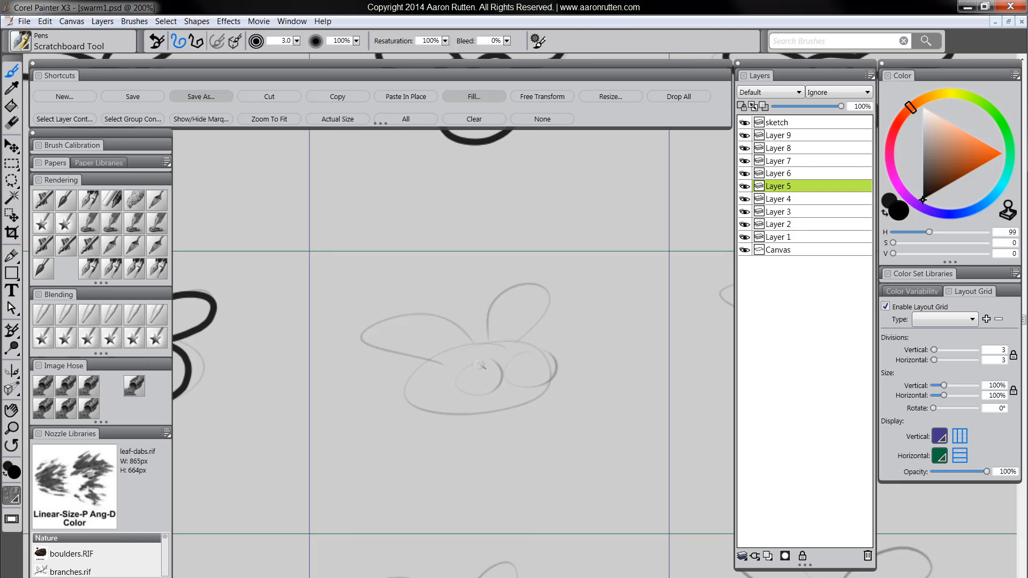
pyautogui.moveTo(481, 364); pyautogui.dragTo(481, 364)
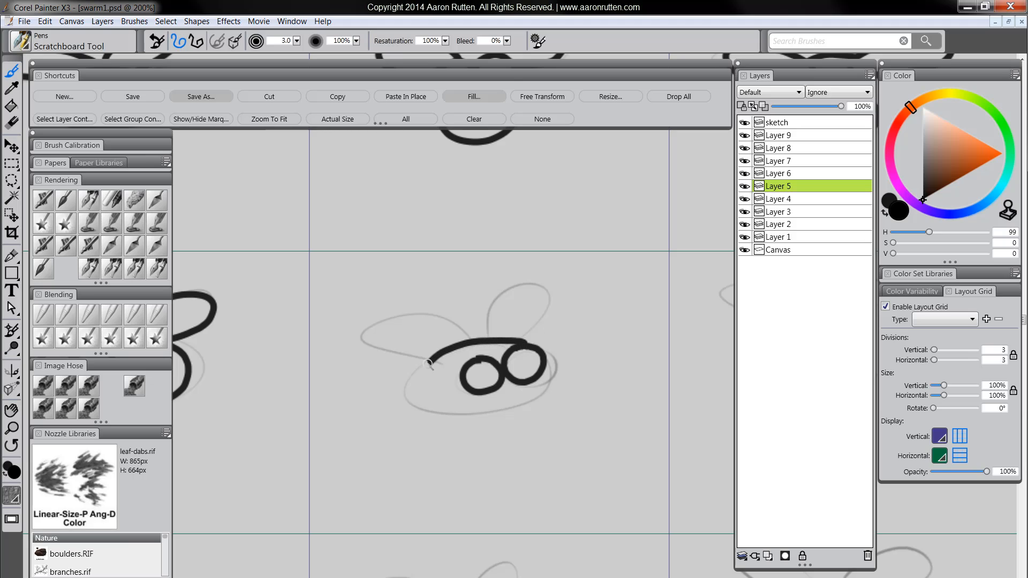
pyautogui.moveTo(429, 363); pyautogui.dragTo(546, 354)
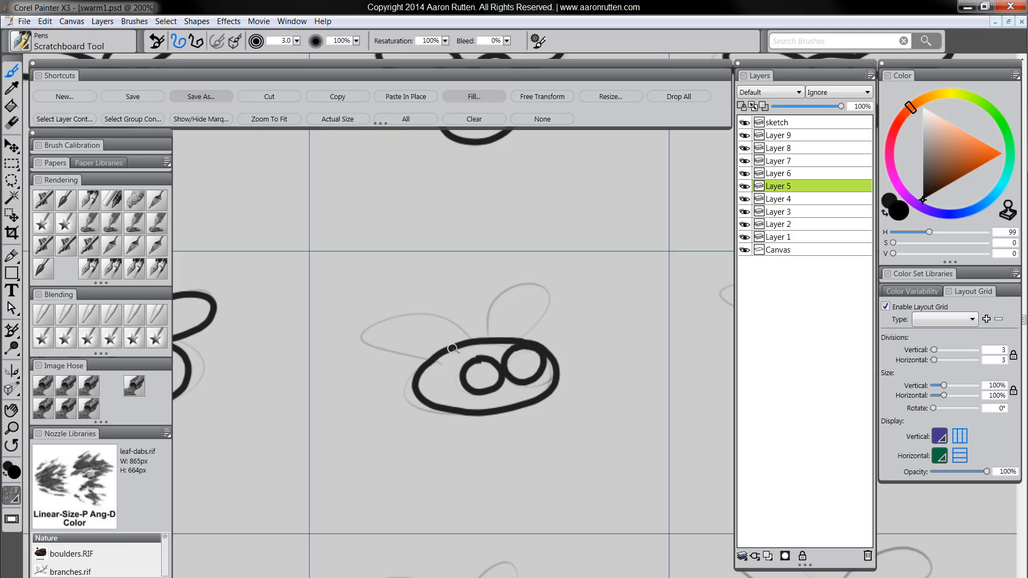
pyautogui.moveTo(453, 347); pyautogui.dragTo(374, 321)
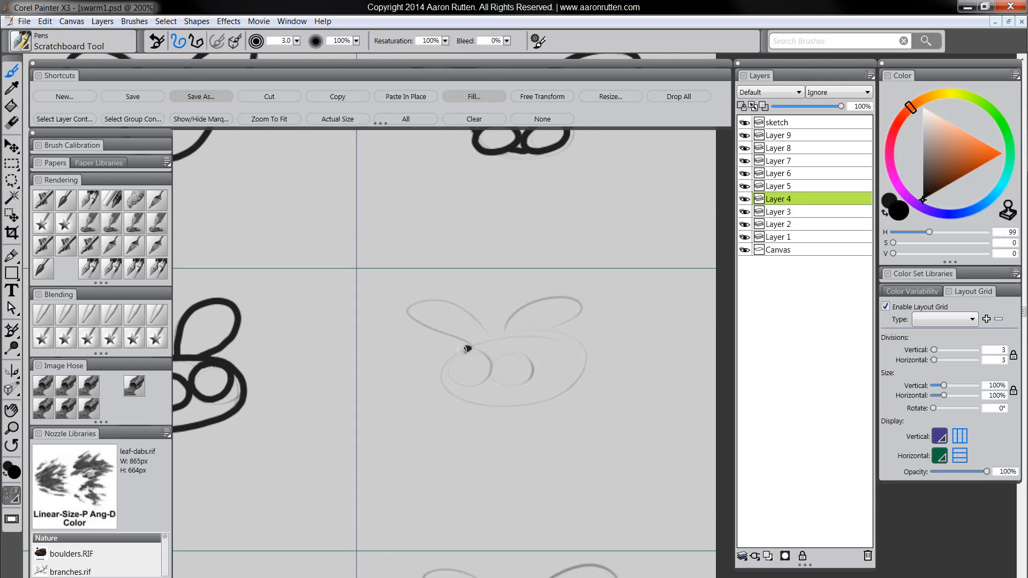
# - Ink the middle-right fly's eyes and body, then the bottom-left fly on Layer 3
pyautogui.moveTo(465, 347); pyautogui.dragTo(537, 370)
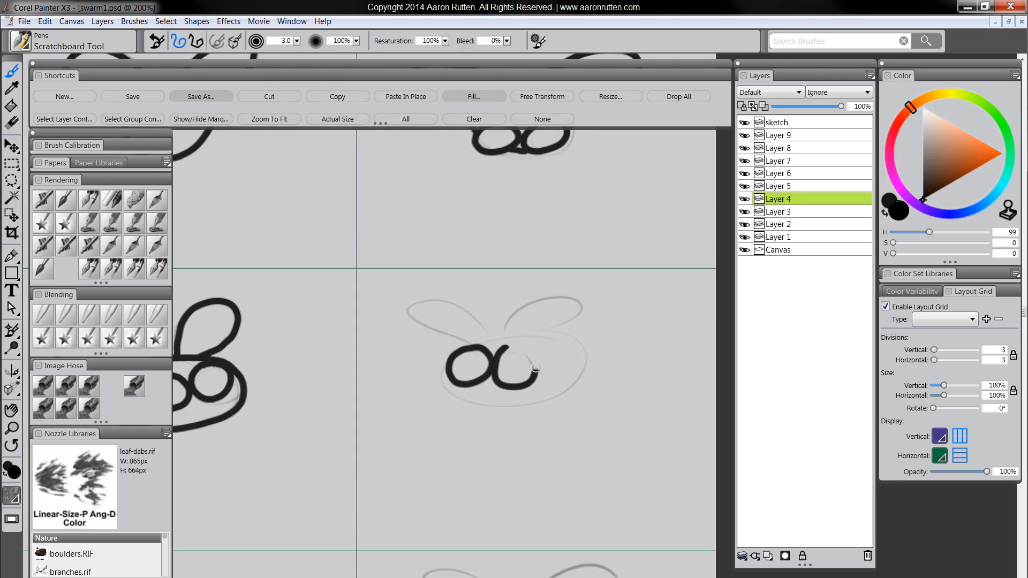
pyautogui.moveTo(535, 370); pyautogui.dragTo(512, 380)
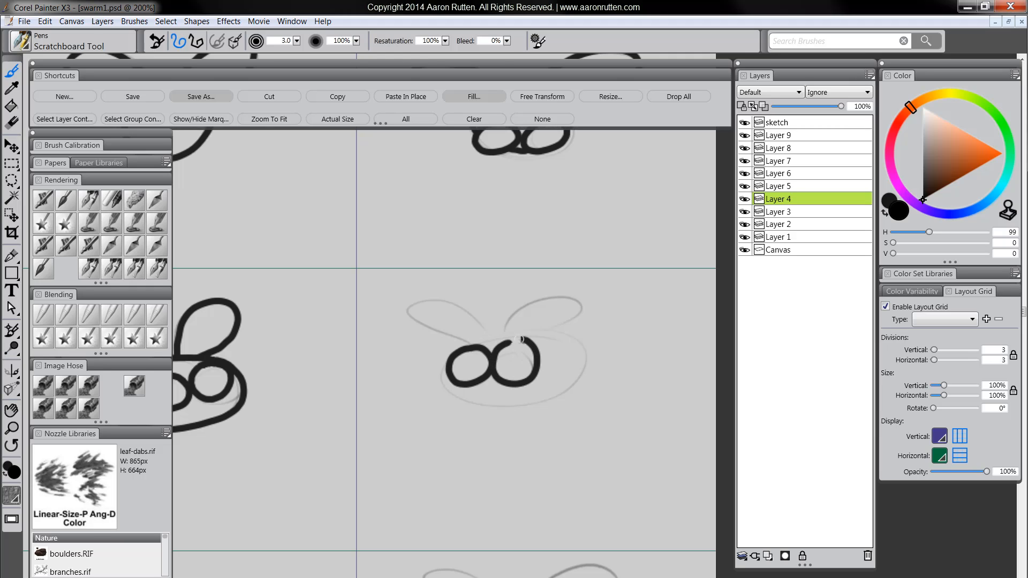
pyautogui.moveTo(518, 338); pyautogui.dragTo(554, 403)
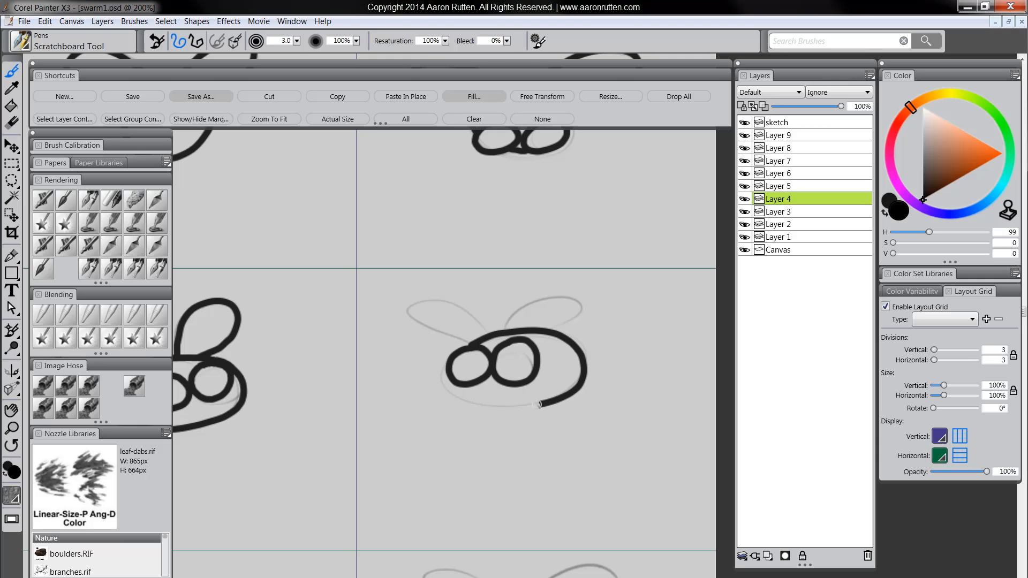
pyautogui.moveTo(537, 407); pyautogui.dragTo(432, 295)
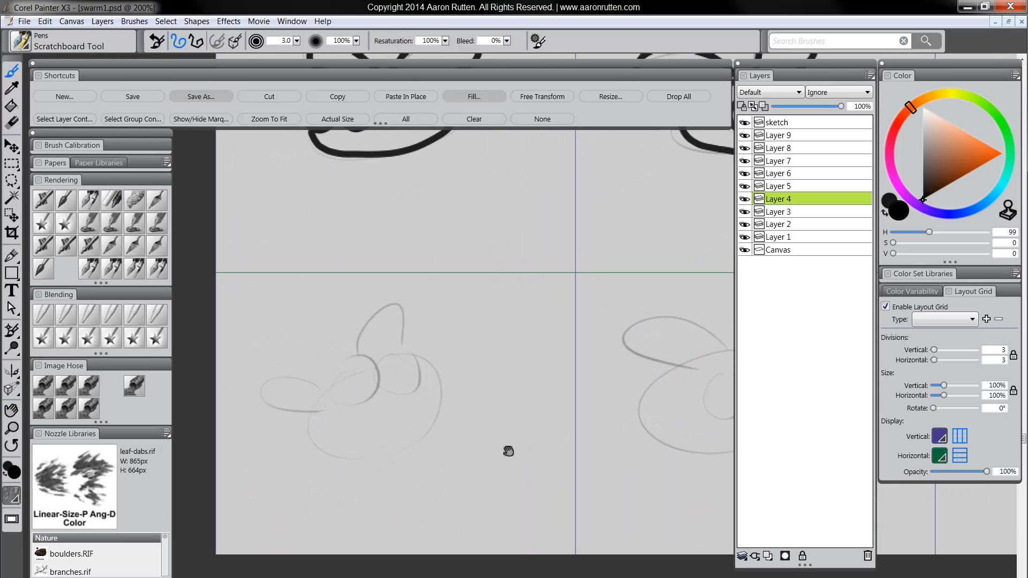
pyautogui.click(778, 211)
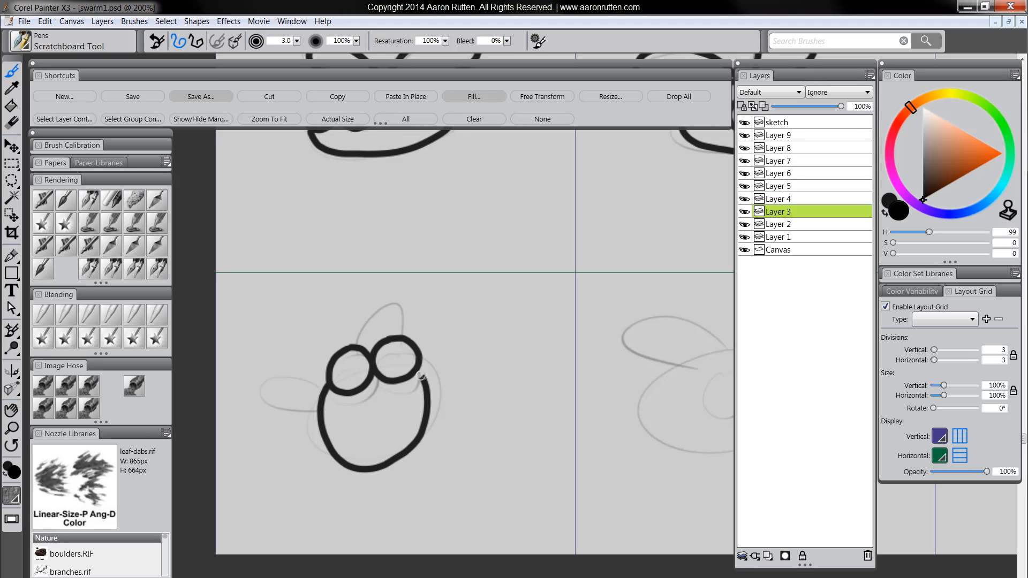
pyautogui.moveTo(420, 377); pyautogui.dragTo(275, 383)
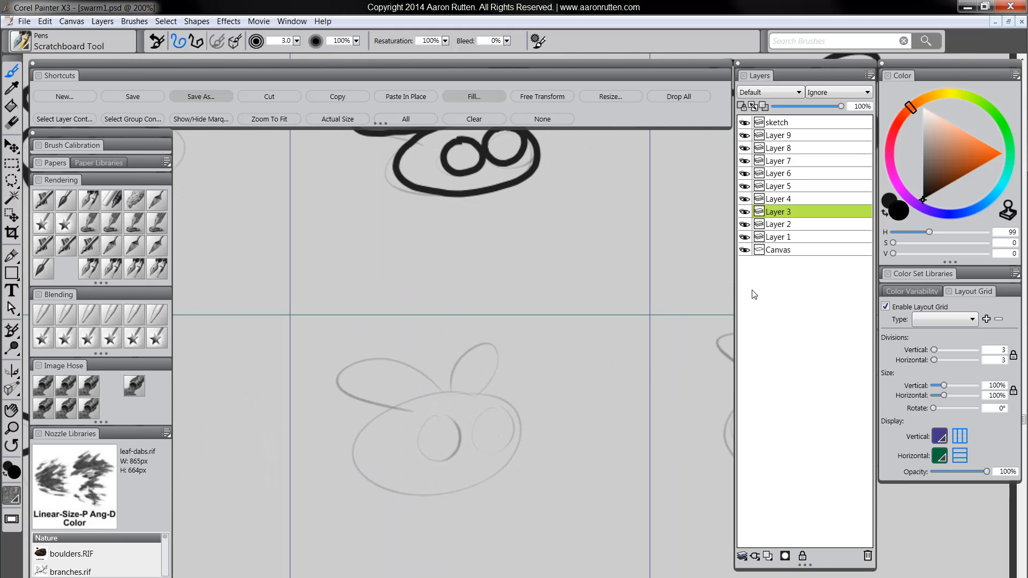
# - Ink a bottom-middle fly eye on Layer 2, then the bottom-right fly's eyes, body and wings
pyautogui.click(778, 223)
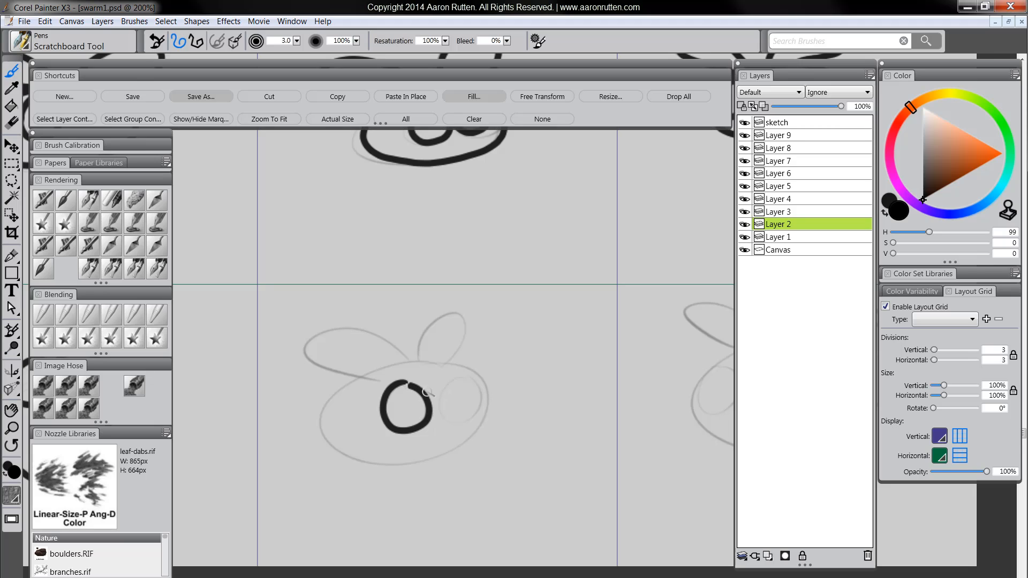
pyautogui.moveTo(423, 394); pyautogui.dragTo(455, 364)
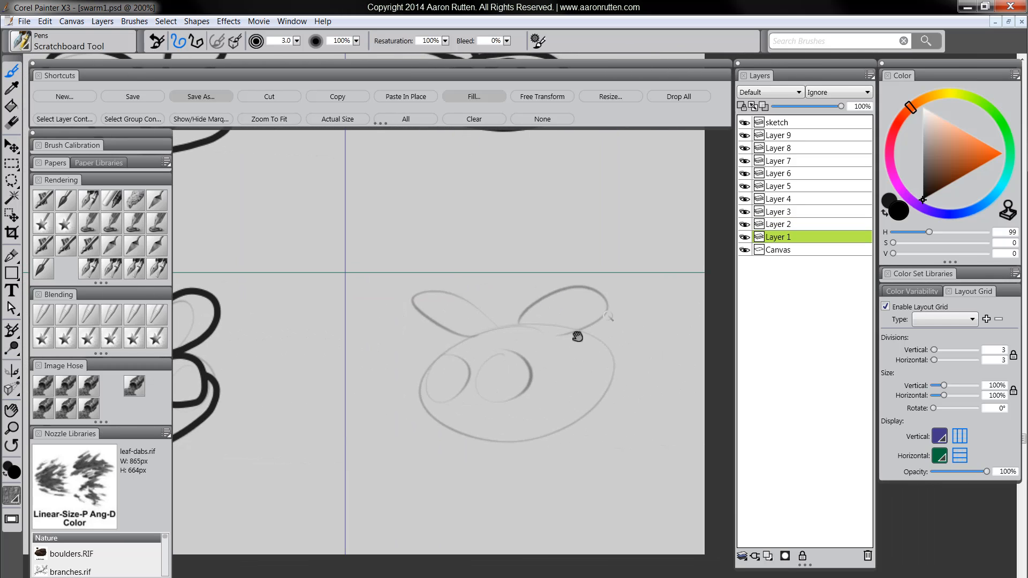
pyautogui.moveTo(577, 336); pyautogui.dragTo(436, 384)
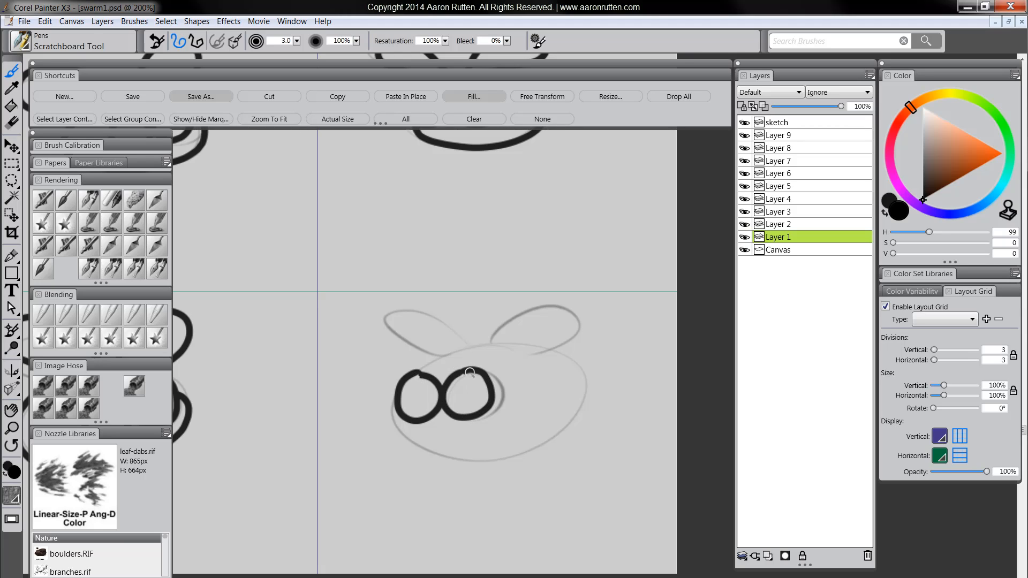
pyautogui.moveTo(479, 371); pyautogui.dragTo(417, 430)
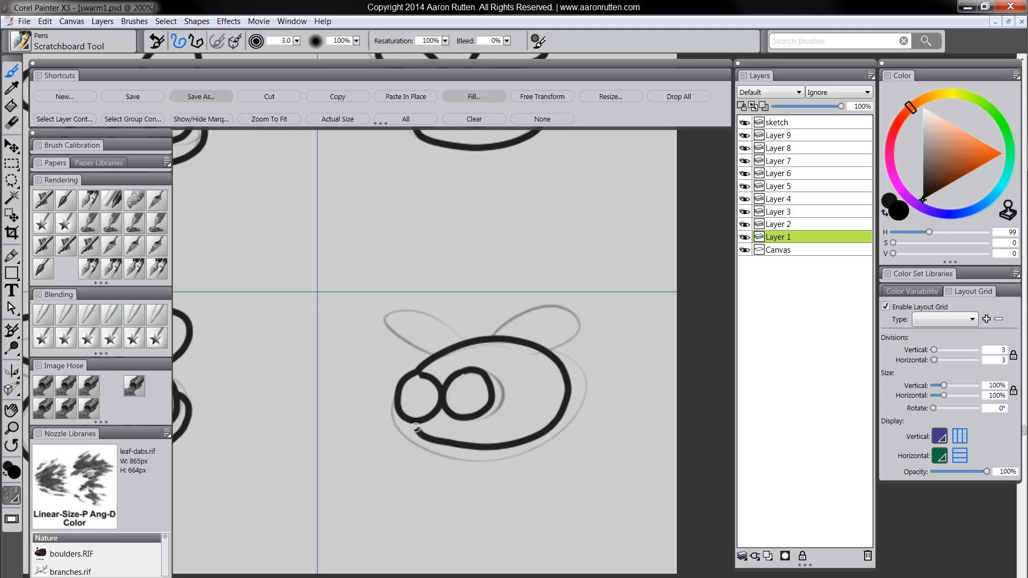
pyautogui.moveTo(417, 429); pyautogui.dragTo(462, 343)
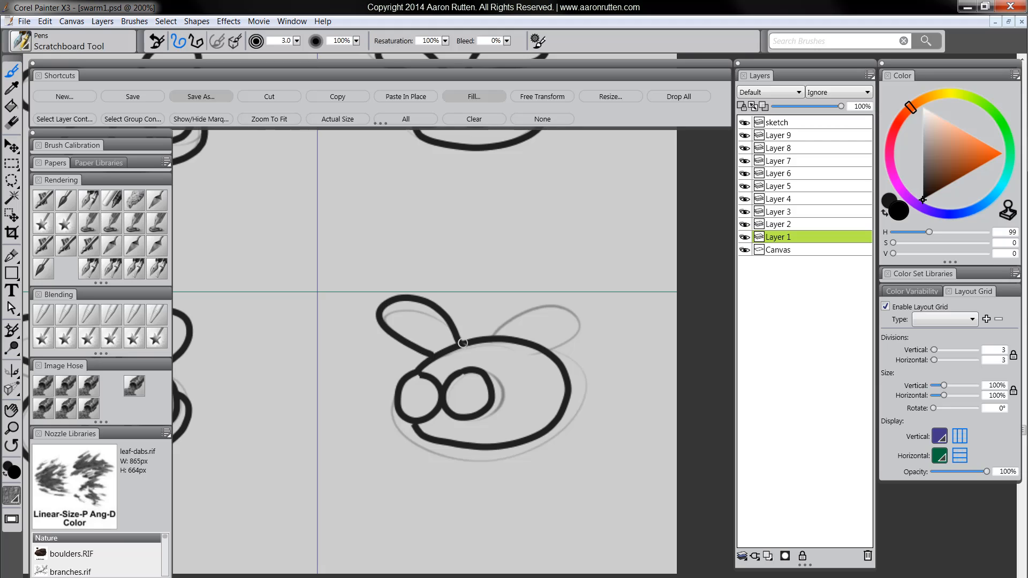
pyautogui.moveTo(462, 343); pyautogui.dragTo(549, 347)
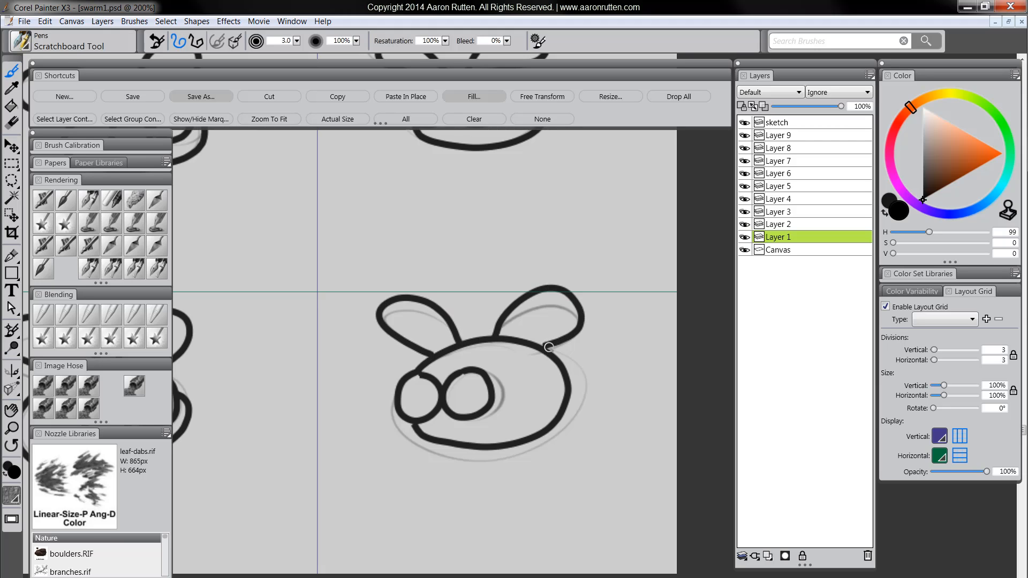
pyautogui.moveTo(455, 447)
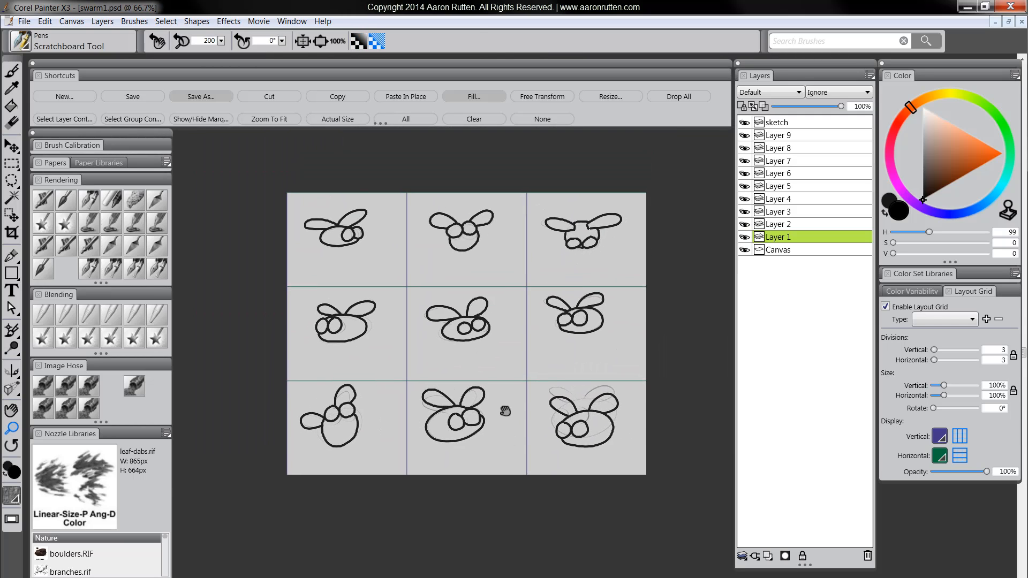
# - Hide the sketch layer and nudge each inked fly, Layers 2–8, into its grid cell
pyautogui.click(777, 122)
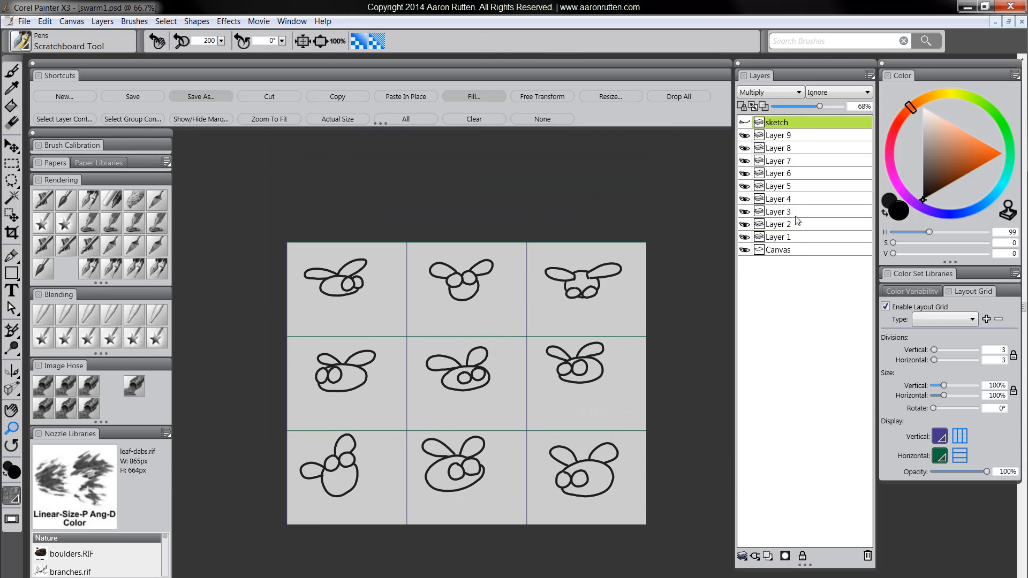
pyautogui.click(780, 223)
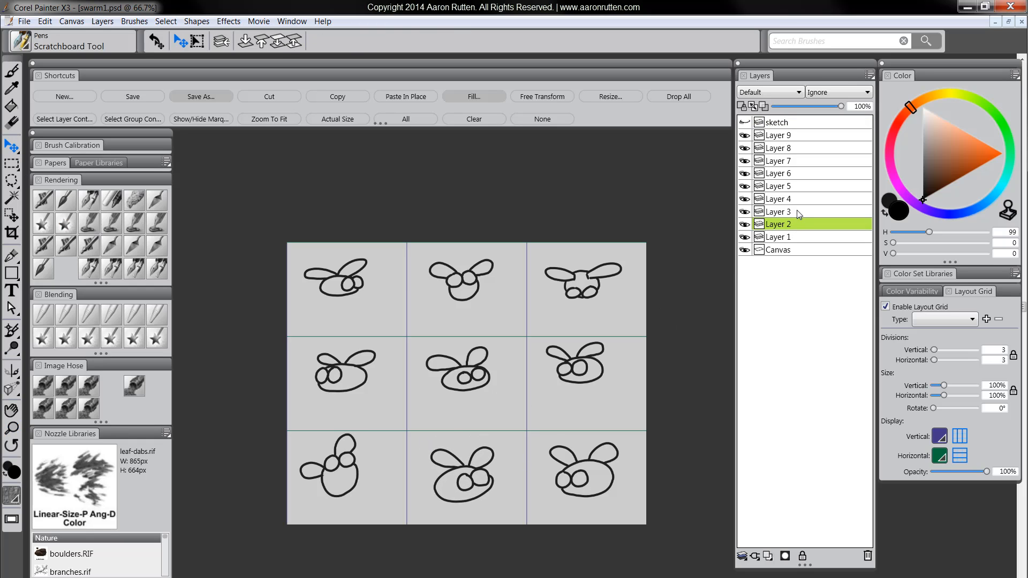
pyautogui.click(778, 211)
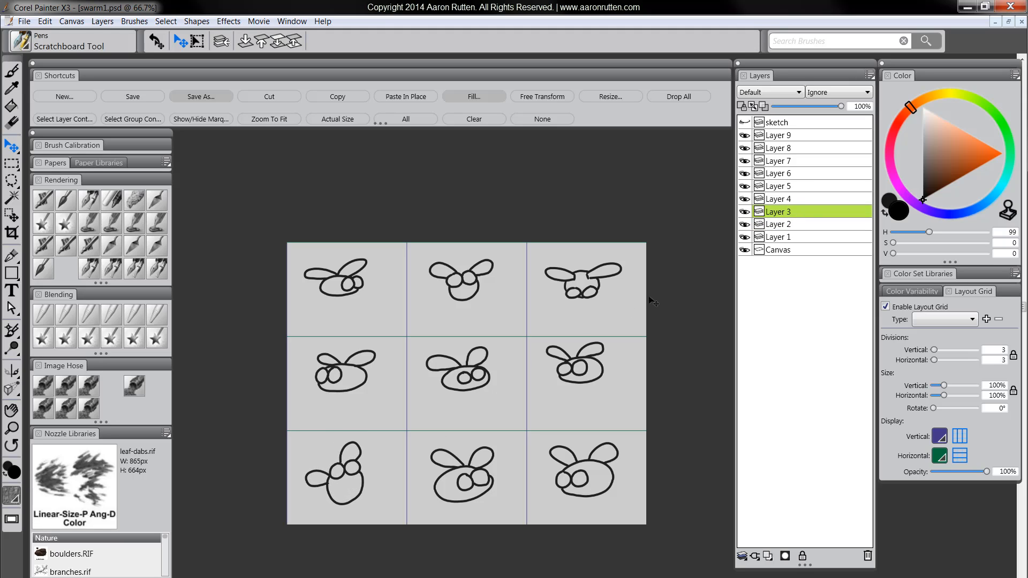
pyautogui.click(777, 199)
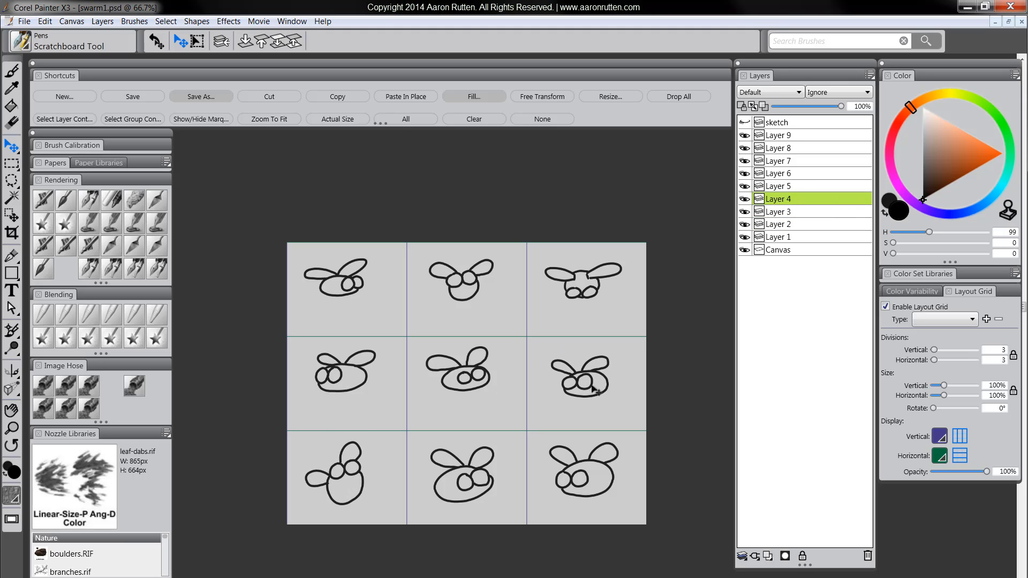
pyautogui.click(777, 186)
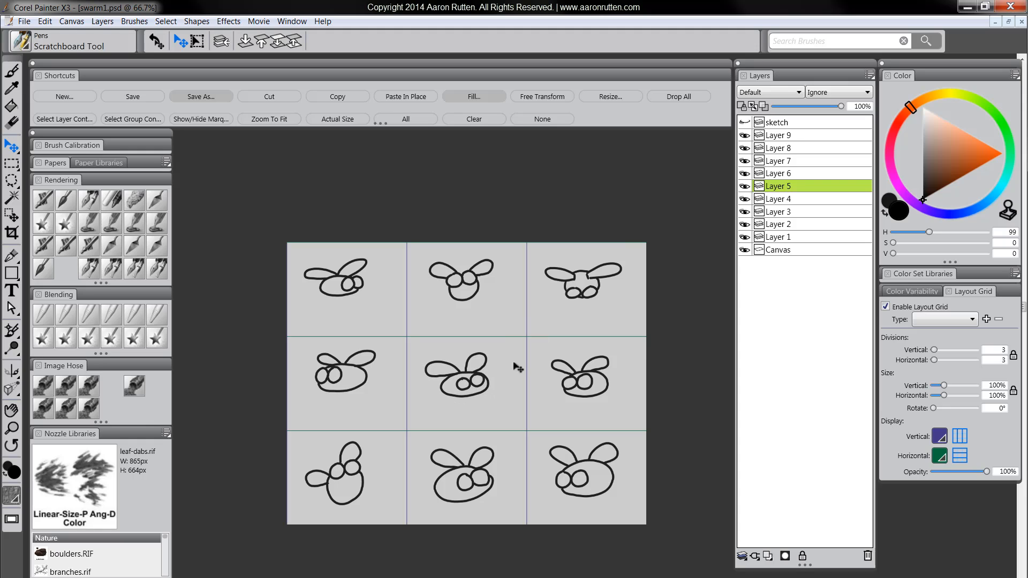
pyautogui.click(778, 173)
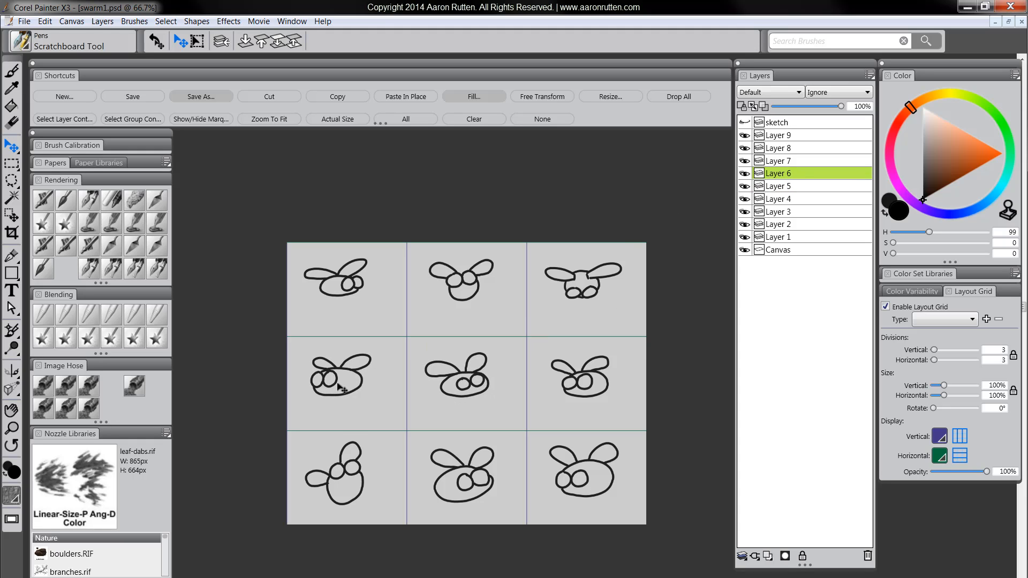
pyautogui.click(778, 160)
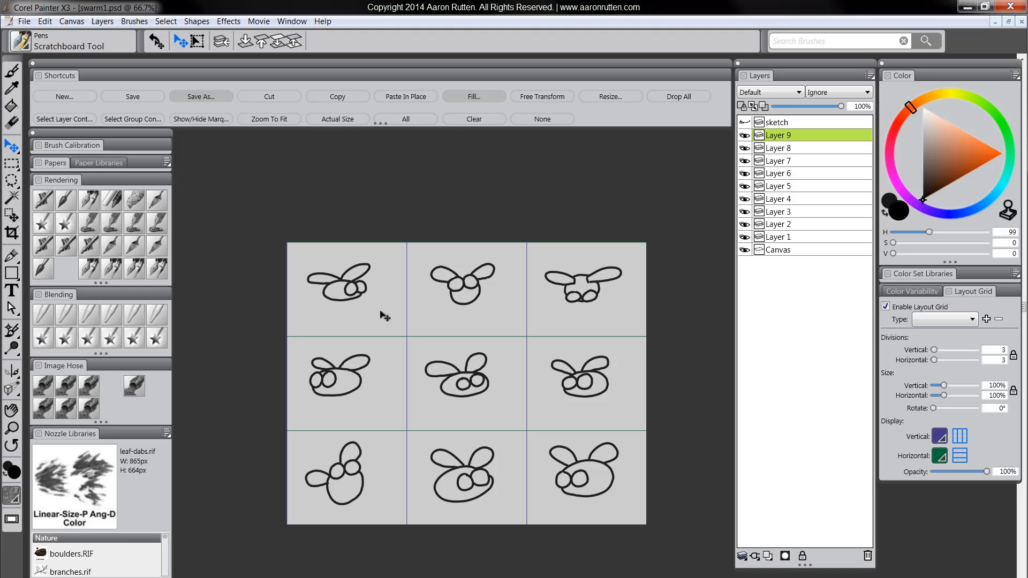
pyautogui.moveTo(408, 435)
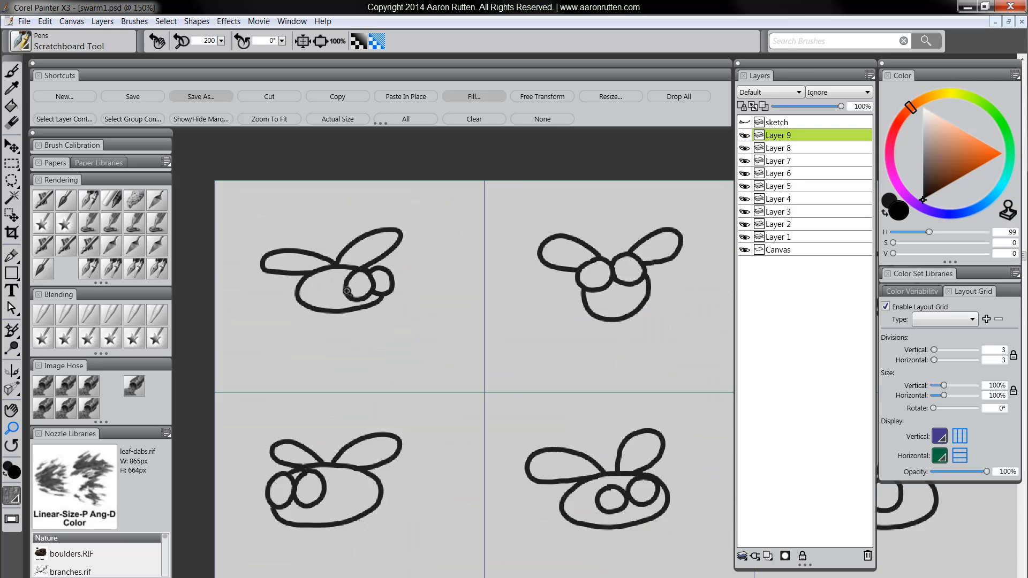
# - Add Layer 10 beneath the top-left fly's ink and pick a bright red-orange colour
pyautogui.click(600, 301)
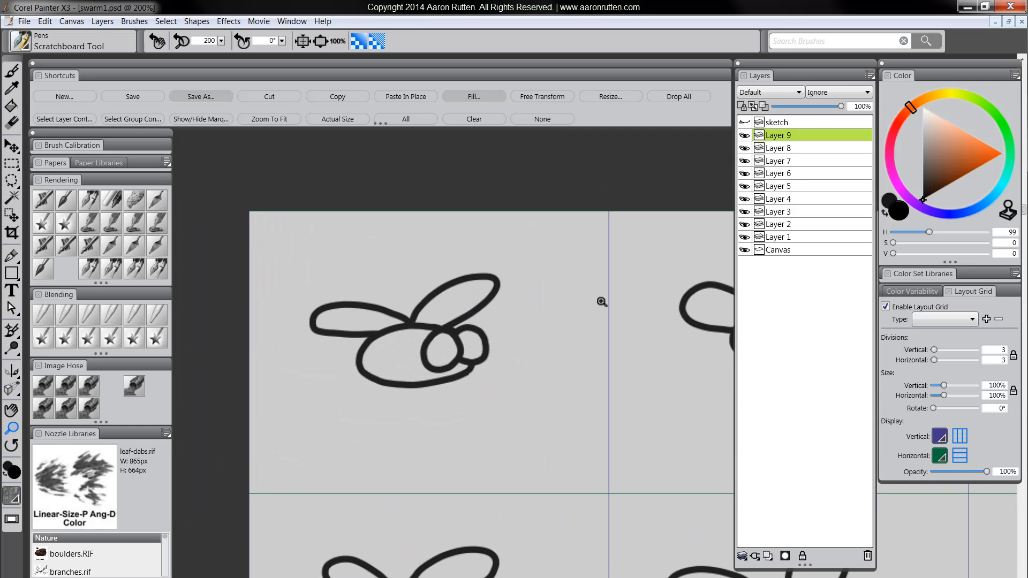
pyautogui.moveTo(777, 187)
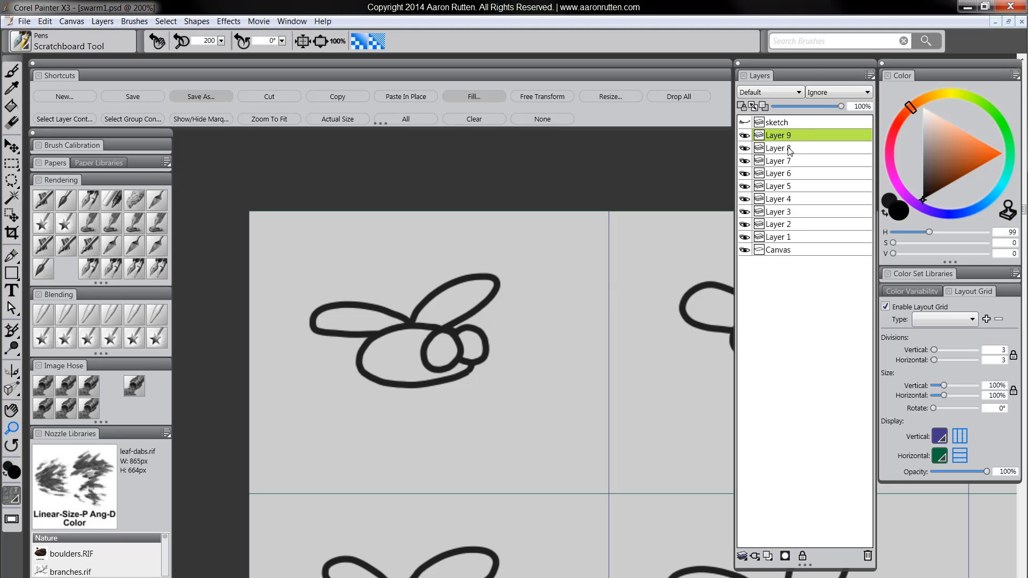
pyautogui.click(778, 147)
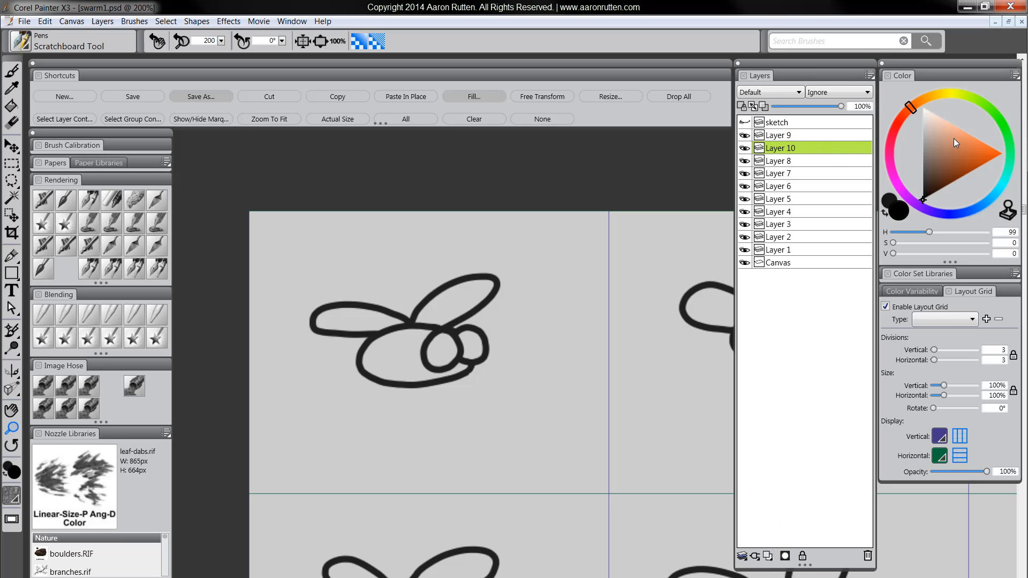
pyautogui.click(1004, 154)
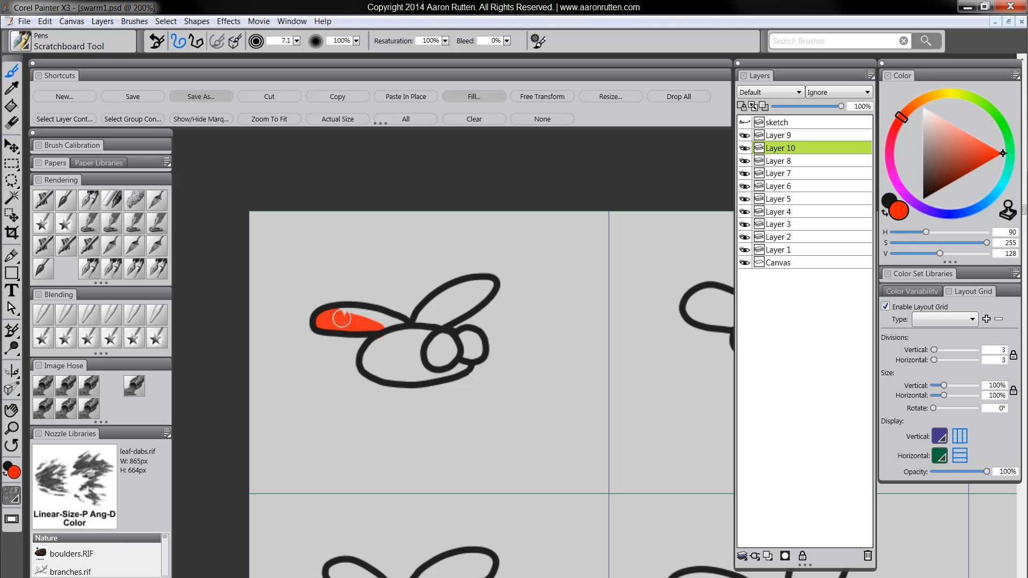
# - Brush red-orange fill into both wings, the body and the eyes of the top-left fly on Layer 10
pyautogui.moveTo(344, 318); pyautogui.dragTo(429, 321)
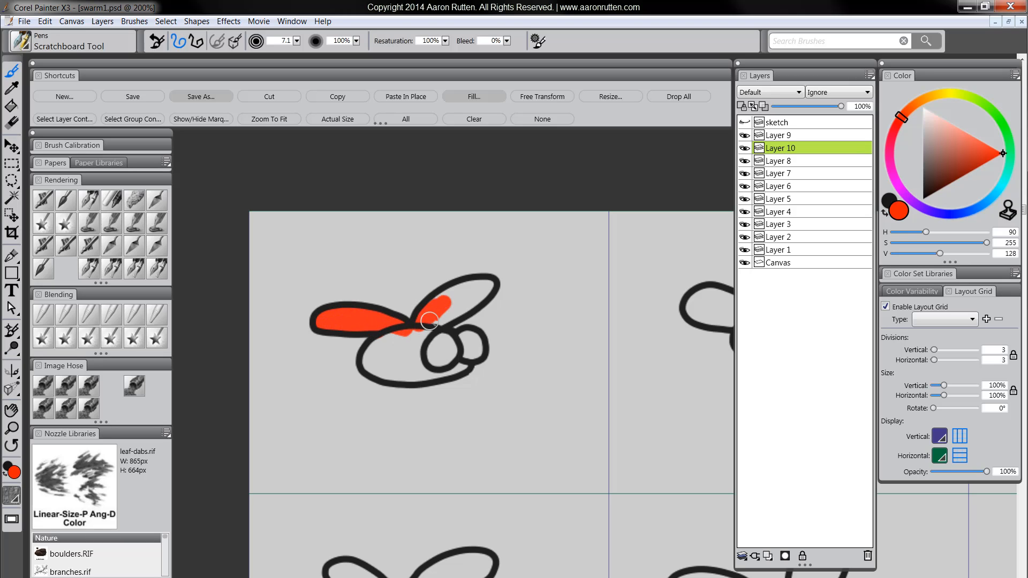
pyautogui.moveTo(429, 322); pyautogui.dragTo(477, 296)
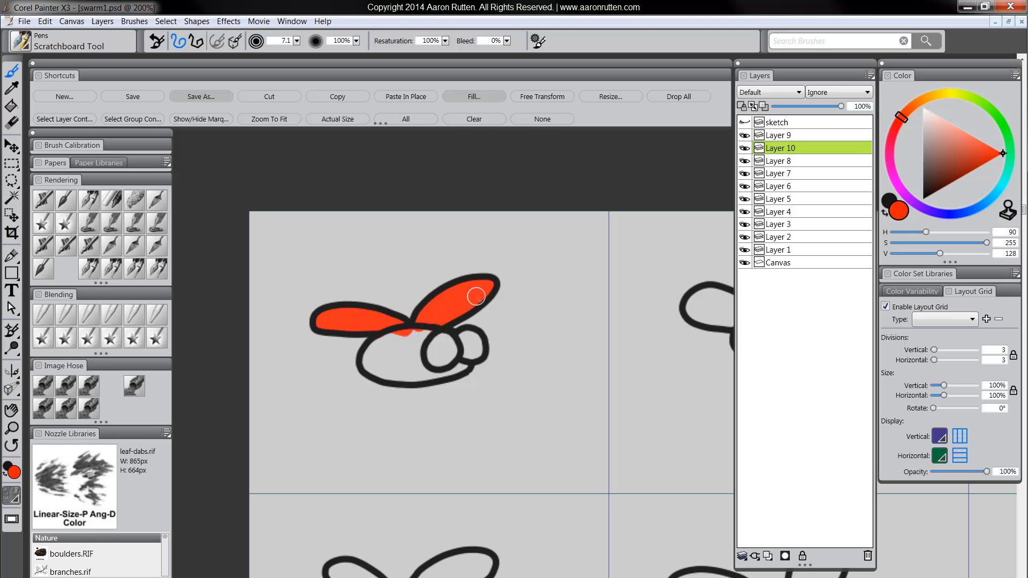
pyautogui.moveTo(475, 295); pyautogui.dragTo(377, 367)
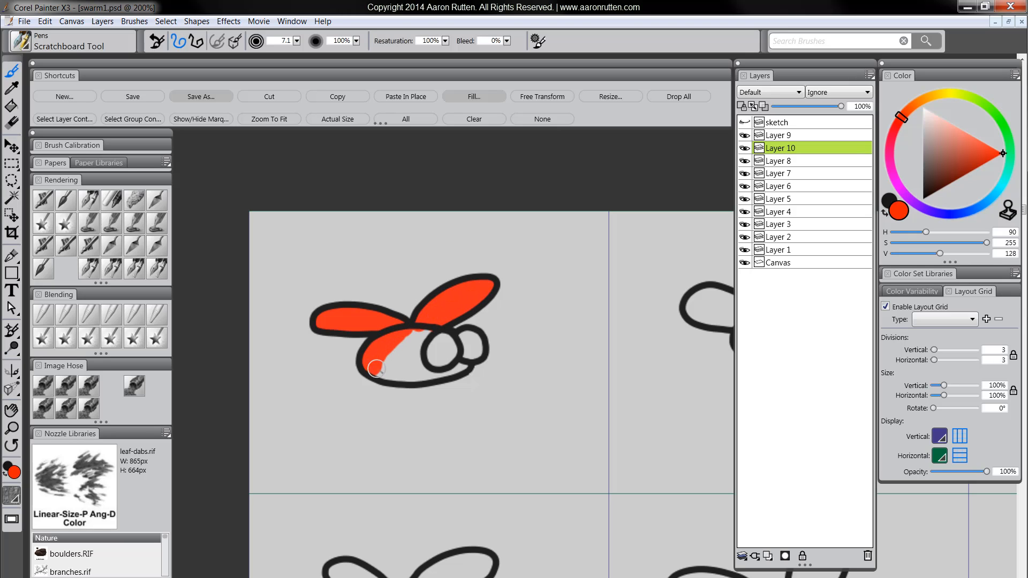
pyautogui.moveTo(377, 368); pyautogui.dragTo(452, 369)
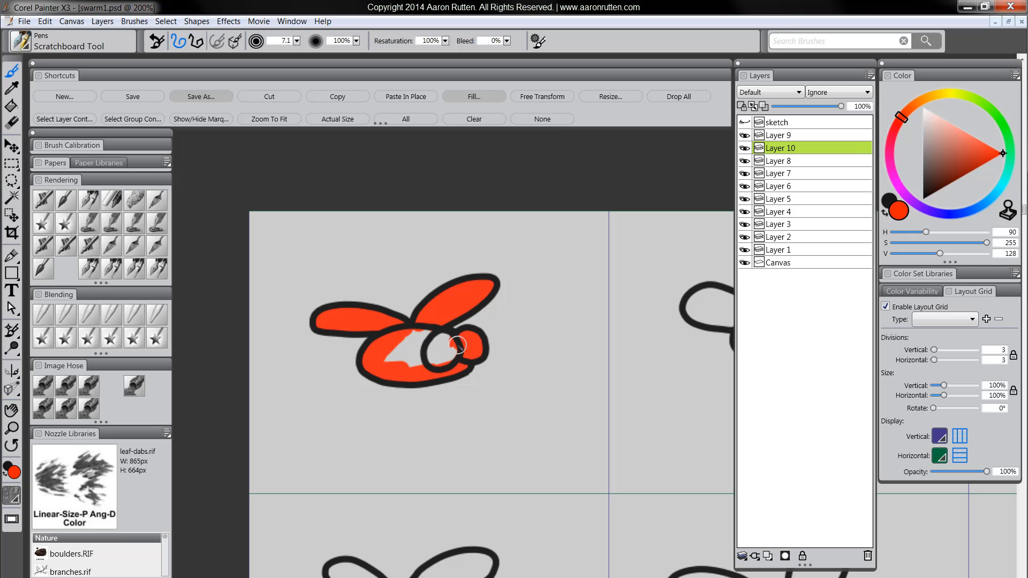
pyautogui.moveTo(456, 347); pyautogui.dragTo(446, 354)
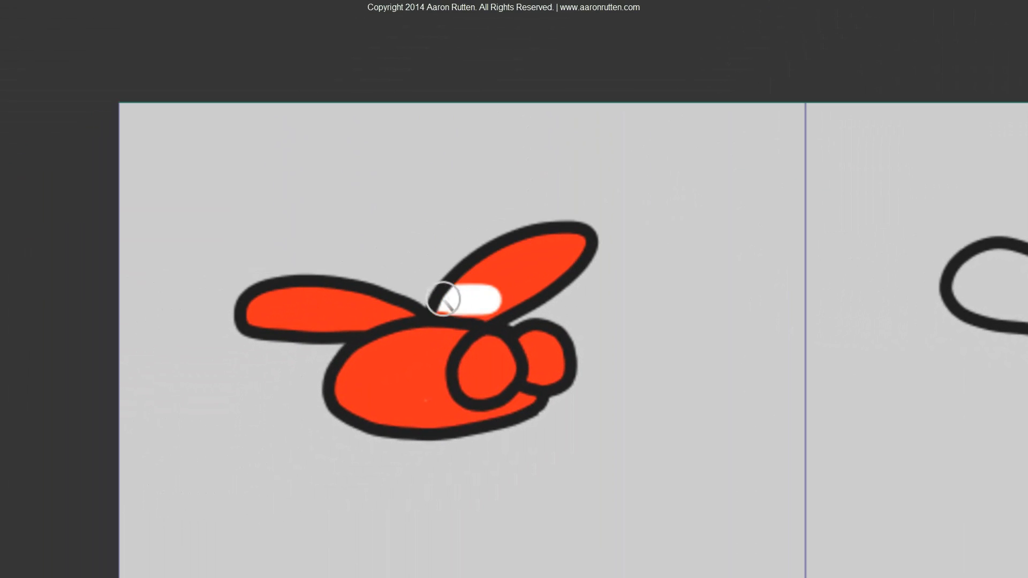
# - Paint both wings of the top-left fly white, then cover its body in dark grey
pyautogui.moveTo(446, 300); pyautogui.dragTo(494, 277)
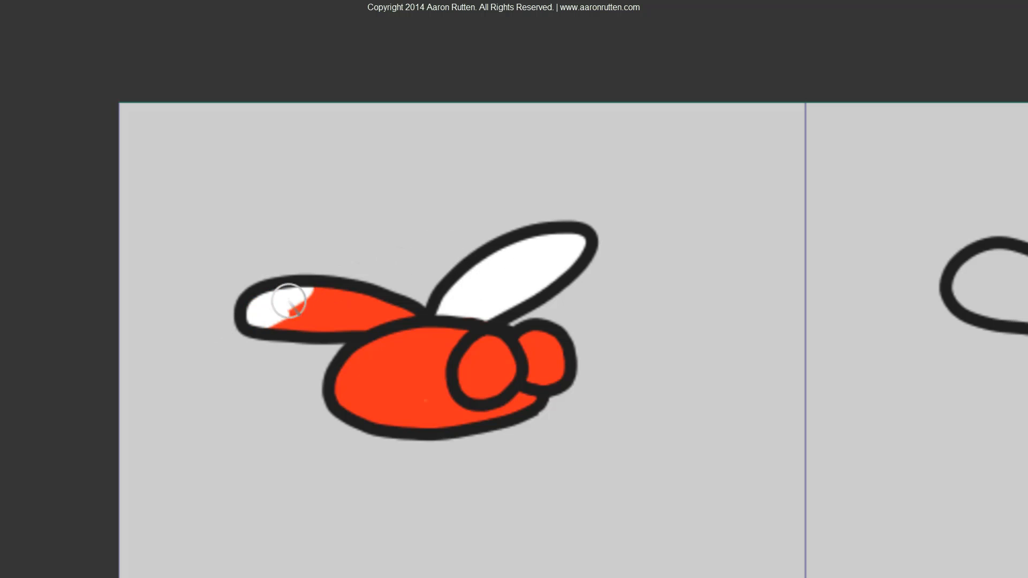
pyautogui.moveTo(292, 301); pyautogui.dragTo(406, 295)
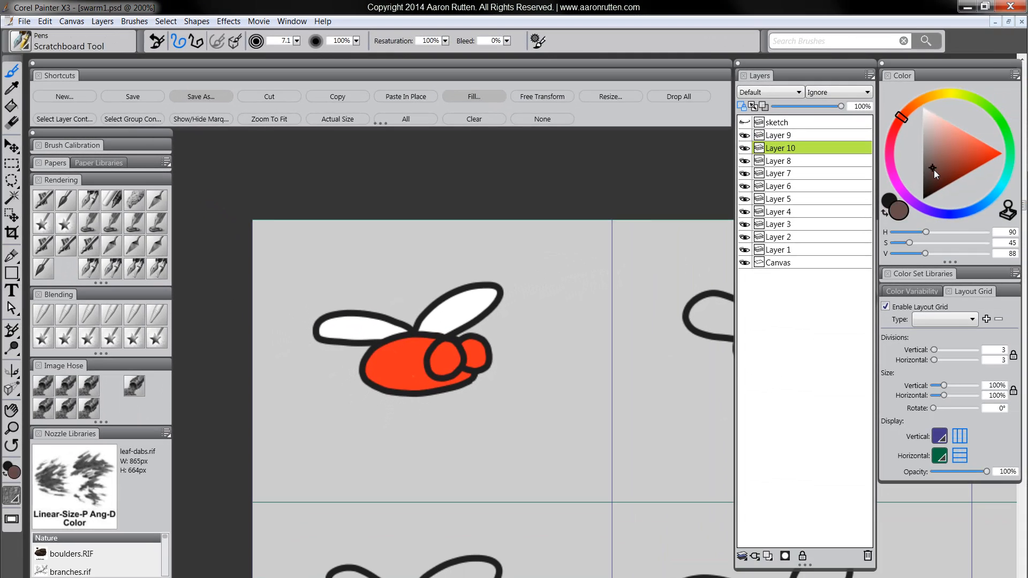
pyautogui.click(931, 179)
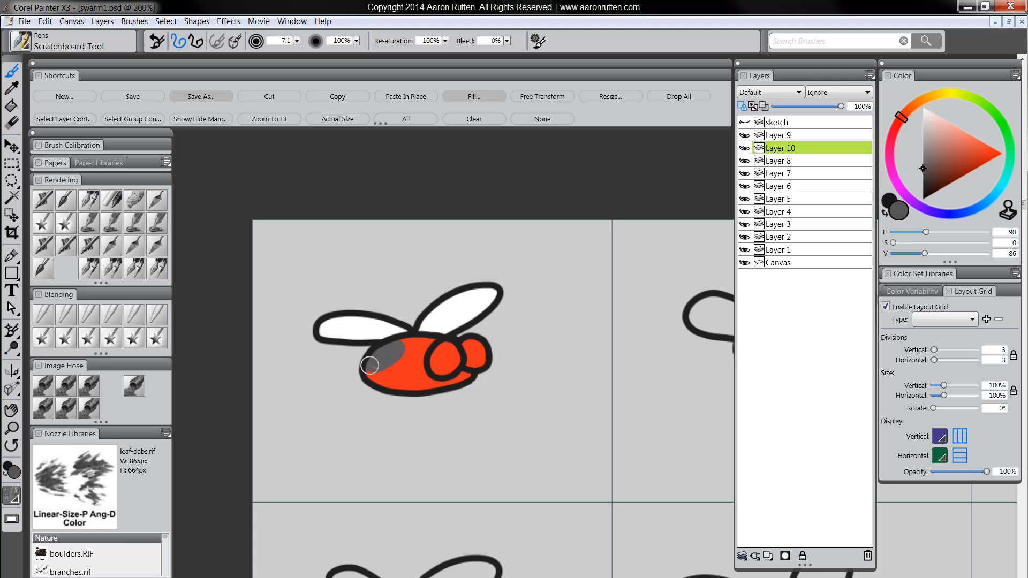
pyautogui.moveTo(369, 365); pyautogui.dragTo(418, 361)
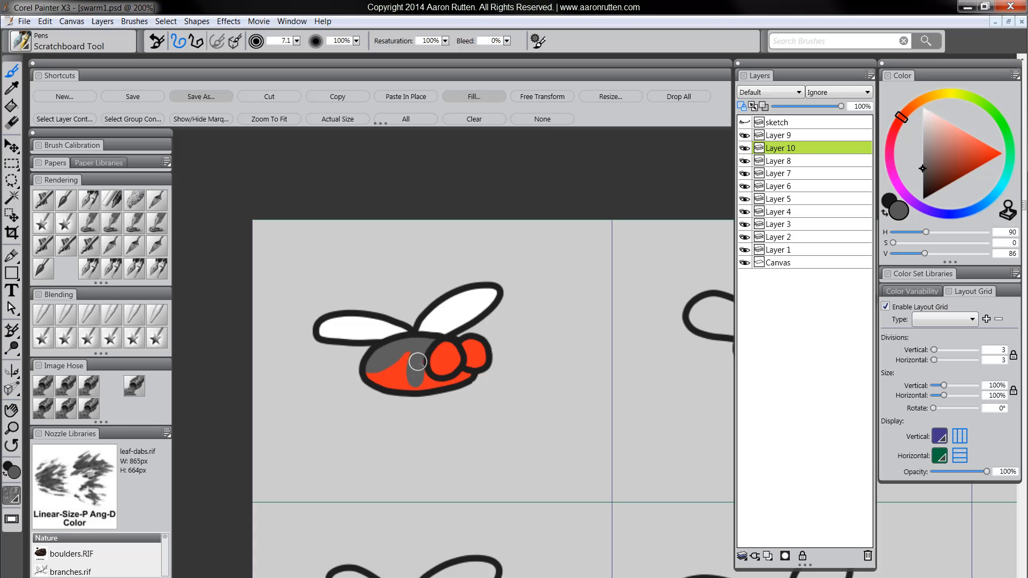
pyautogui.moveTo(417, 362); pyautogui.dragTo(406, 359)
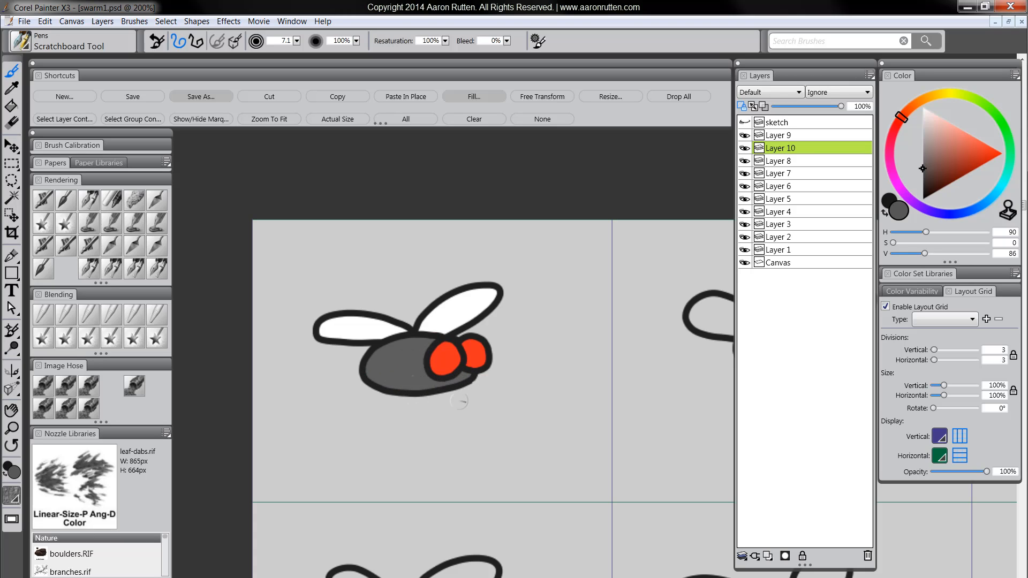
# - Shade the fly's eyes a darker red-orange and select Layer 9 for merging
pyautogui.click(917, 109)
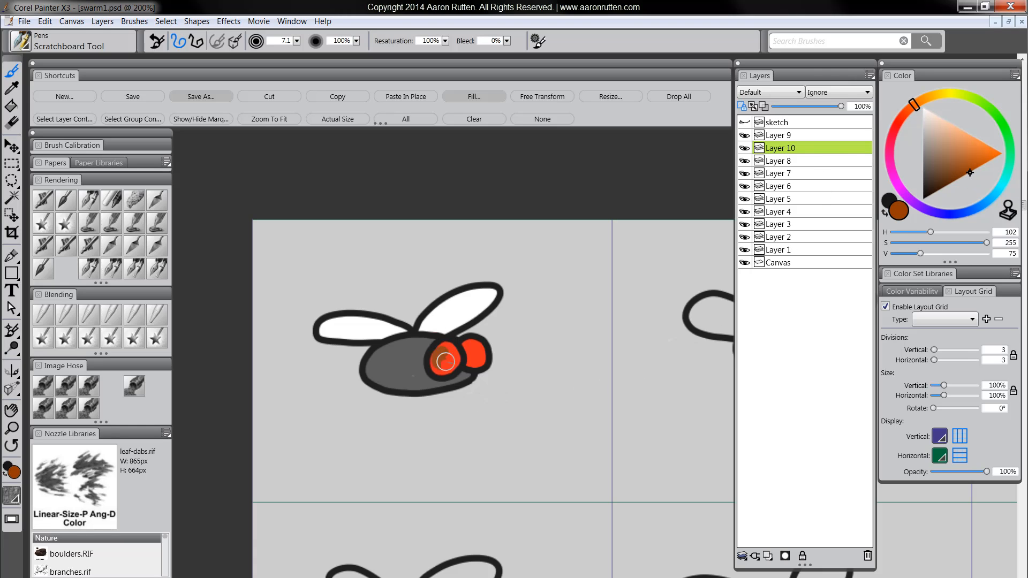
pyautogui.click(444, 359)
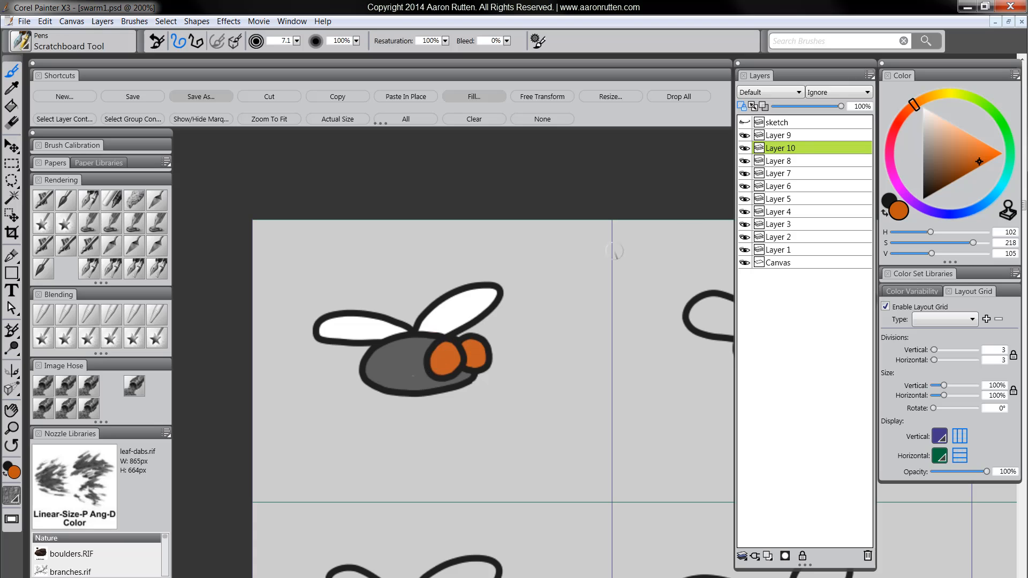
pyautogui.click(780, 135)
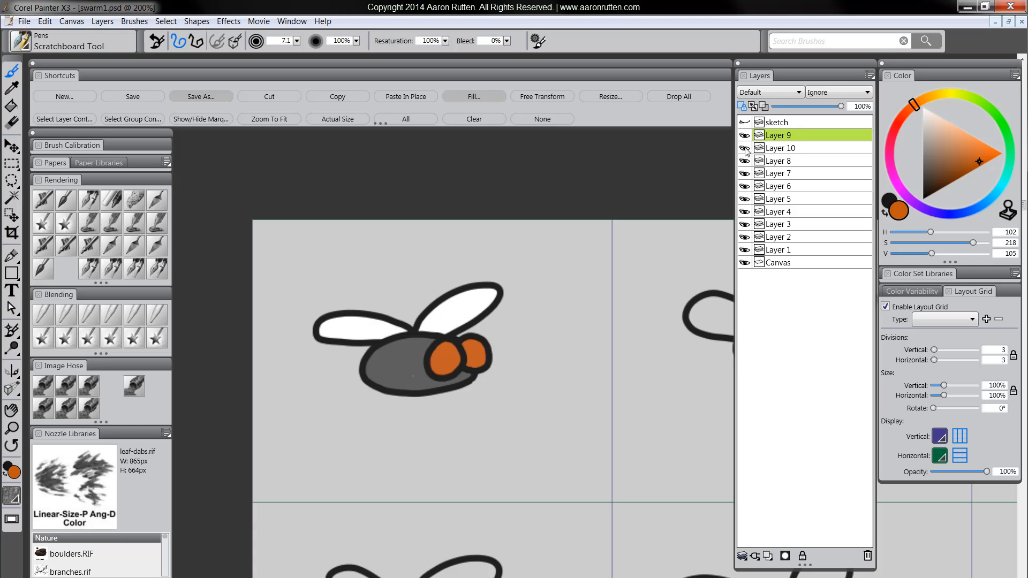
# - Collapse Layer 10 into Layer 9 and select a fresh layer for the next fly
pyautogui.click(780, 148)
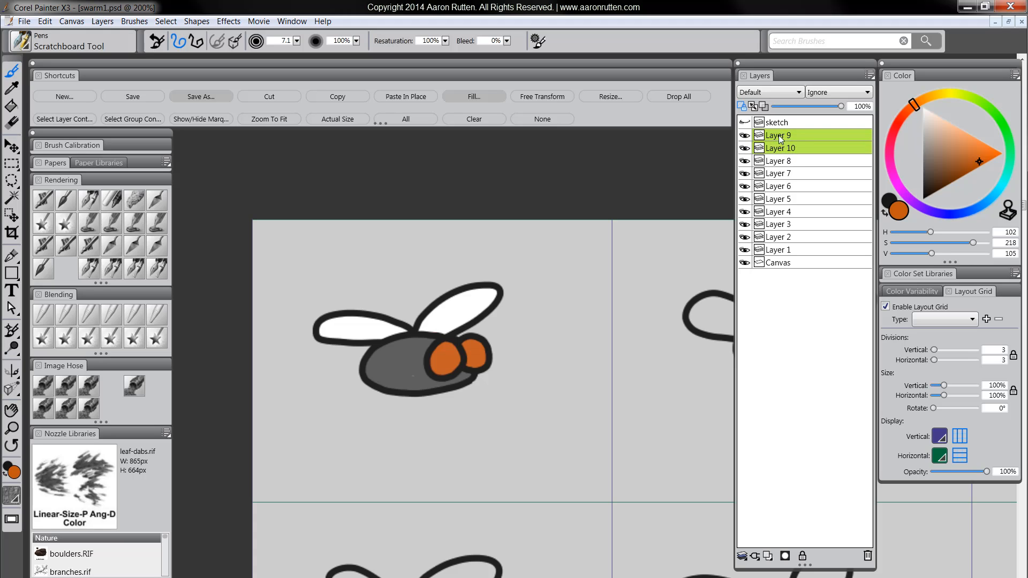
pyautogui.moveTo(788, 152)
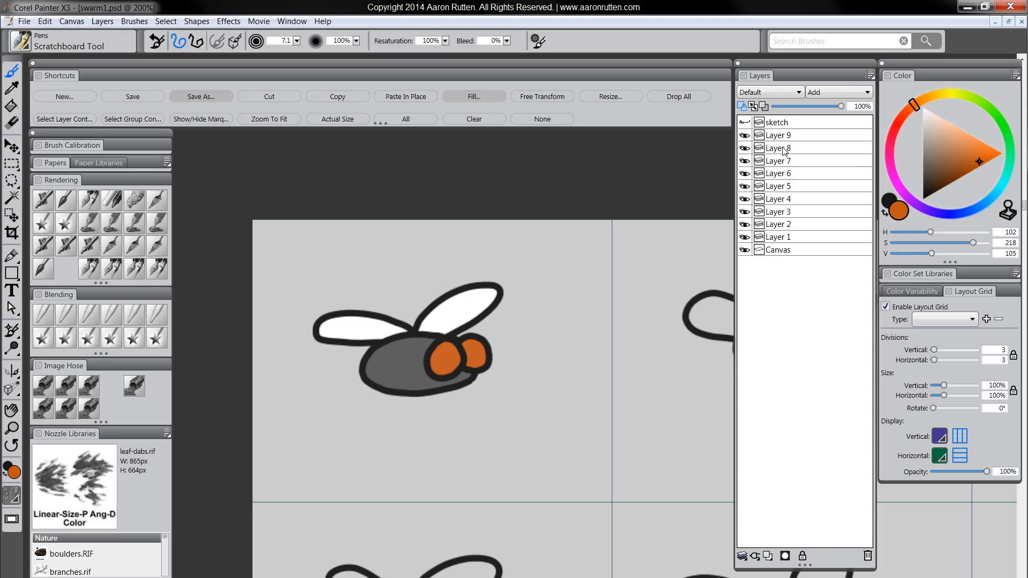
pyautogui.click(779, 135)
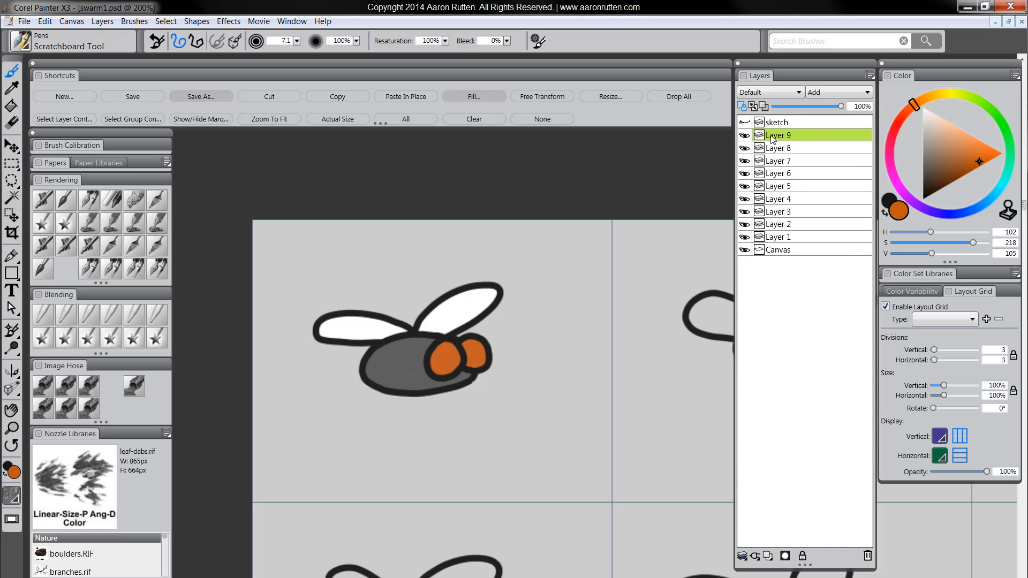
pyautogui.click(745, 135)
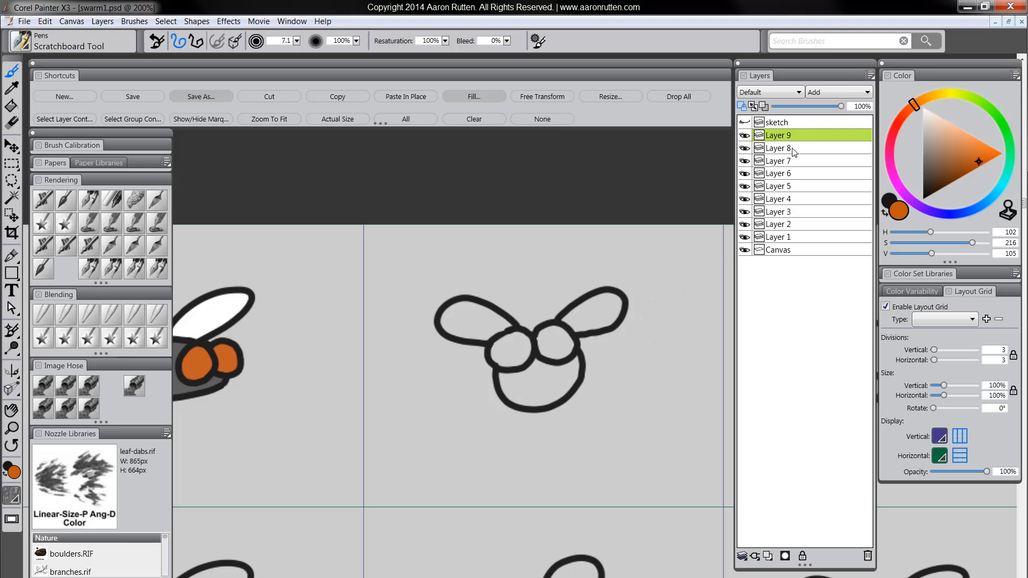
pyautogui.click(778, 160)
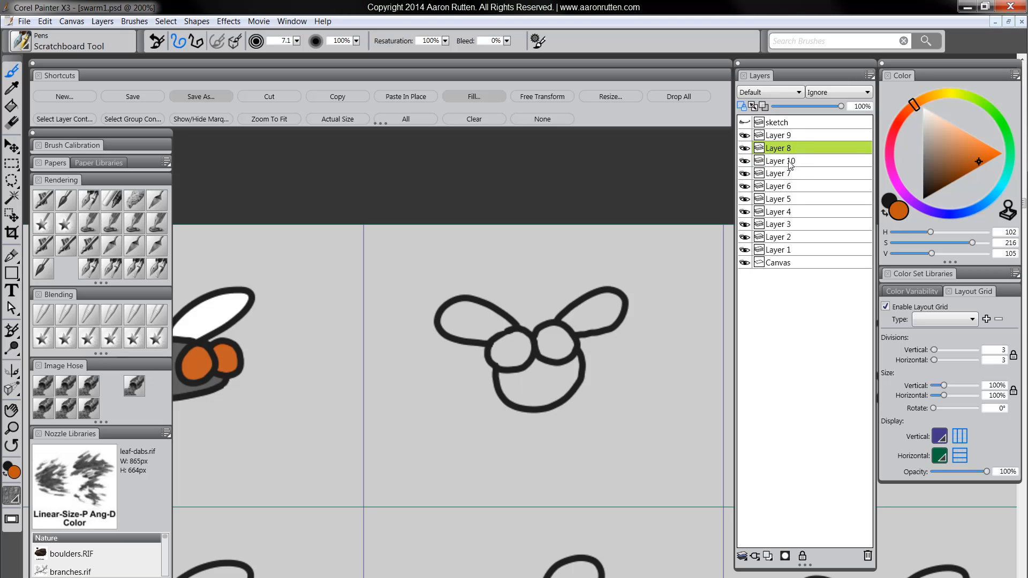
# - Block in the top-middle fly's wings, eyes and body with orange on the new Layer 10
pyautogui.click(780, 161)
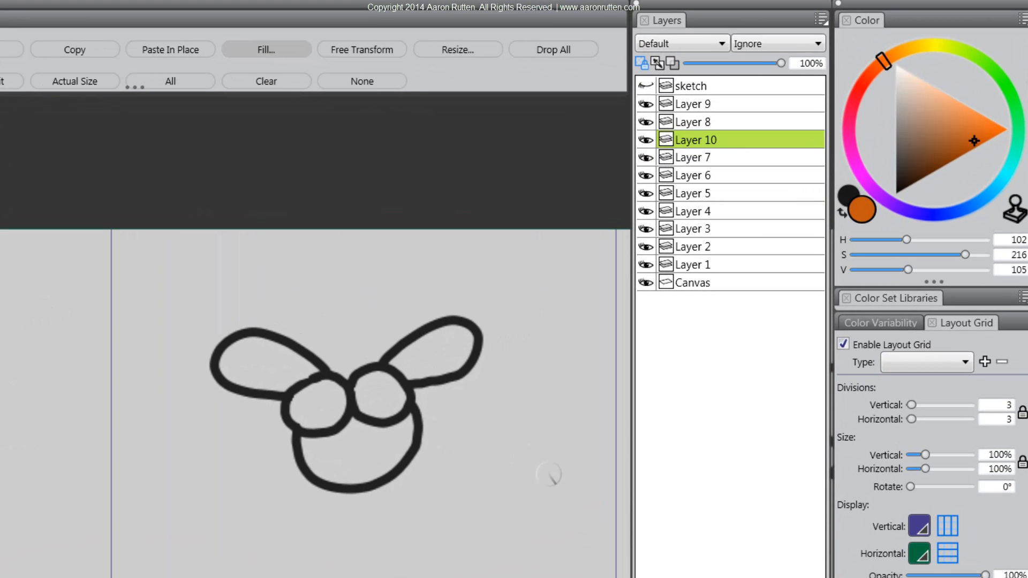
pyautogui.moveTo(642, 63)
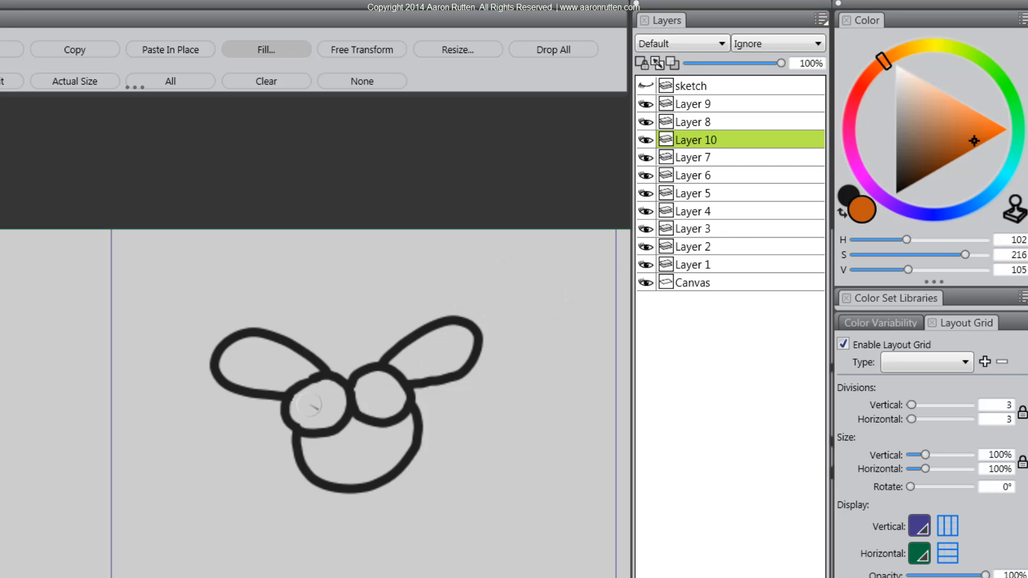
pyautogui.click(255, 346)
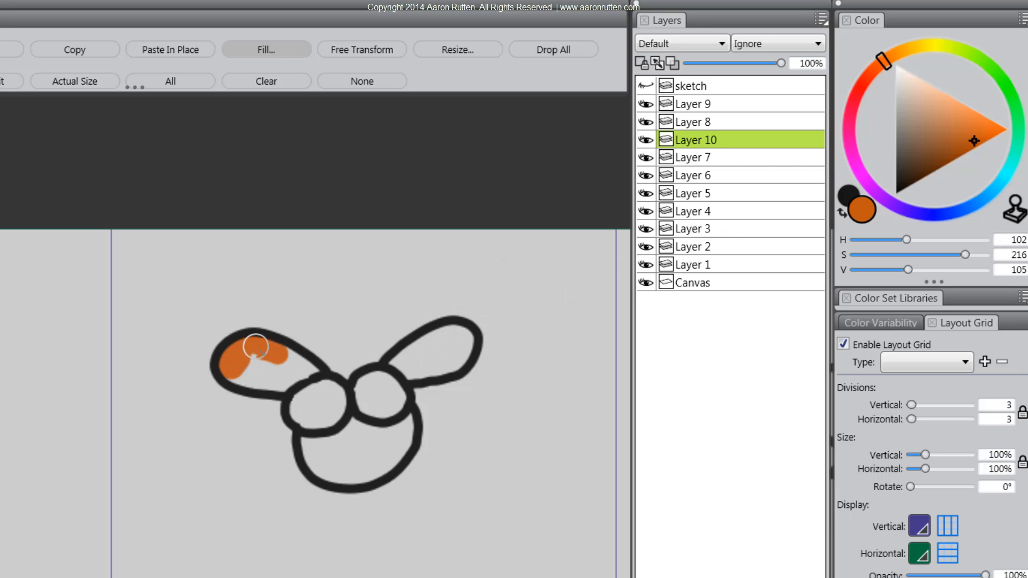
pyautogui.moveTo(256, 347); pyautogui.dragTo(272, 371)
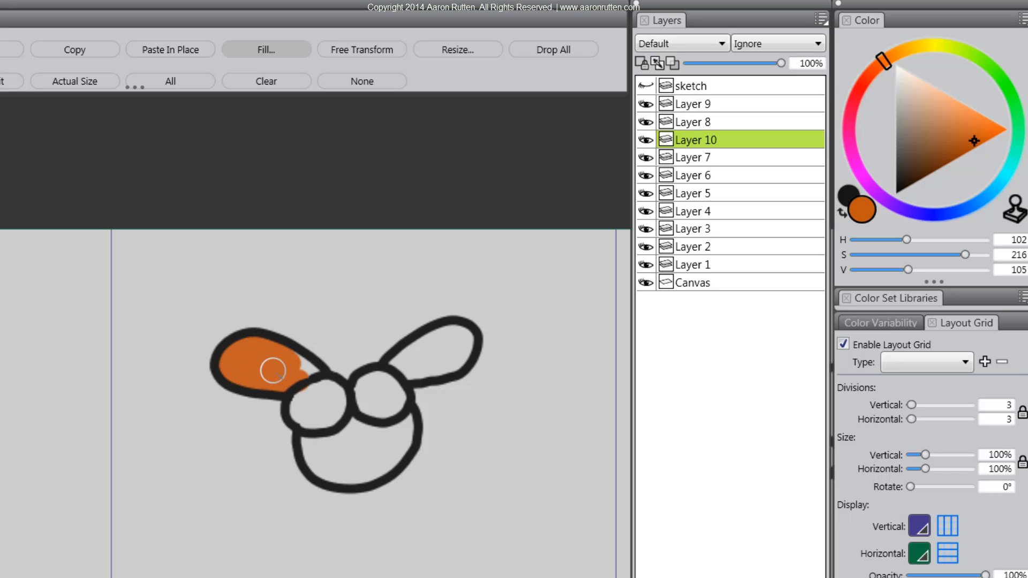
pyautogui.moveTo(272, 371); pyautogui.dragTo(313, 420)
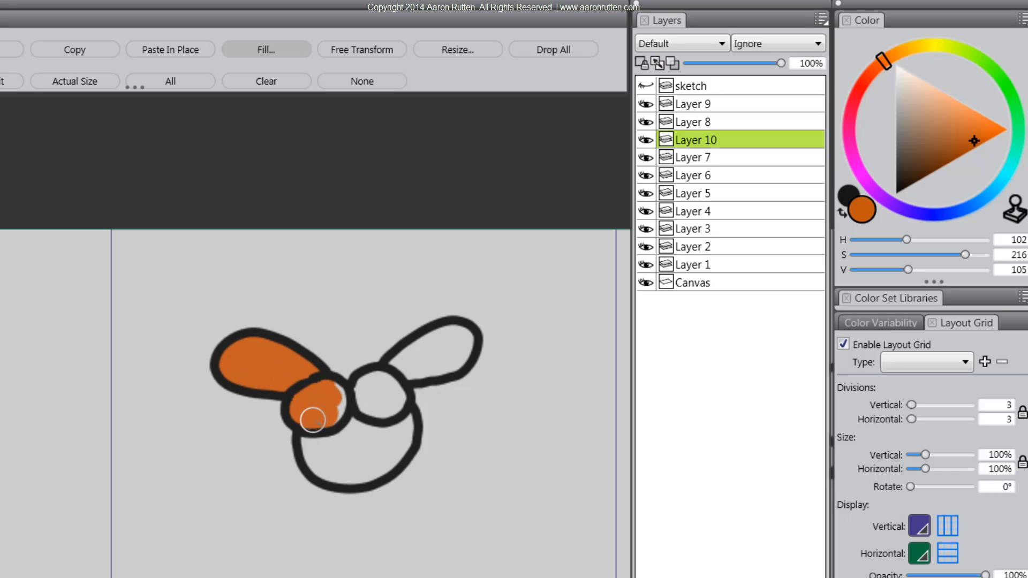
pyautogui.moveTo(312, 420); pyautogui.dragTo(394, 456)
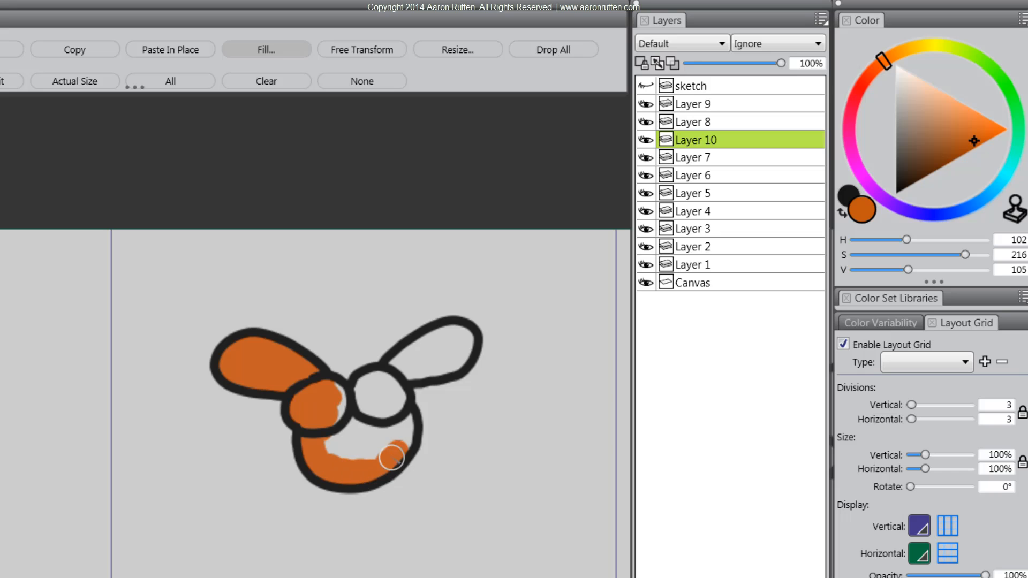
pyautogui.moveTo(393, 456); pyautogui.dragTo(414, 372)
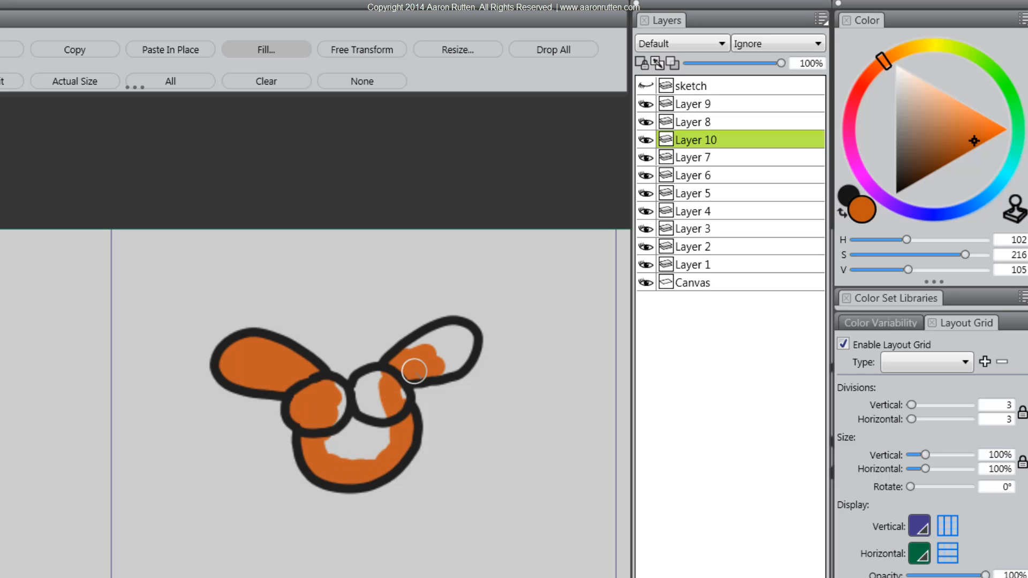
pyautogui.moveTo(414, 371); pyautogui.dragTo(433, 345)
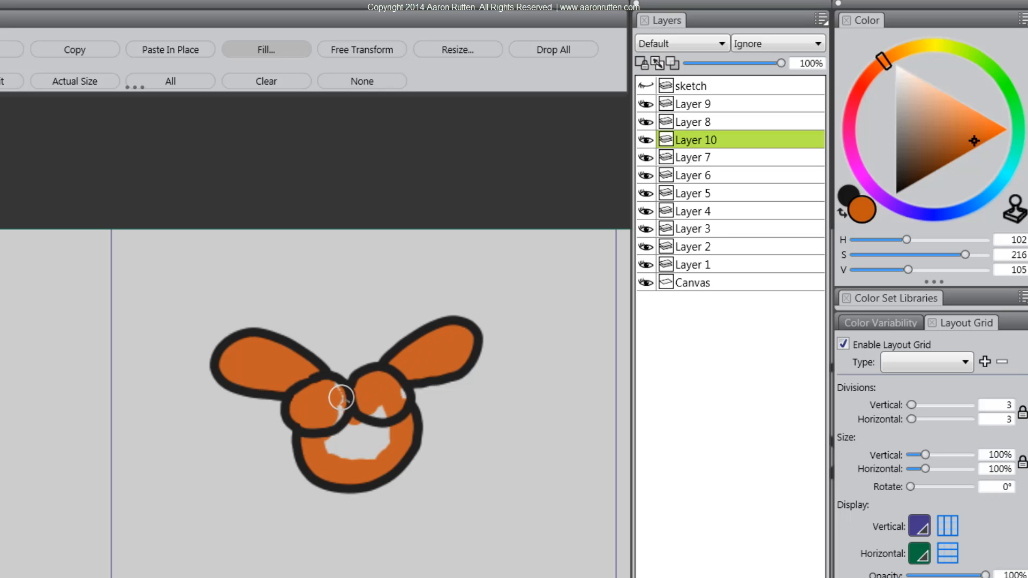
pyautogui.moveTo(341, 397); pyautogui.dragTo(390, 405)
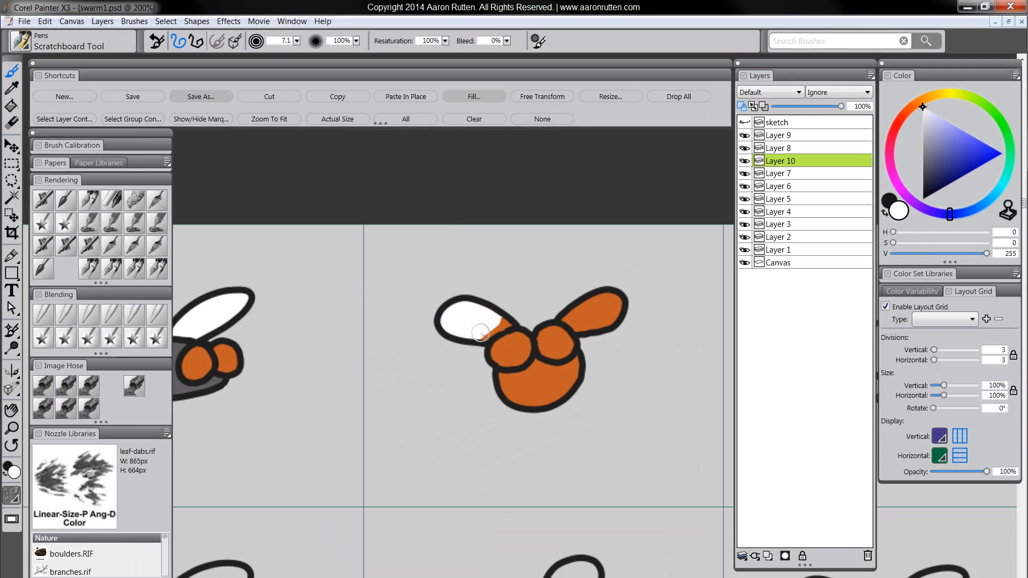
# - Paint the second fly's wings white and its body dark grey, leaving the eyes orange
pyautogui.moveTo(482, 333); pyautogui.dragTo(584, 327)
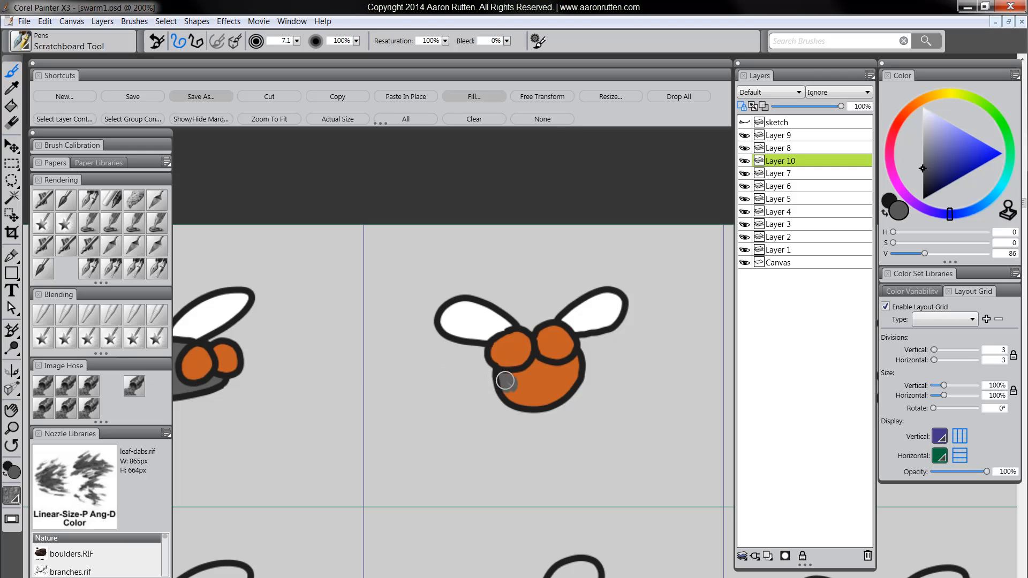
pyautogui.moveTo(505, 381); pyautogui.dragTo(578, 363)
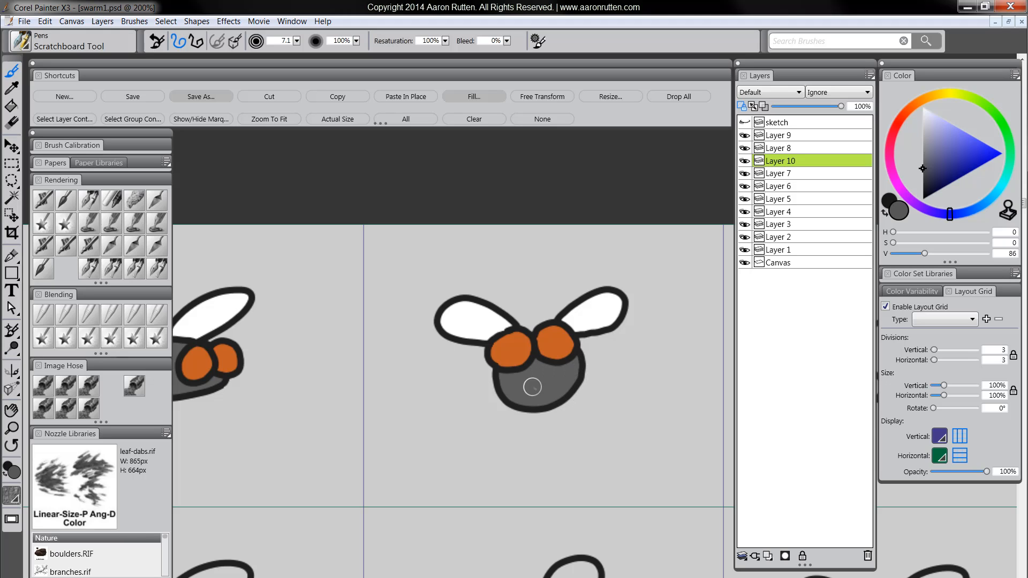
pyautogui.moveTo(656, 412)
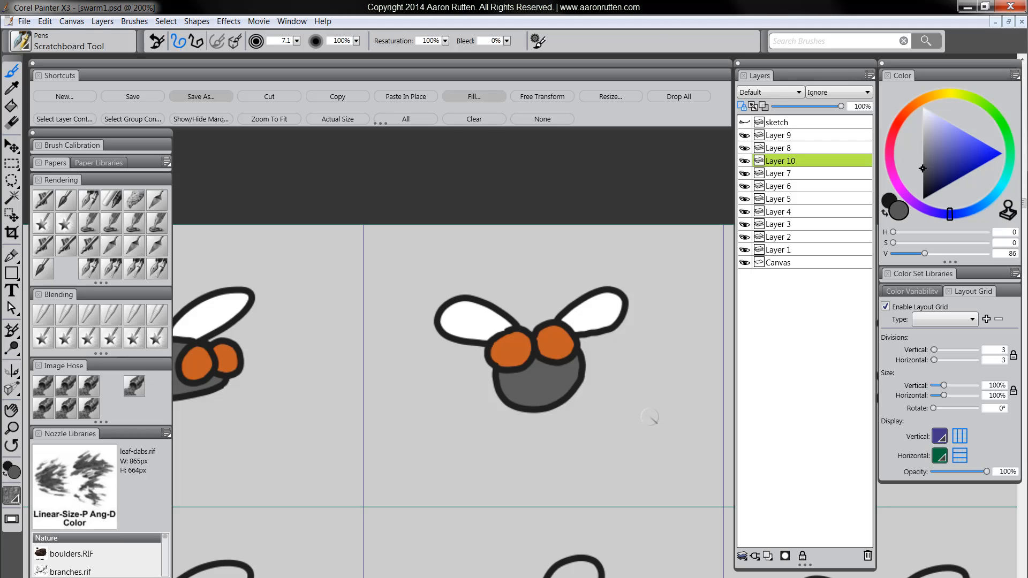
pyautogui.moveTo(649, 409)
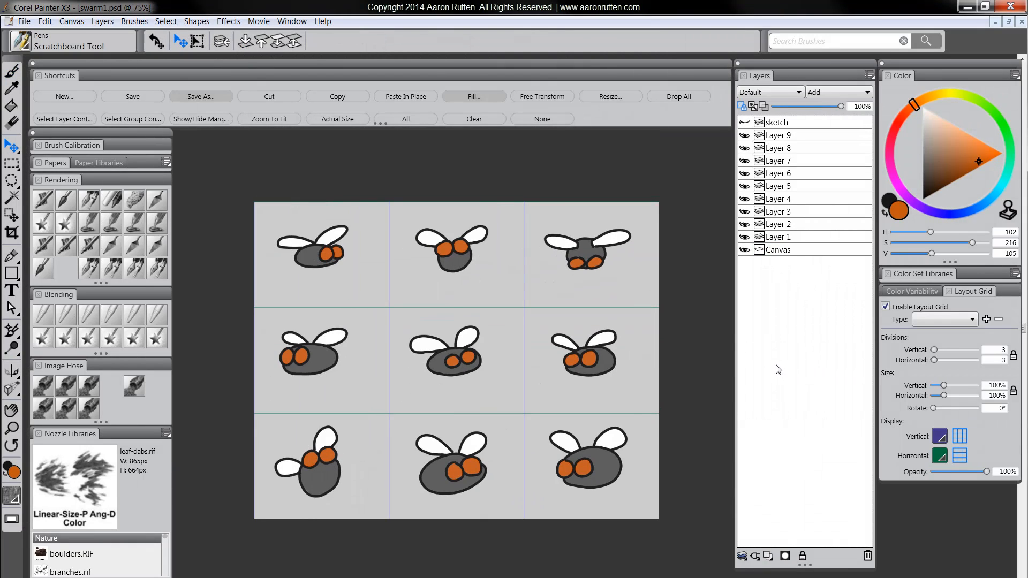
pyautogui.moveTo(434, 419)
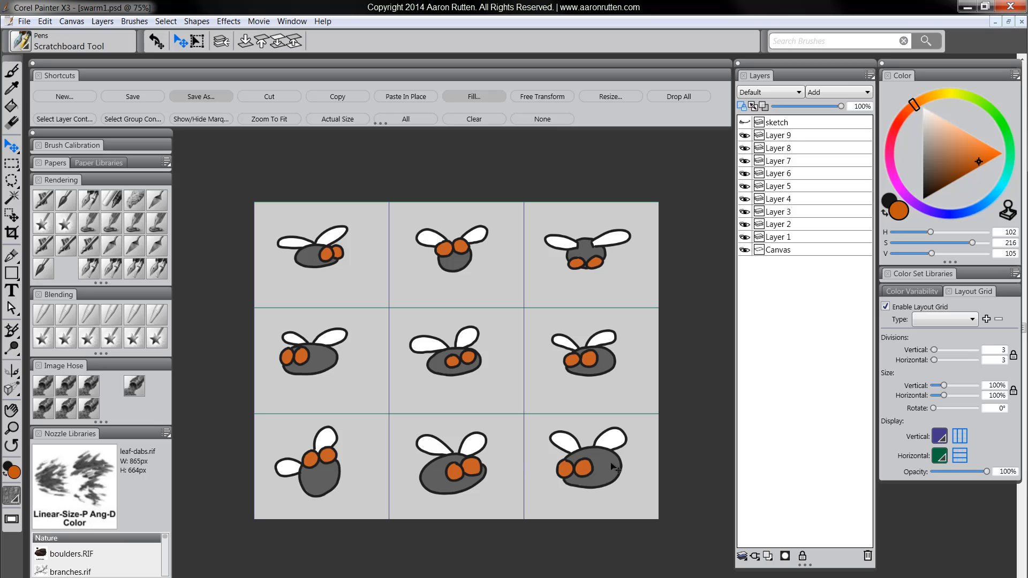
pyautogui.moveTo(608, 461)
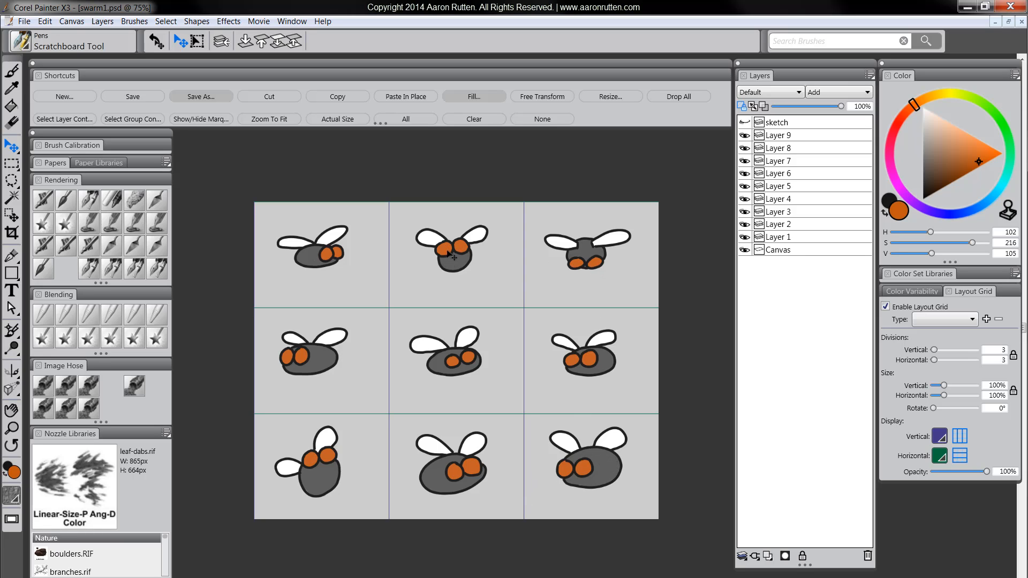
pyautogui.moveTo(558, 368)
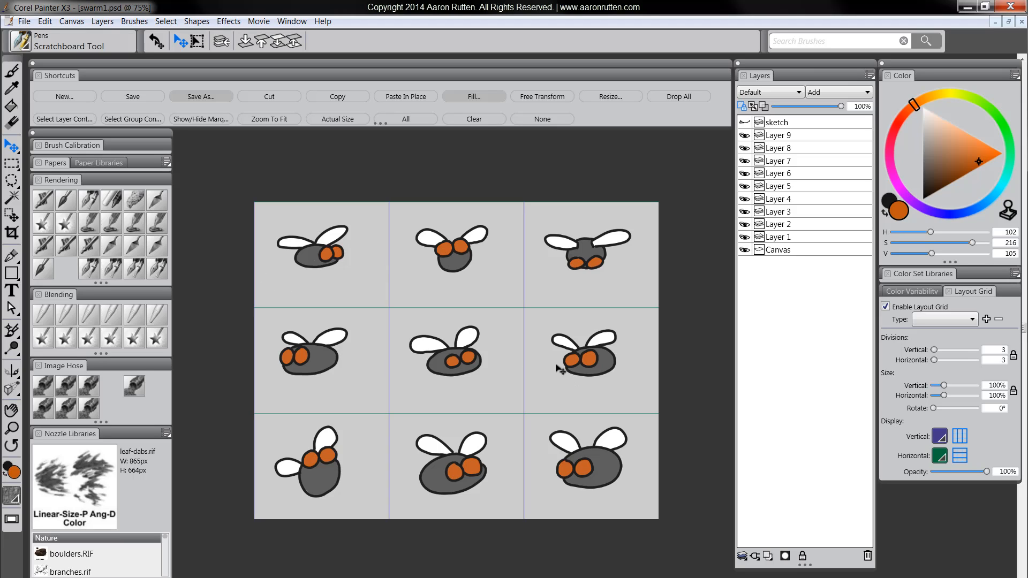
pyautogui.moveTo(339, 339)
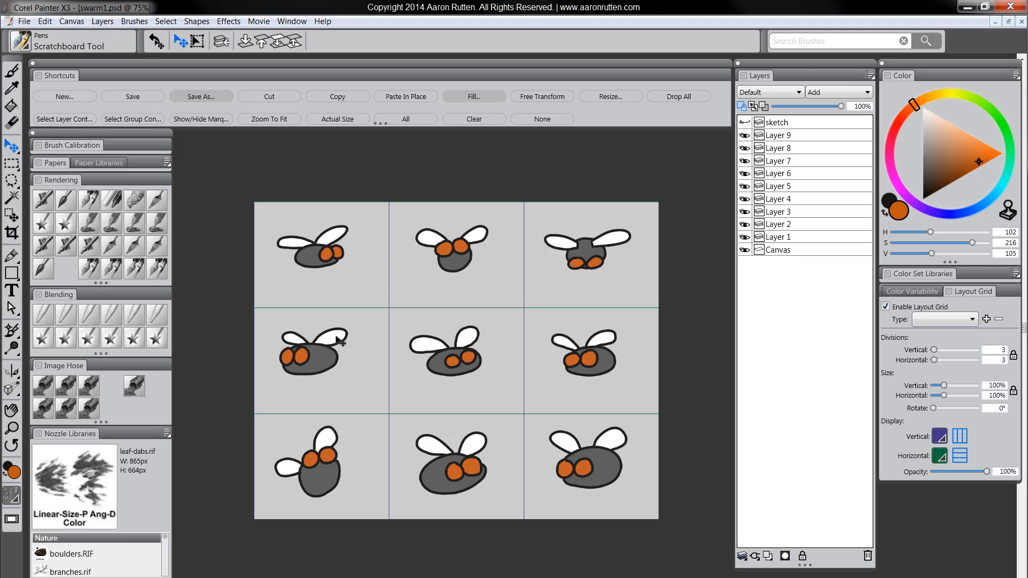
pyautogui.moveTo(566, 421)
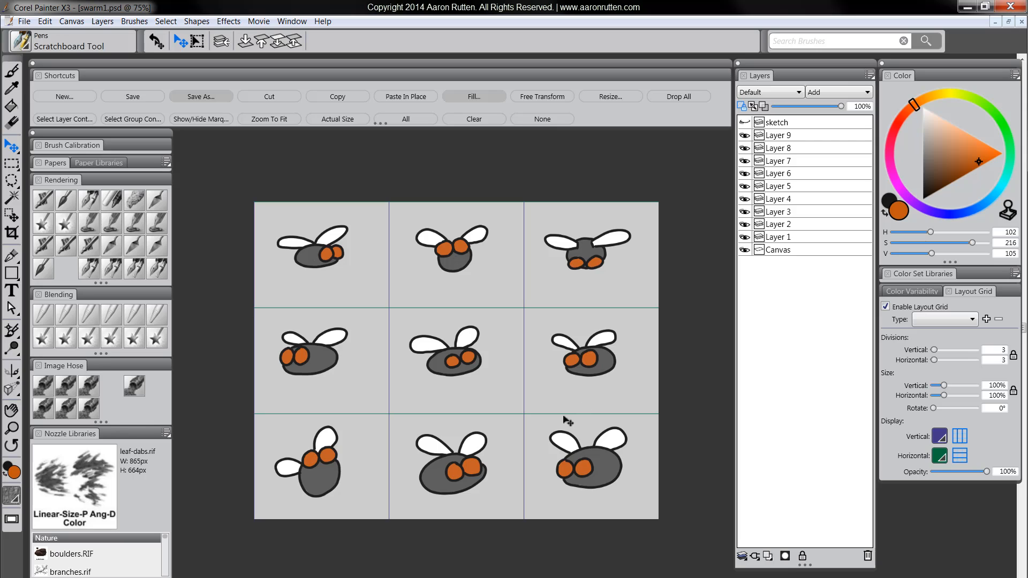
pyautogui.moveTo(365, 499)
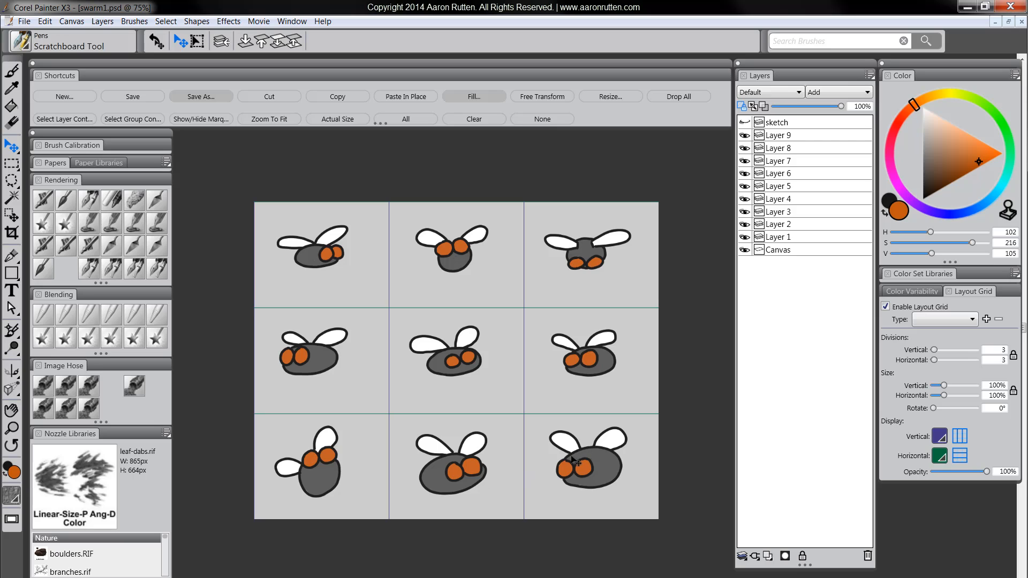
pyautogui.moveTo(416, 243)
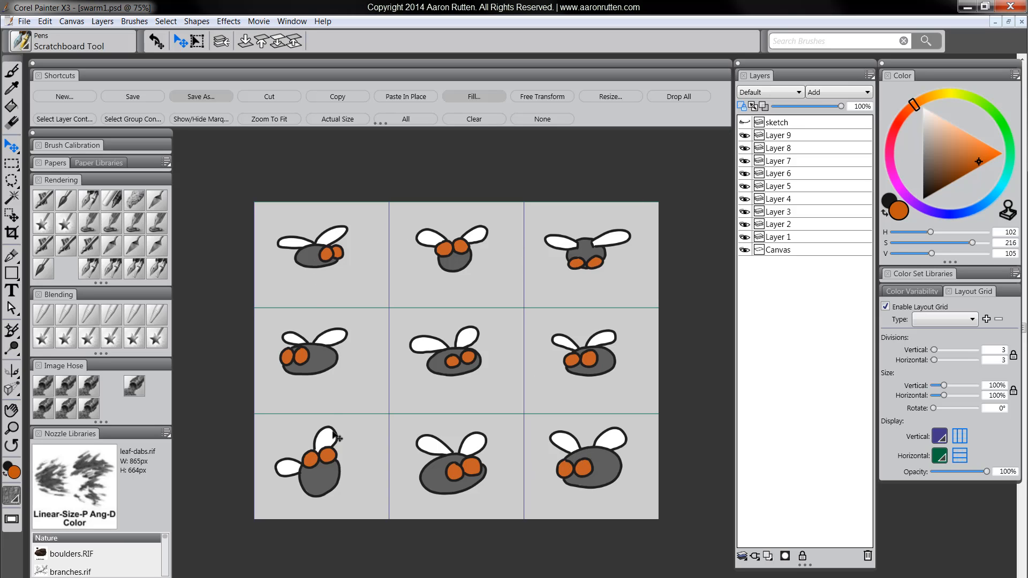
pyautogui.moveTo(619, 424)
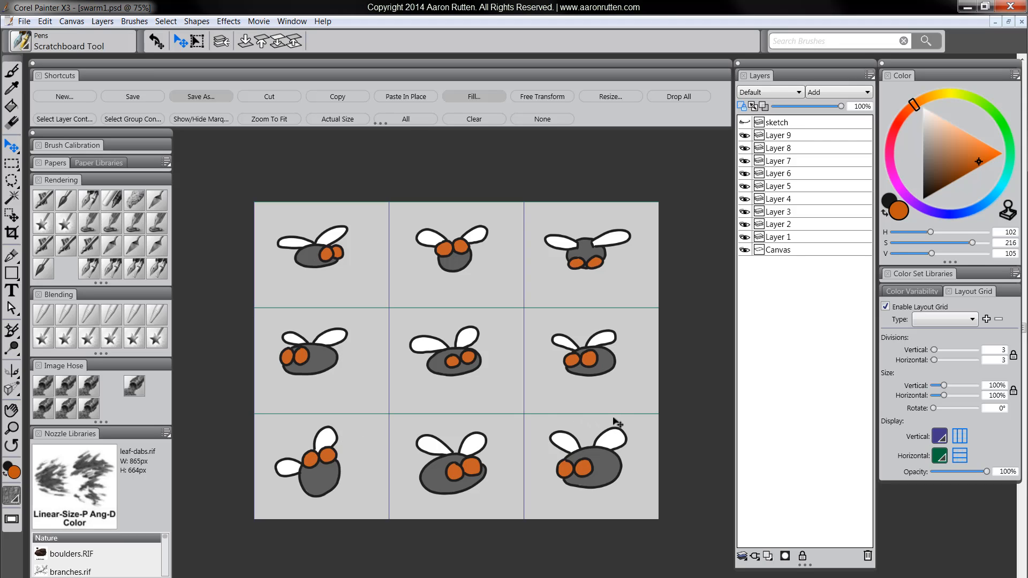
pyautogui.moveTo(615, 423)
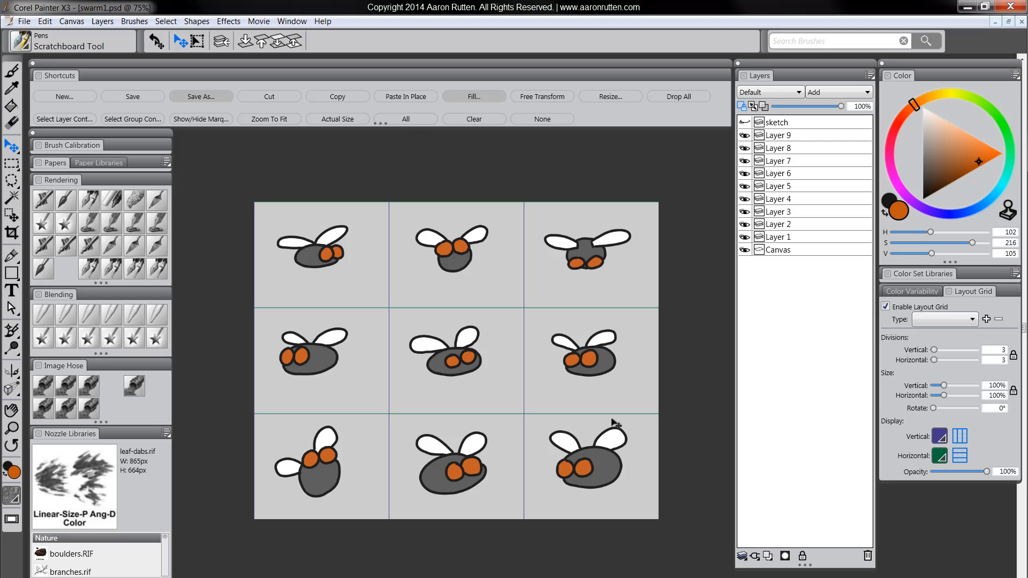
pyautogui.moveTo(456, 414)
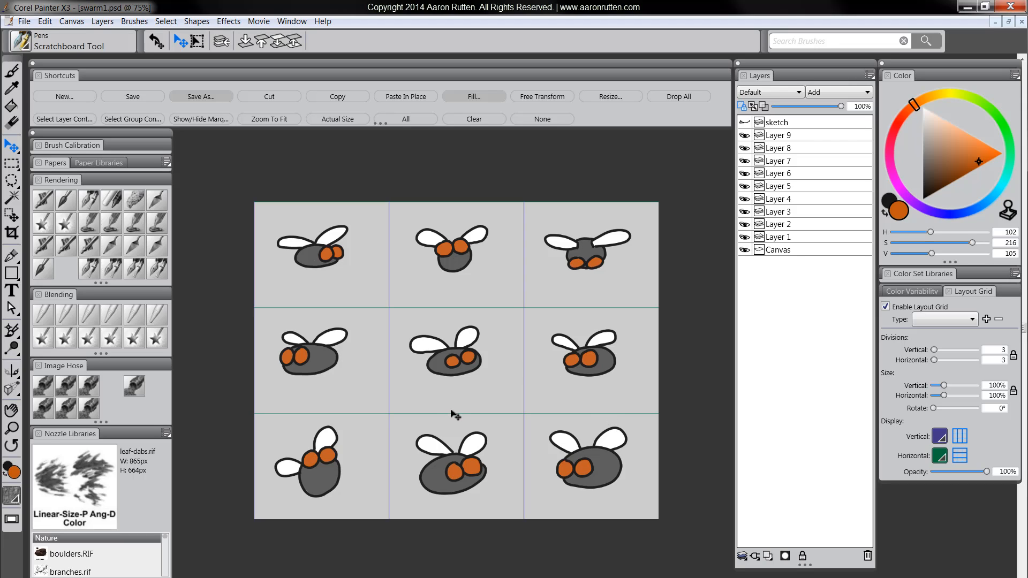
pyautogui.moveTo(554, 408)
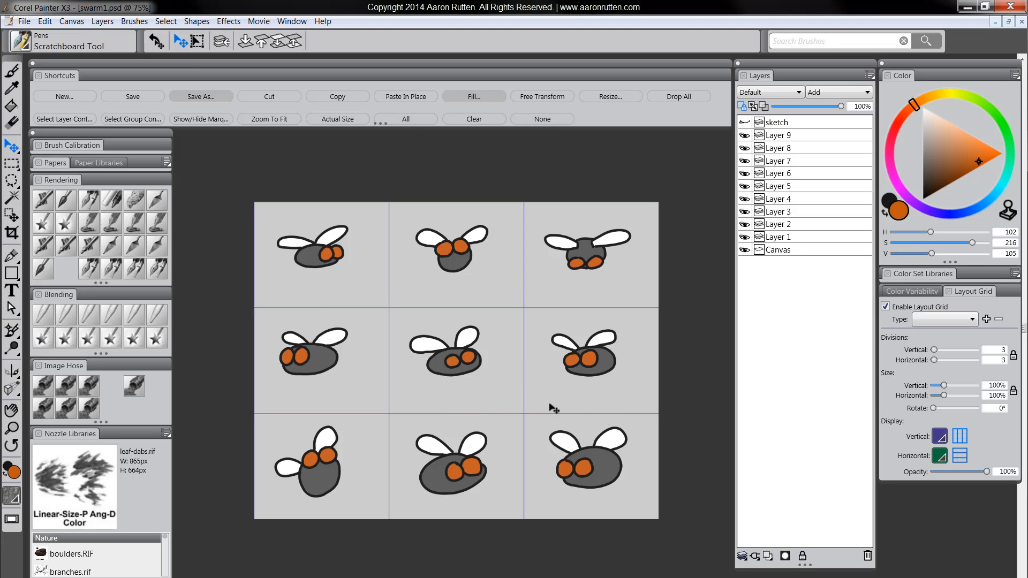
pyautogui.moveTo(520, 368)
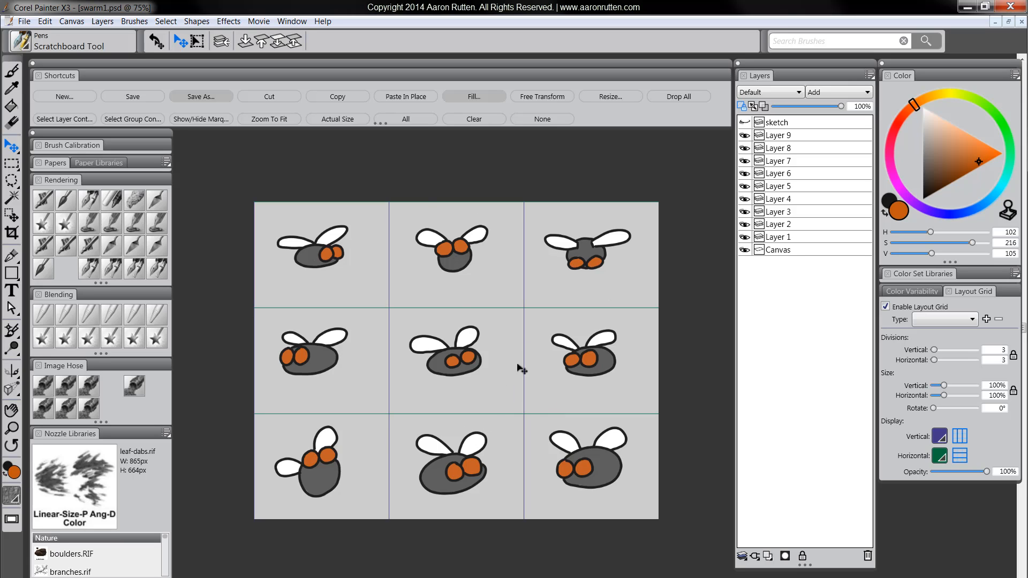
pyautogui.moveTo(617, 420)
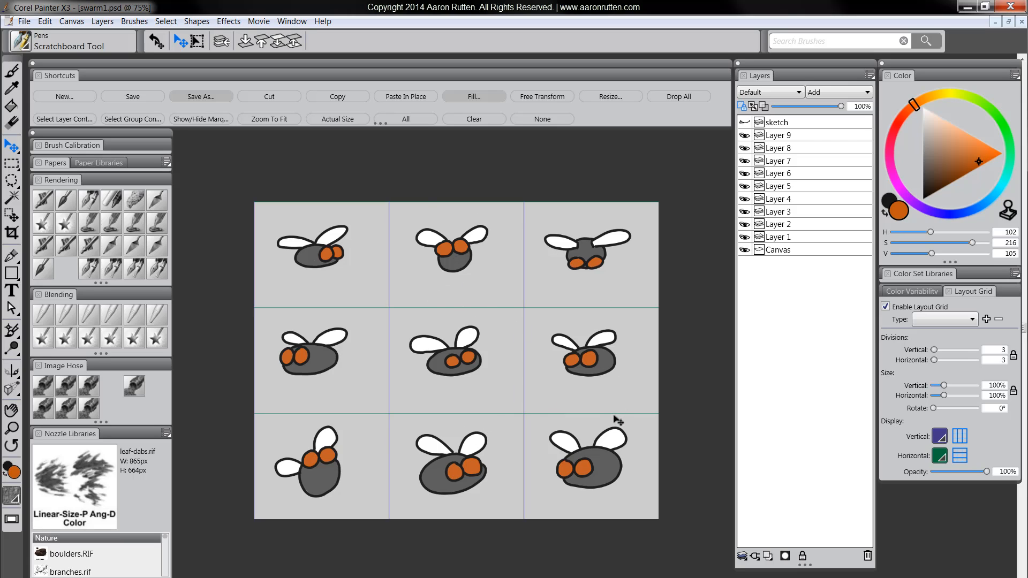
pyautogui.moveTo(235, 138)
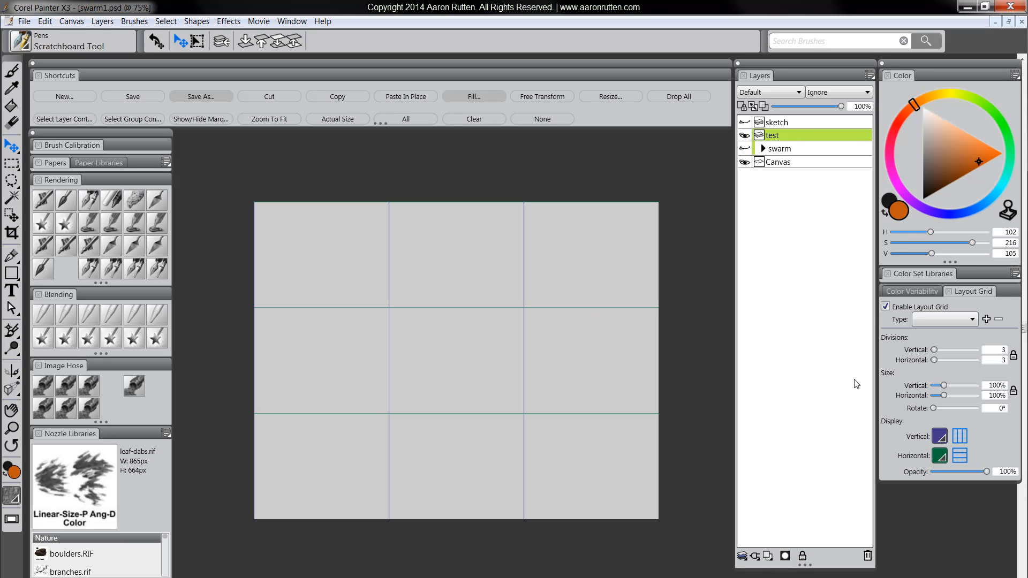
# - Switch off Enable Layout Grid and select the swarm group in the Layers panel
pyautogui.click(885, 306)
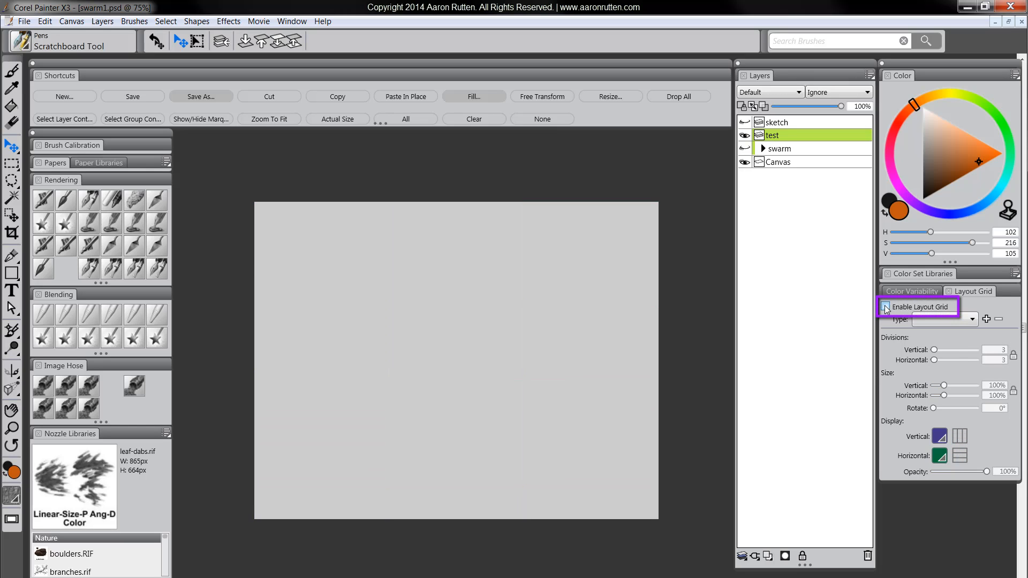
pyautogui.click(886, 307)
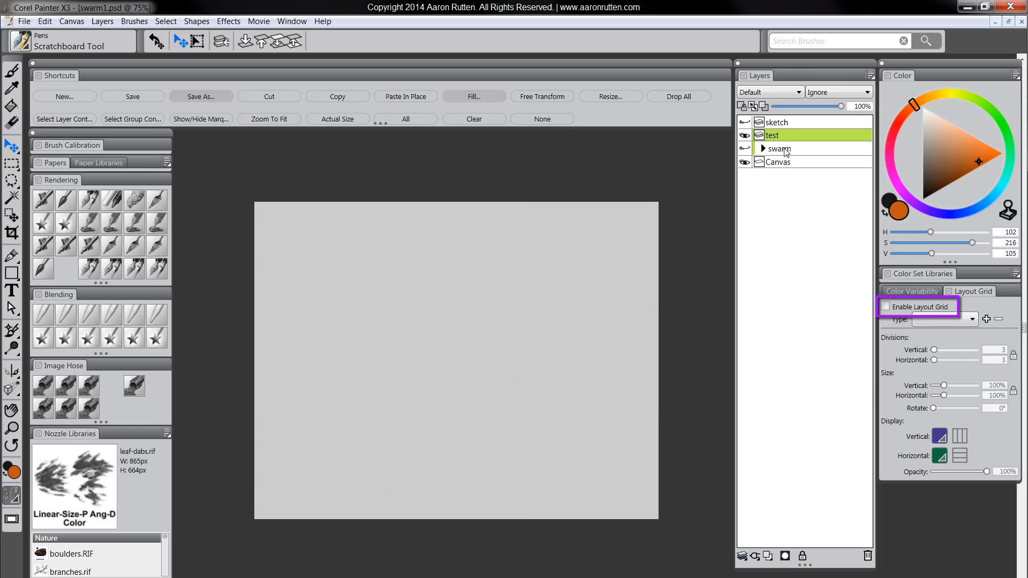
pyautogui.click(780, 148)
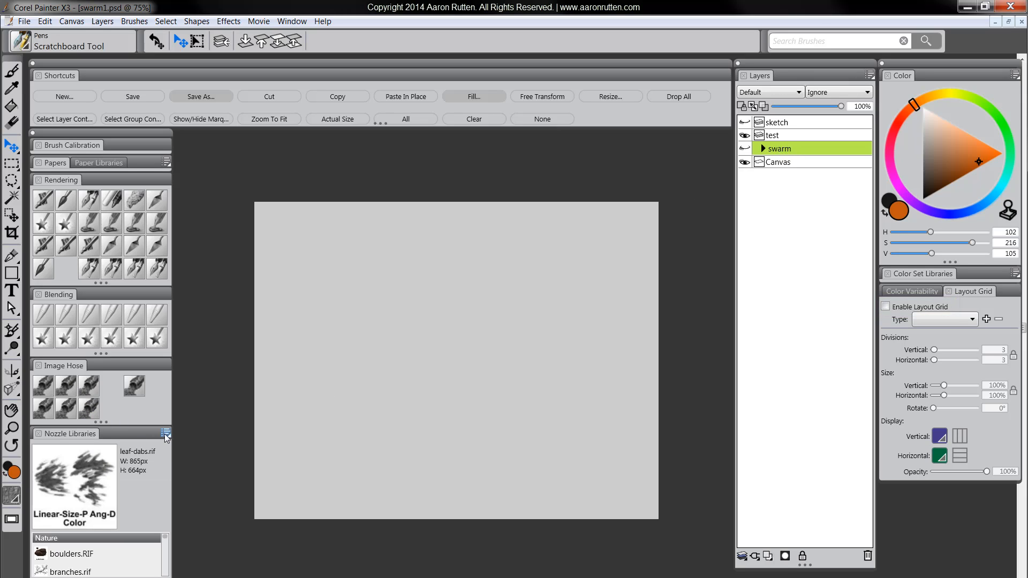
# - Run Make Nozzle From Group to produce a nine-fly nozzle image on black
pyautogui.click(292, 21)
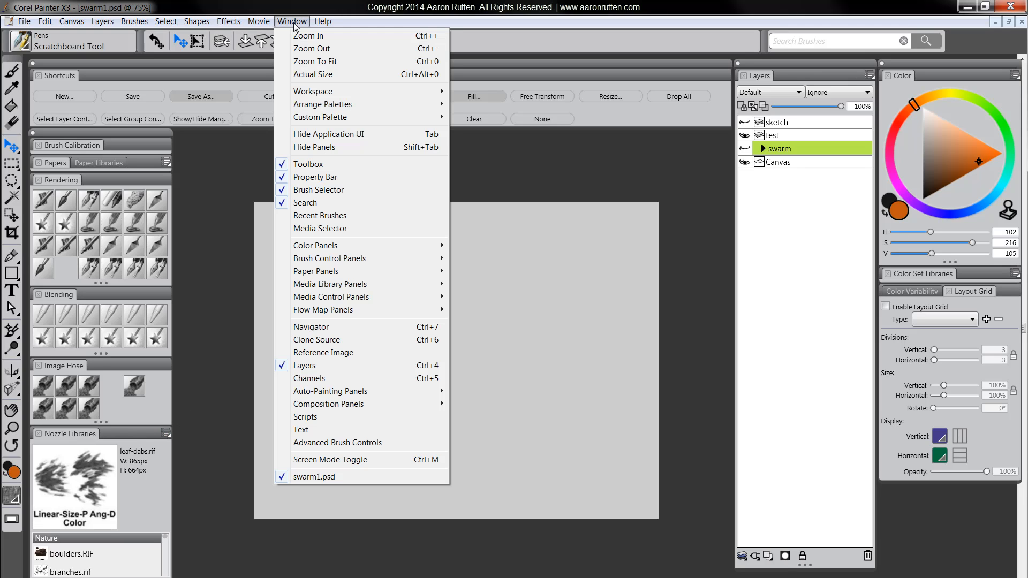
pyautogui.moveTo(329, 284)
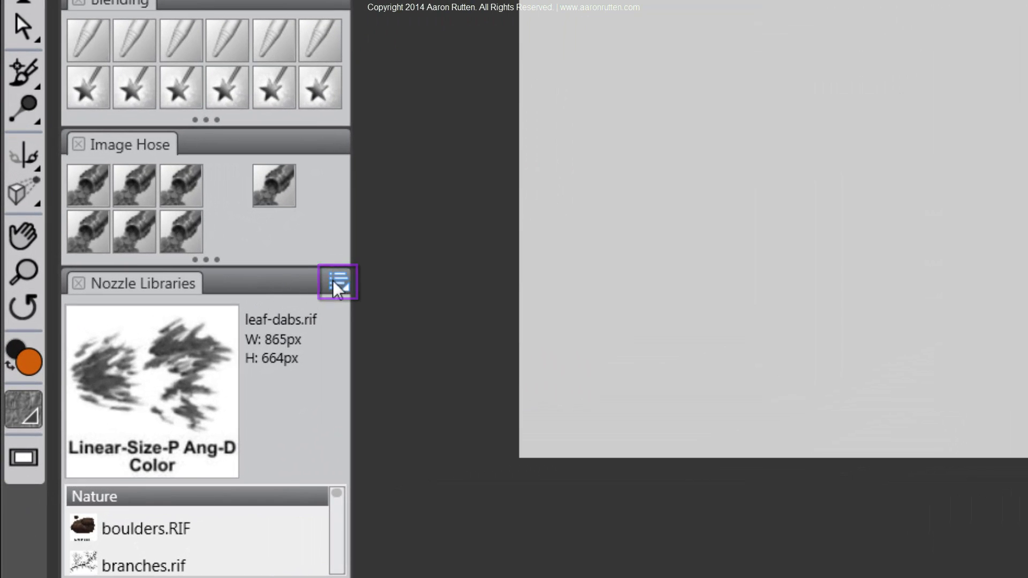
pyautogui.click(336, 282)
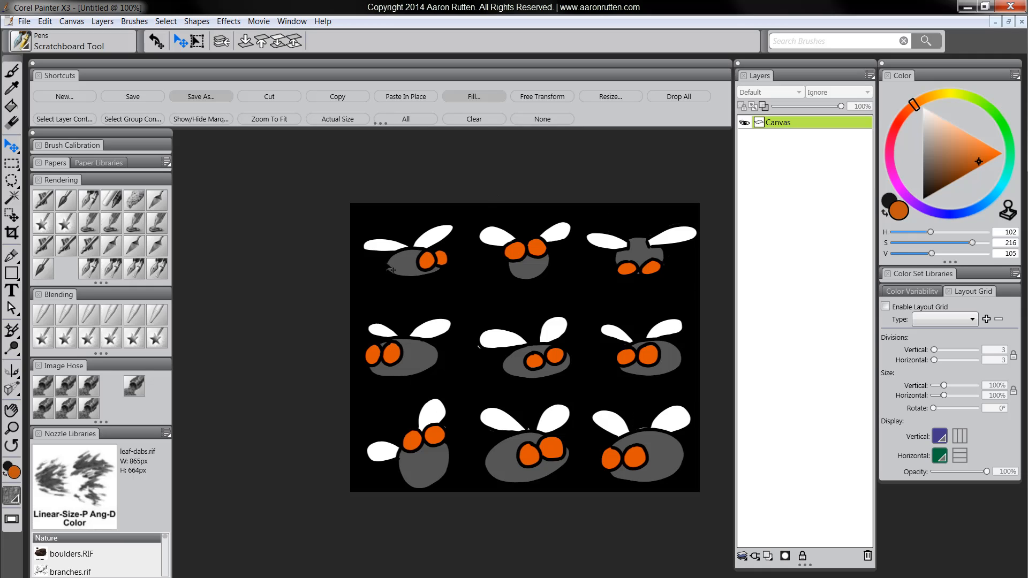
pyautogui.moveTo(340, 316)
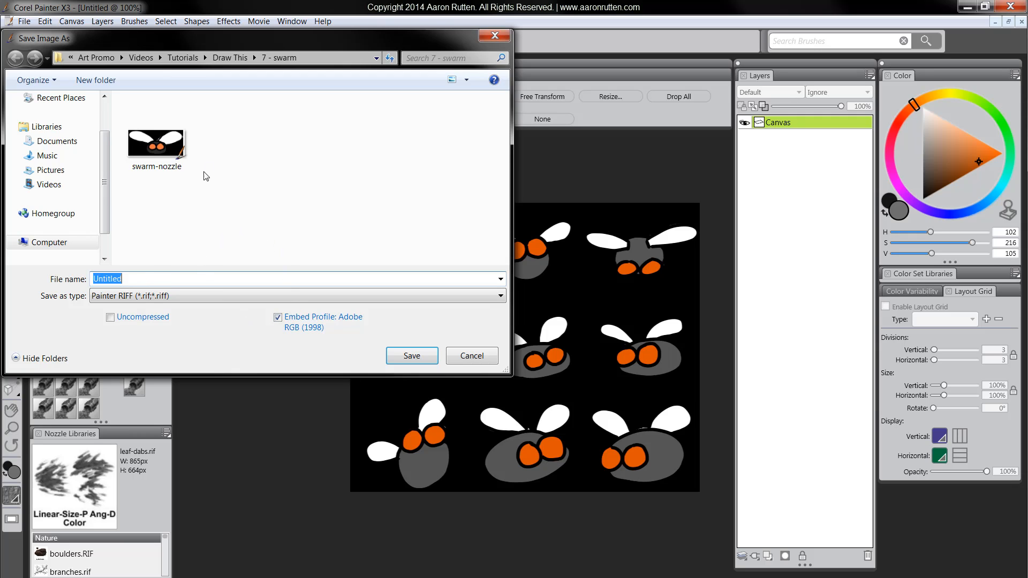
pyautogui.moveTo(333, 259)
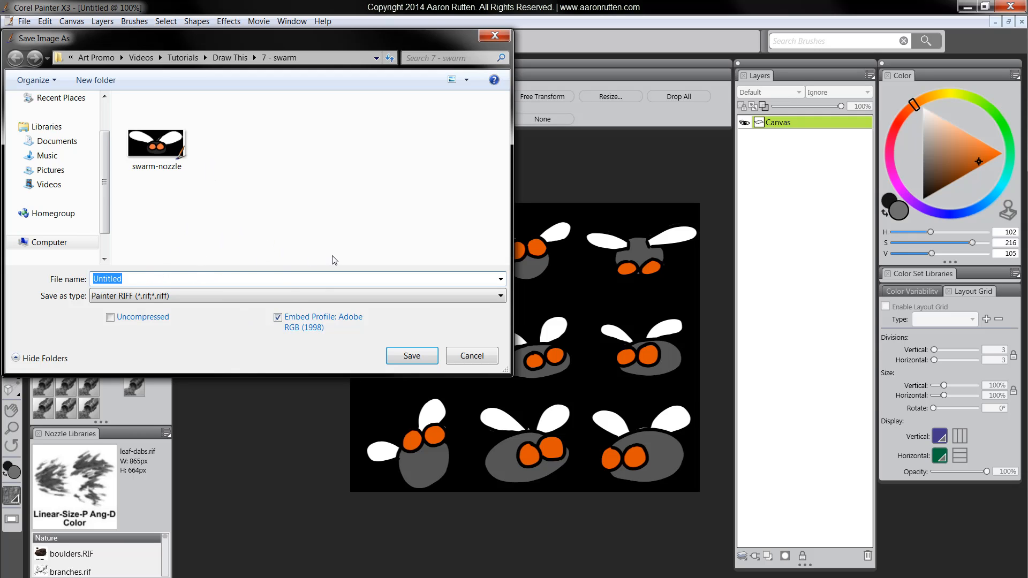
pyautogui.moveTo(332, 264)
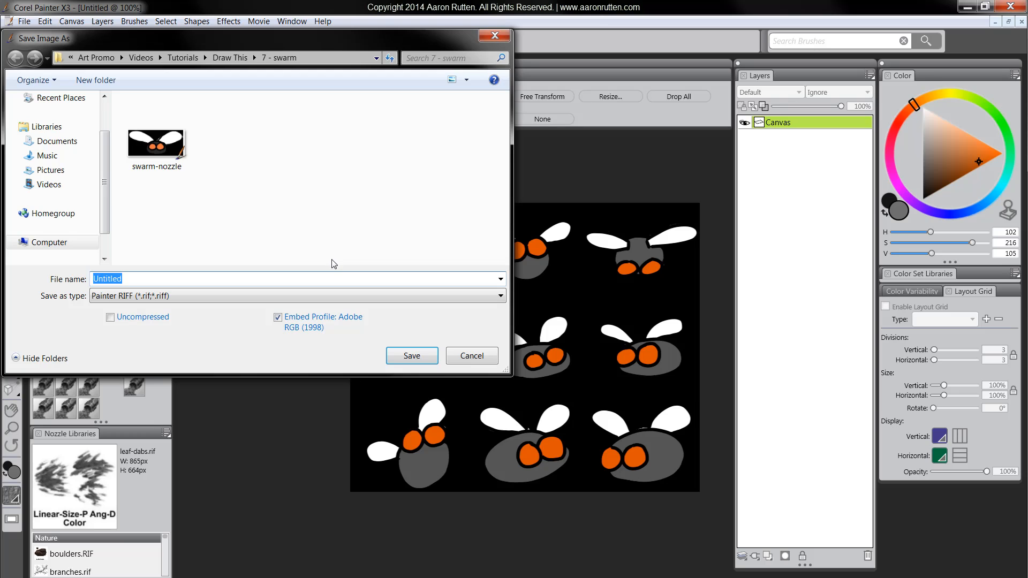
pyautogui.moveTo(322, 157)
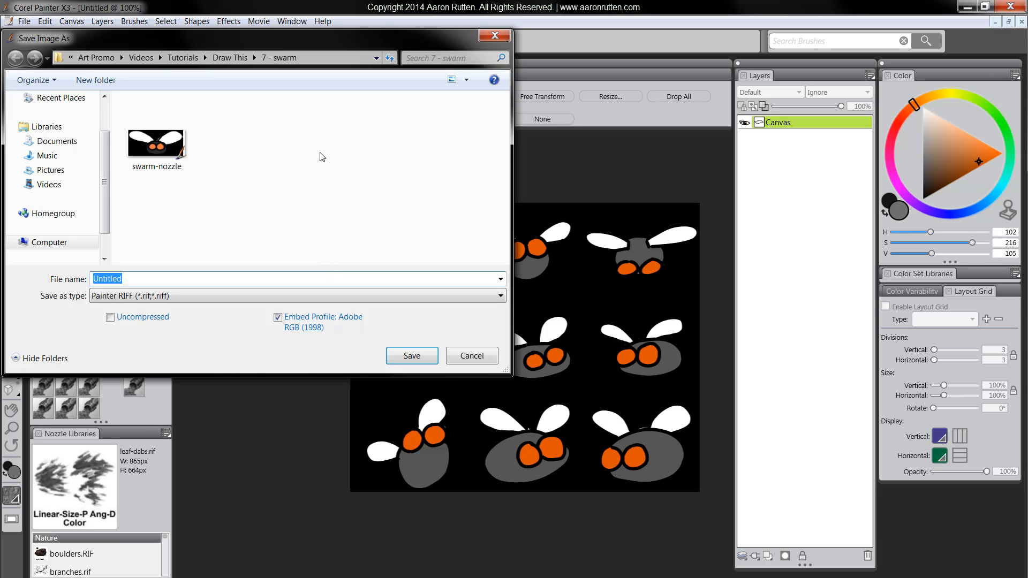
pyautogui.moveTo(213, 248)
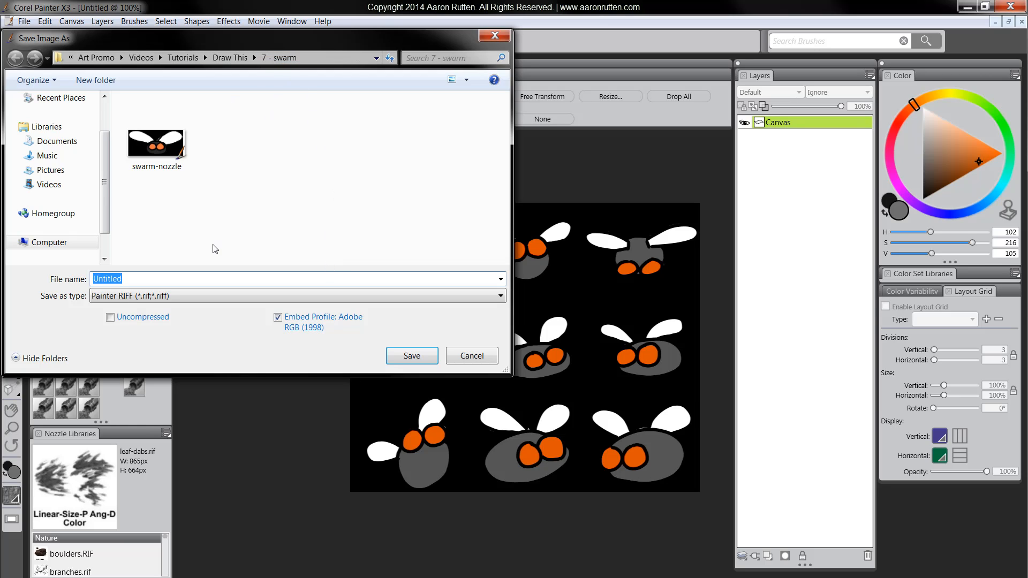
# - Save the nozzle image as swarm-nozzle (RIFF) in the swarm folder
pyautogui.click(155, 140)
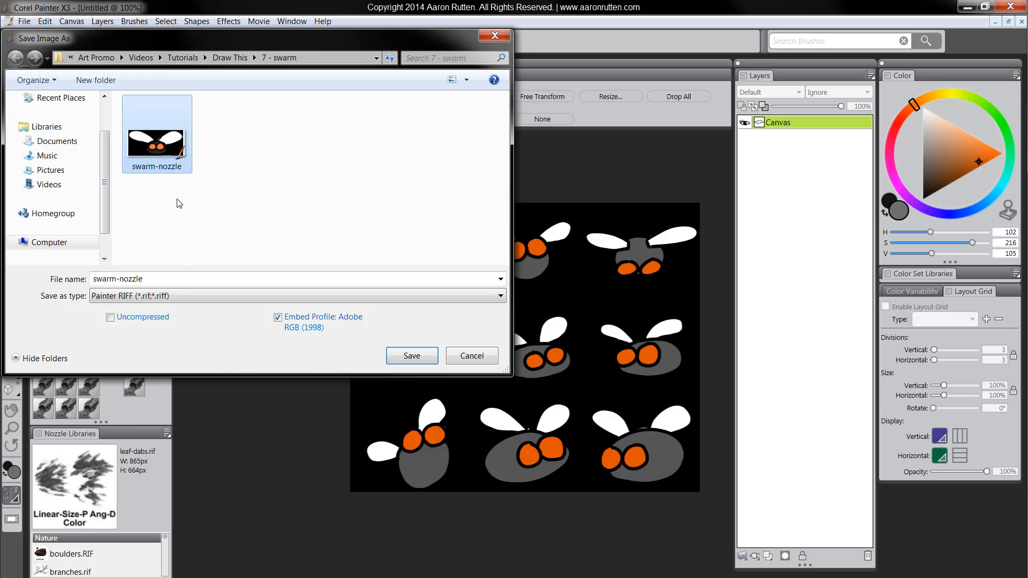
pyautogui.moveTo(242, 308)
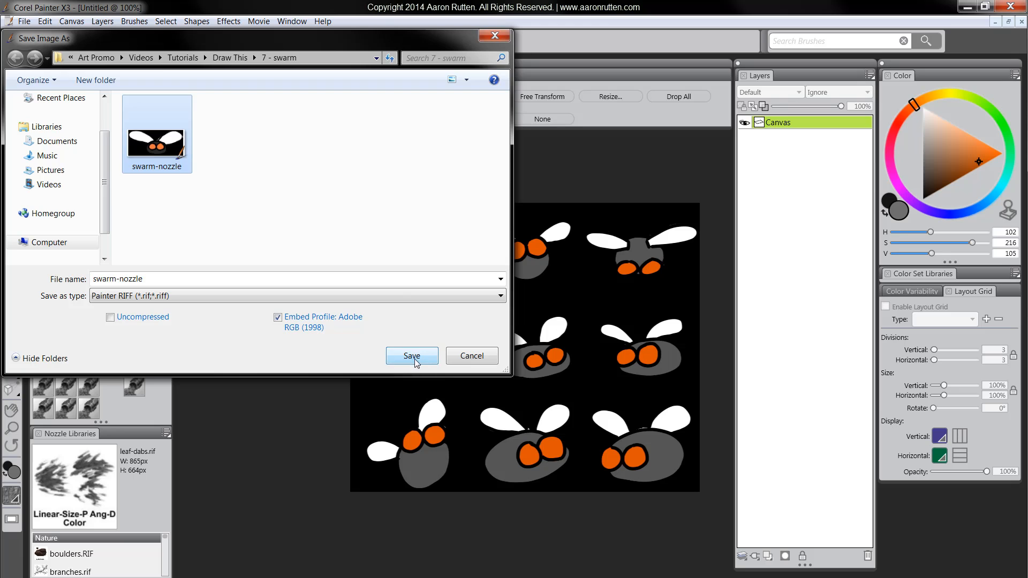
pyautogui.click(412, 356)
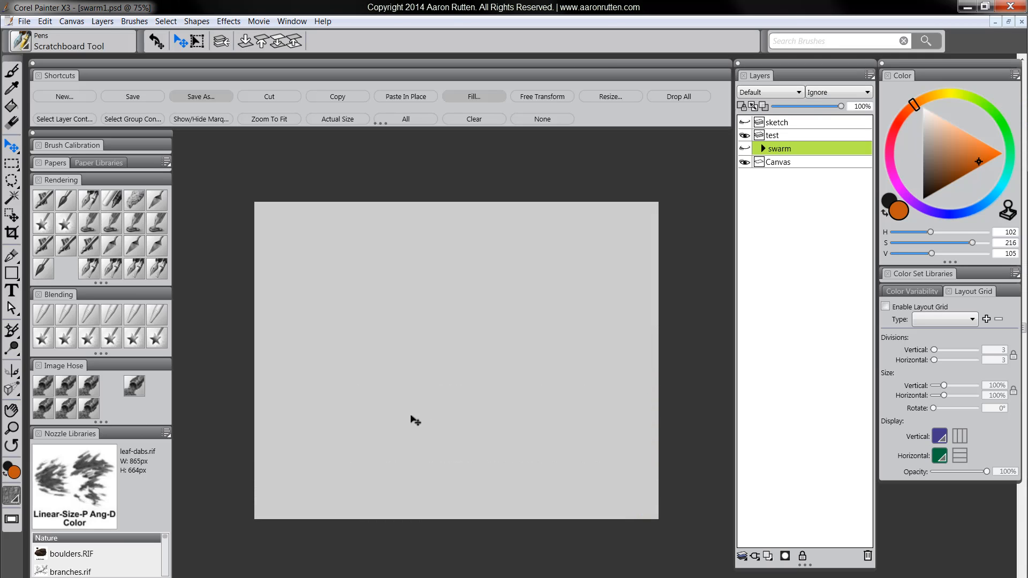
pyautogui.moveTo(547, 398)
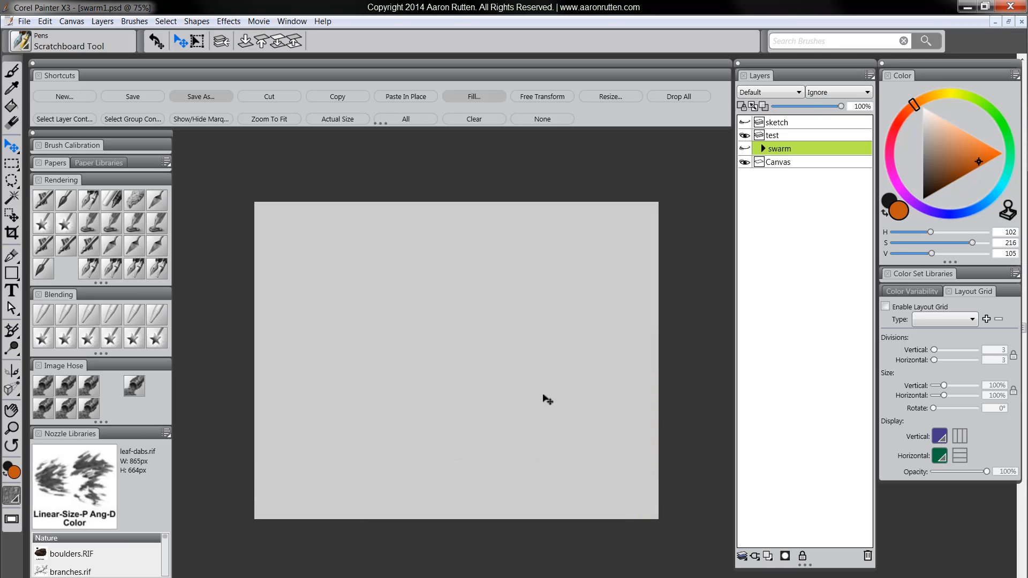
pyautogui.moveTo(407, 236)
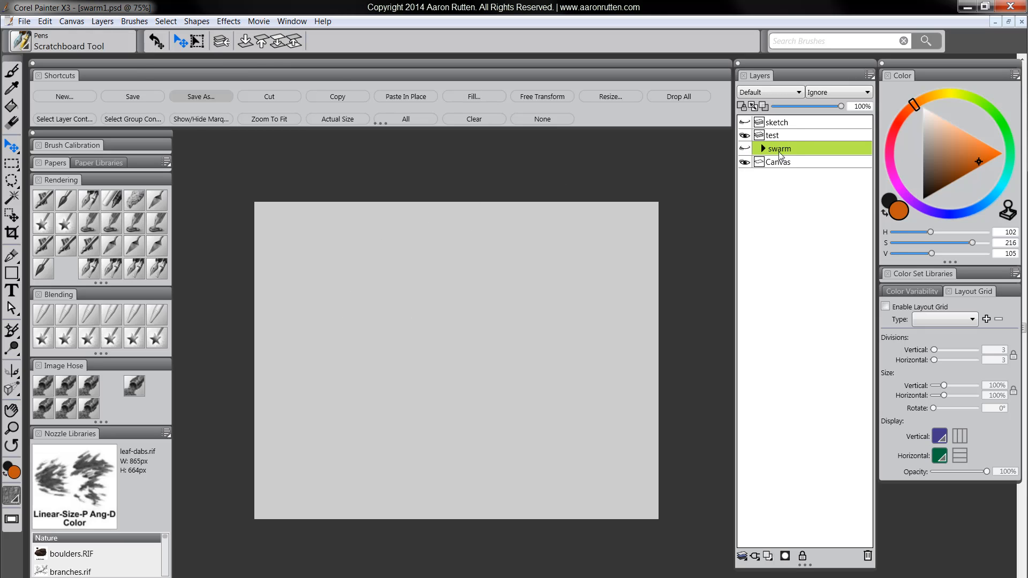
# - Make the test layer active and choose the Spray-Size-P Angle-W Image Hose variant
pyautogui.click(773, 135)
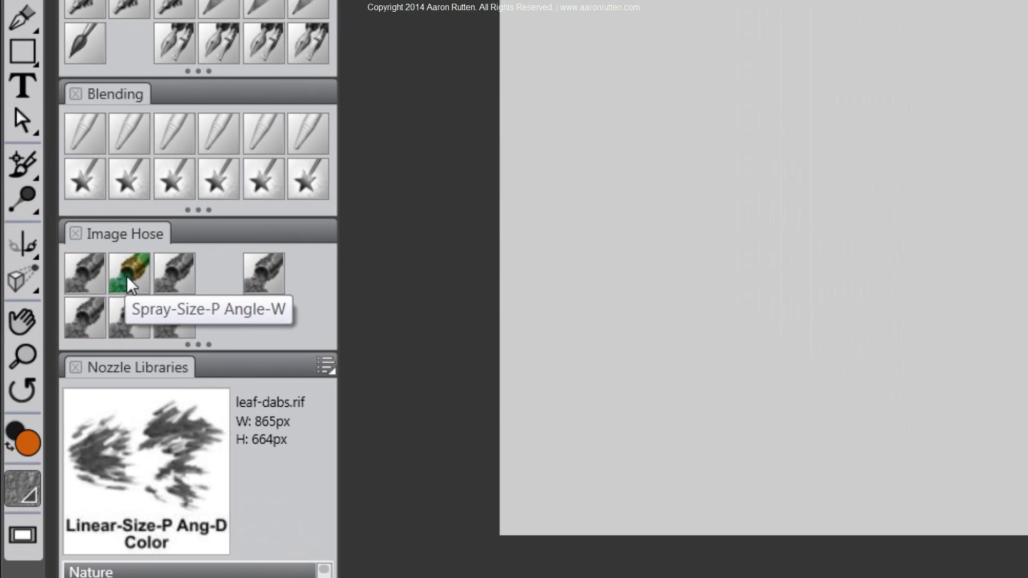
pyautogui.click(128, 272)
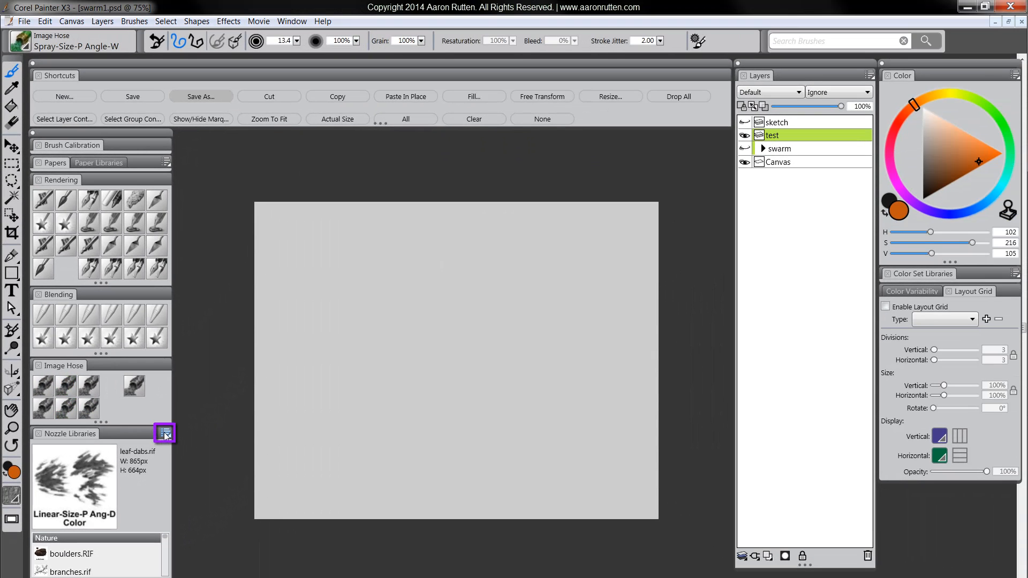
# - Load the saved swarm-nozzle file as the active nozzle via Load Nozzle
pyautogui.click(164, 433)
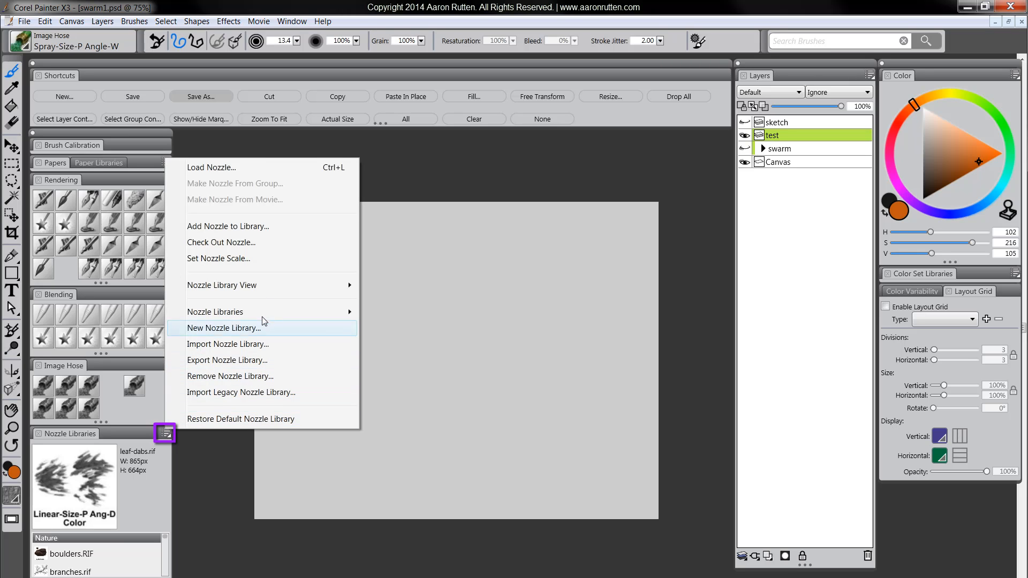
pyautogui.click(223, 327)
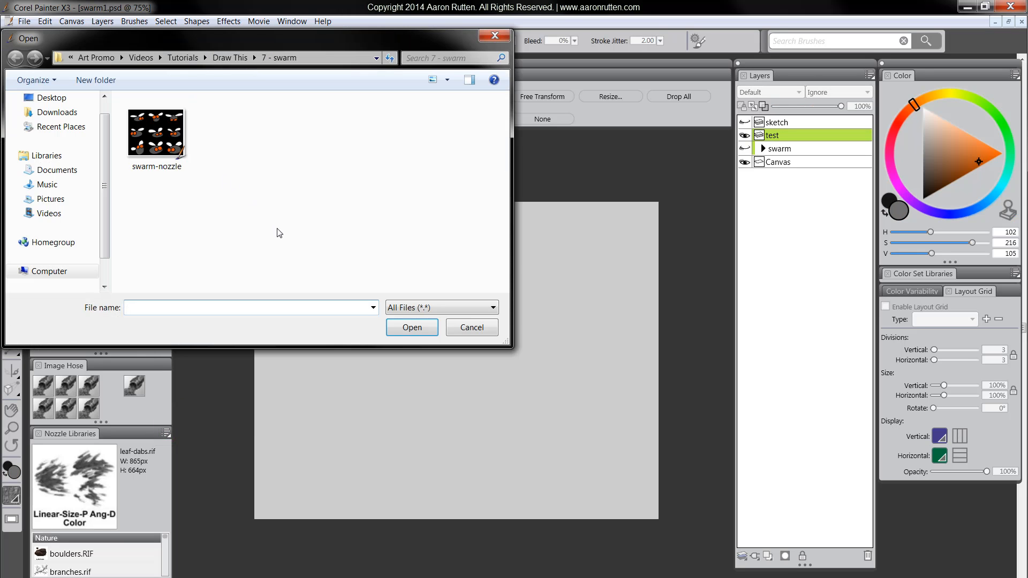
pyautogui.click(156, 130)
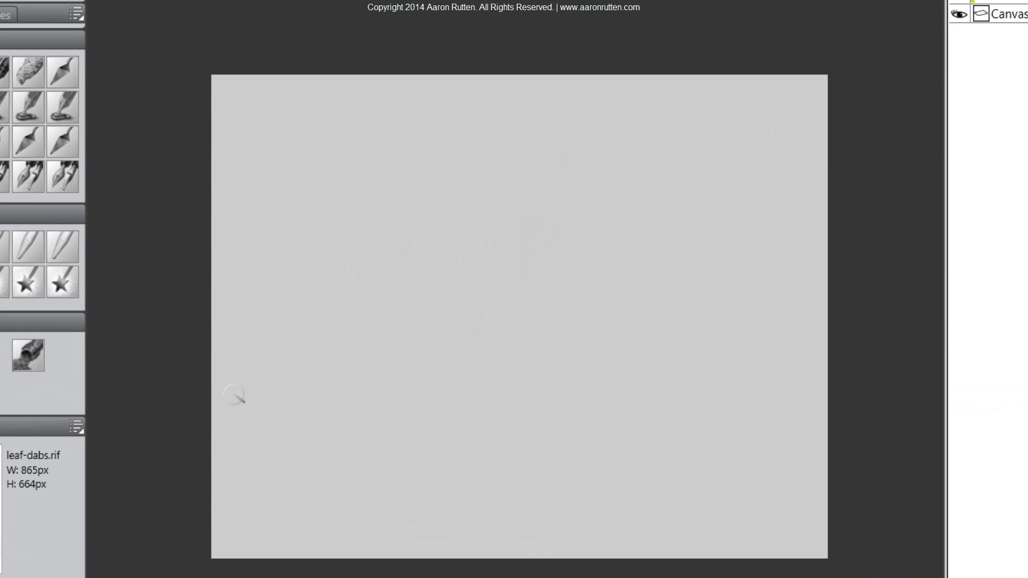
pyautogui.moveTo(480, 320)
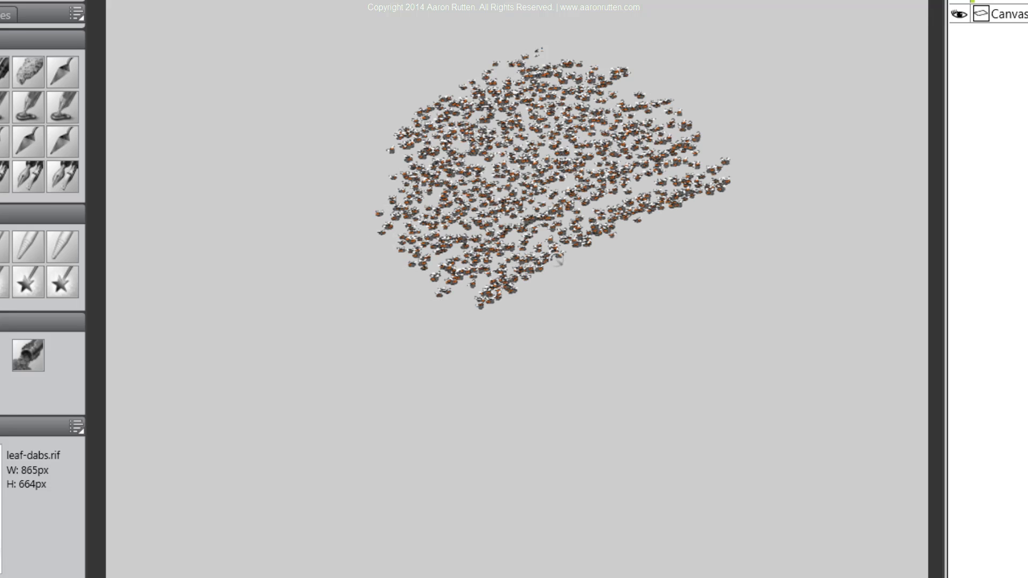
pyautogui.moveTo(557, 263); pyautogui.dragTo(668, 341)
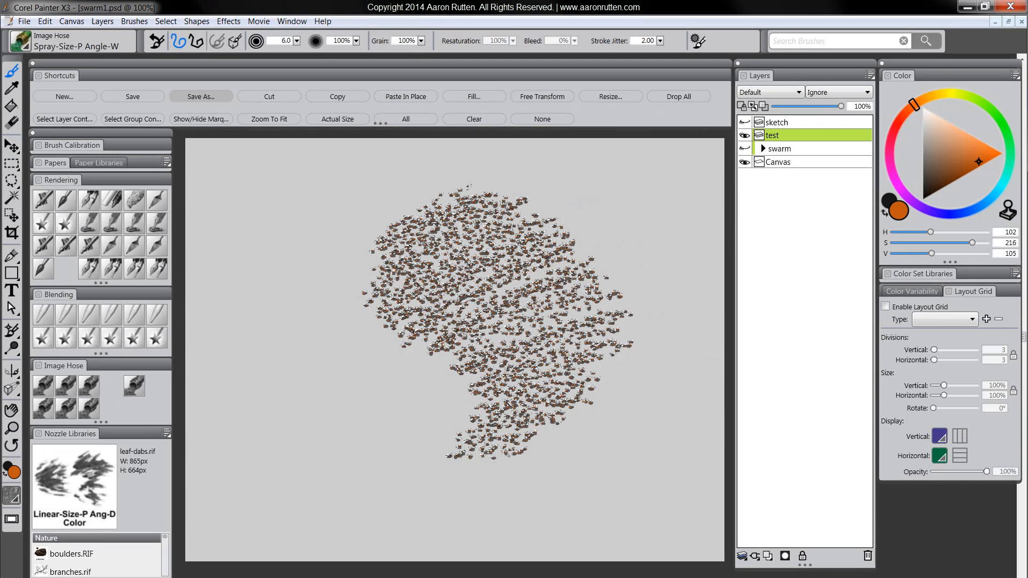
pyautogui.moveTo(518, 449); pyautogui.dragTo(334, 518)
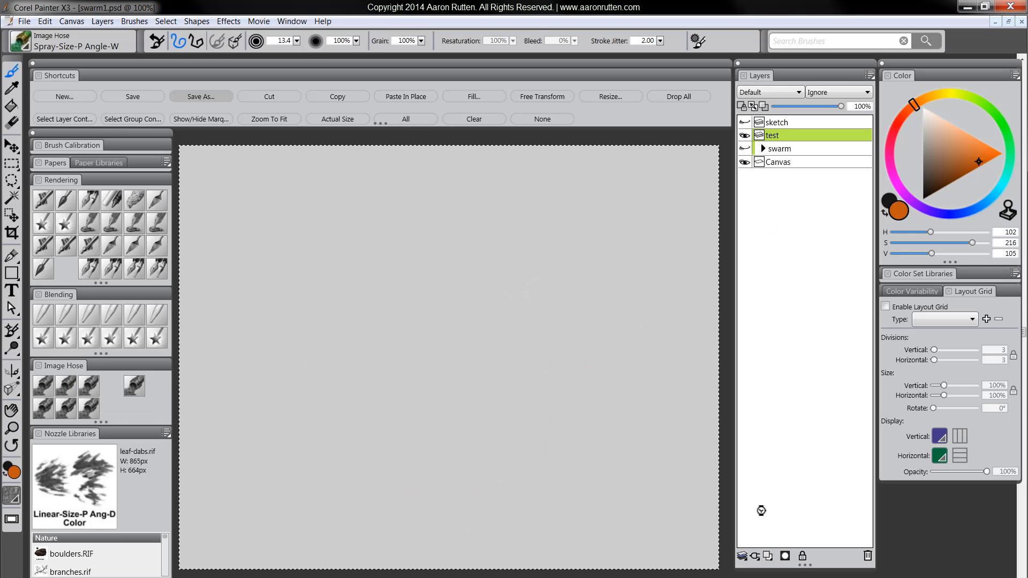
pyautogui.moveTo(43, 386)
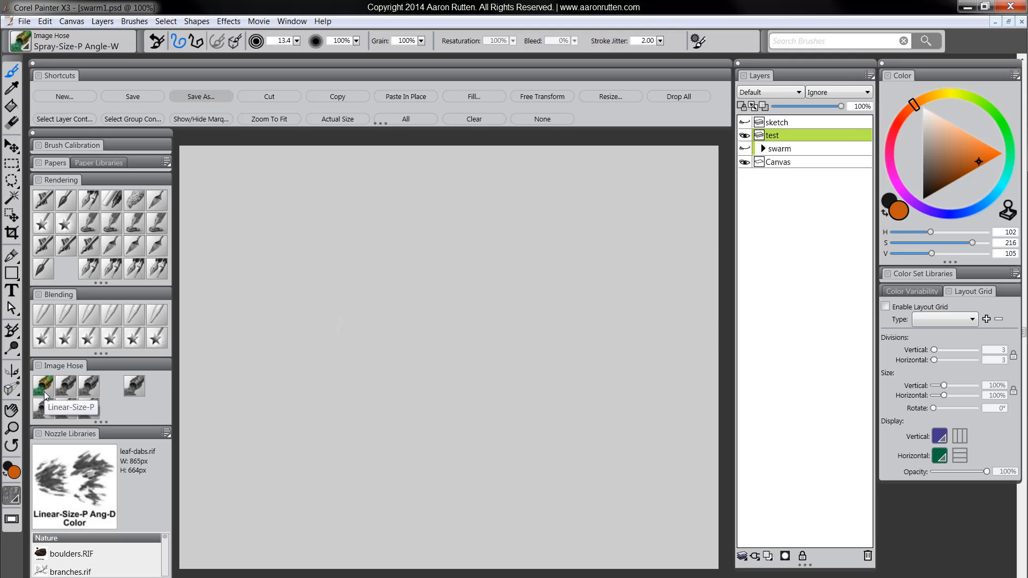
# - Try the Linear-Size-P and Linear-Size-P Angle-D hose variants as winding fly trails at a smaller brush size
pyautogui.click(43, 386)
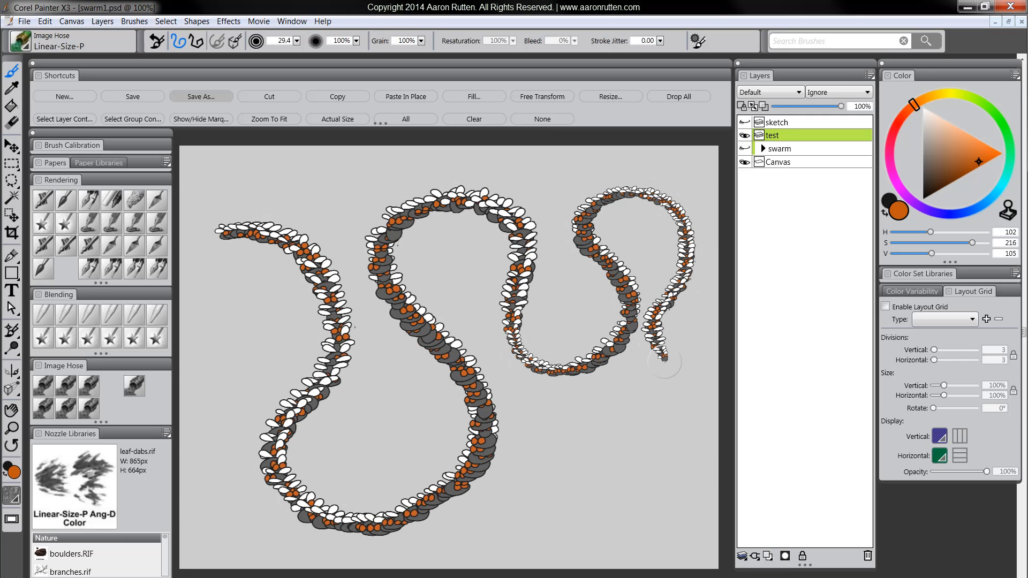
pyautogui.moveTo(663, 357); pyautogui.dragTo(679, 462)
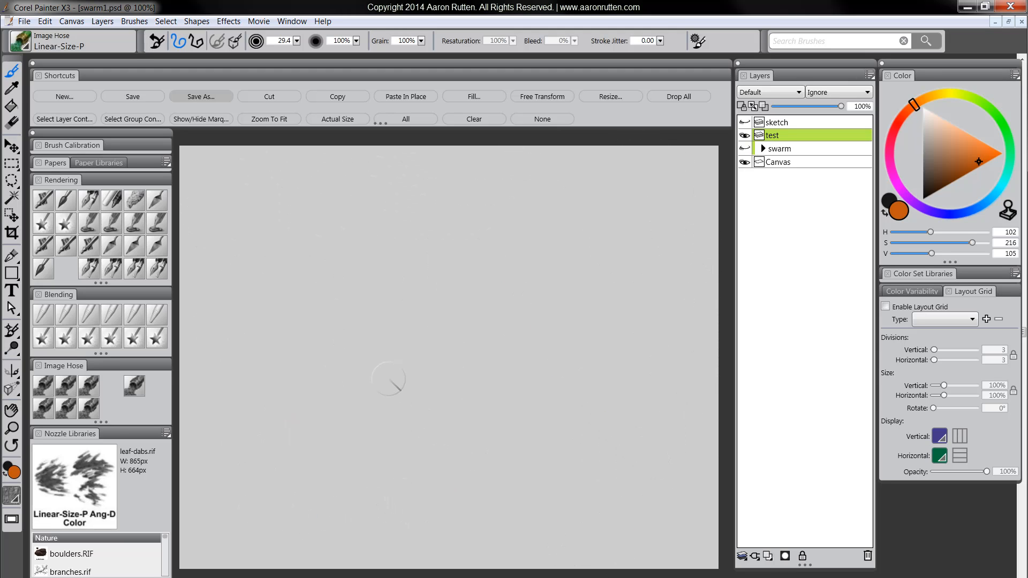
pyautogui.click(327, 293)
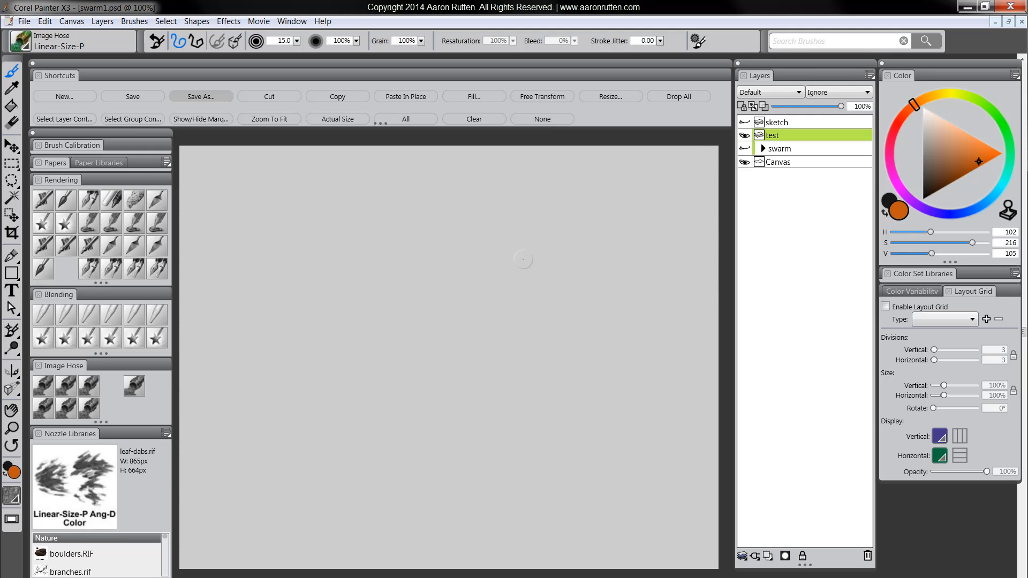
pyautogui.moveTo(88, 384)
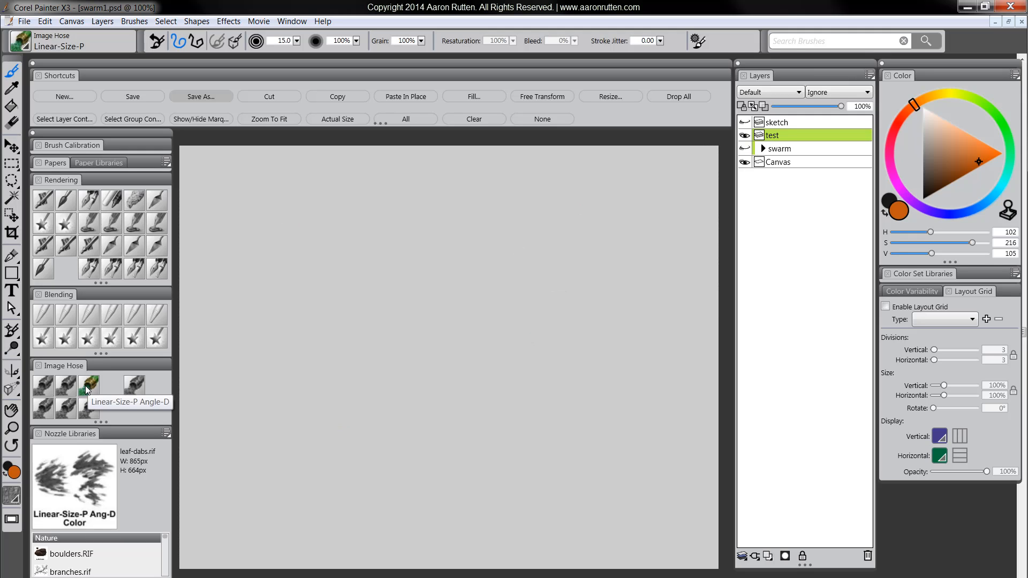
pyautogui.click(89, 386)
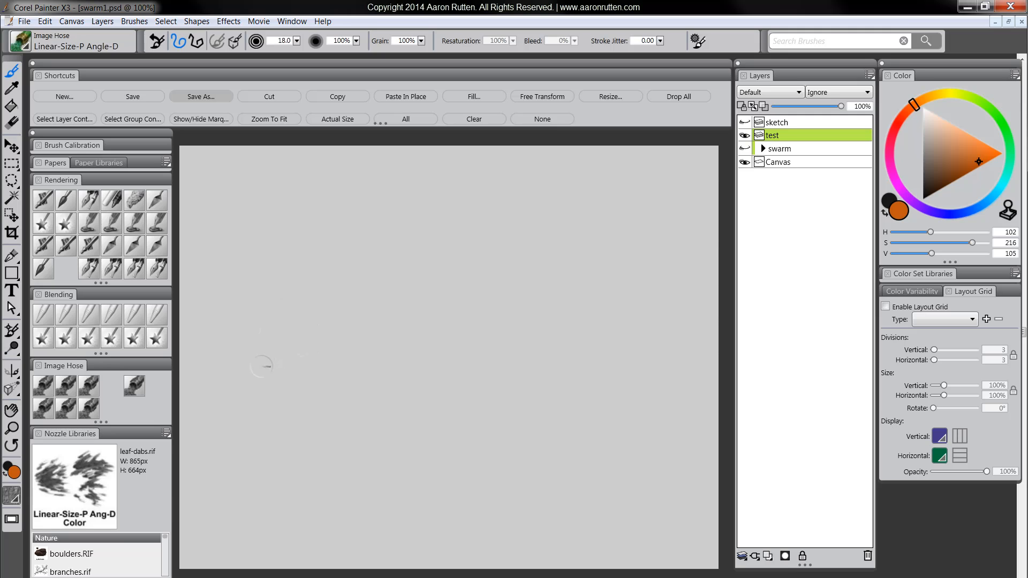
pyautogui.moveTo(261, 373); pyautogui.dragTo(386, 541)
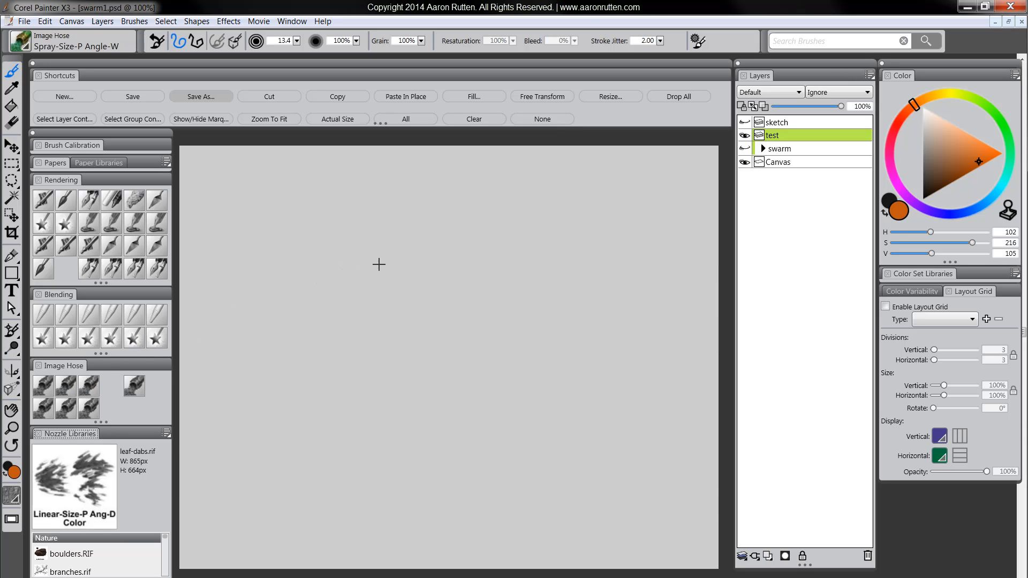
# - Spray one stroke that widens into a funnel of small flies tapering toward the lower right
pyautogui.moveTo(275, 289); pyautogui.dragTo(403, 208)
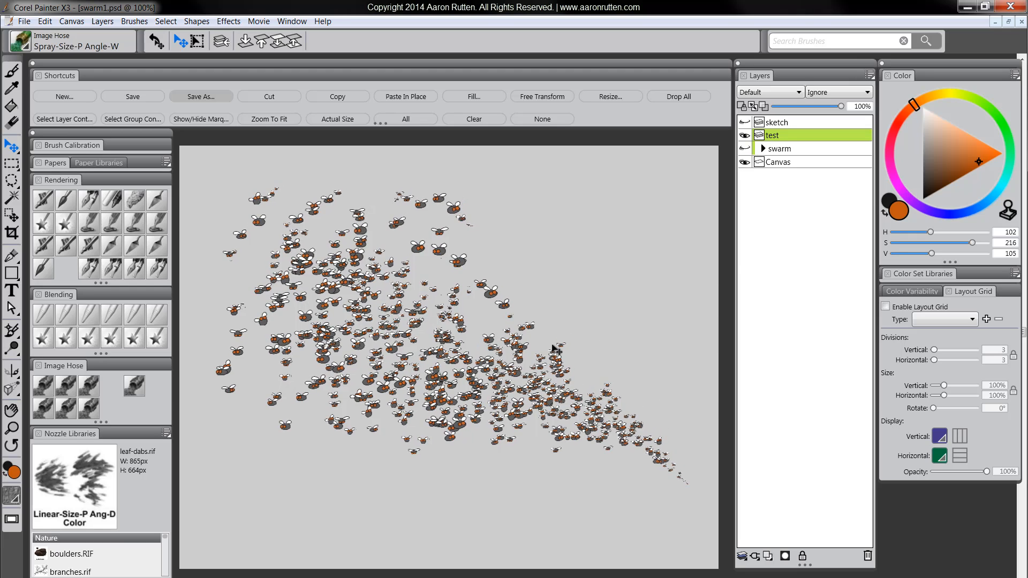
pyautogui.moveTo(484, 320)
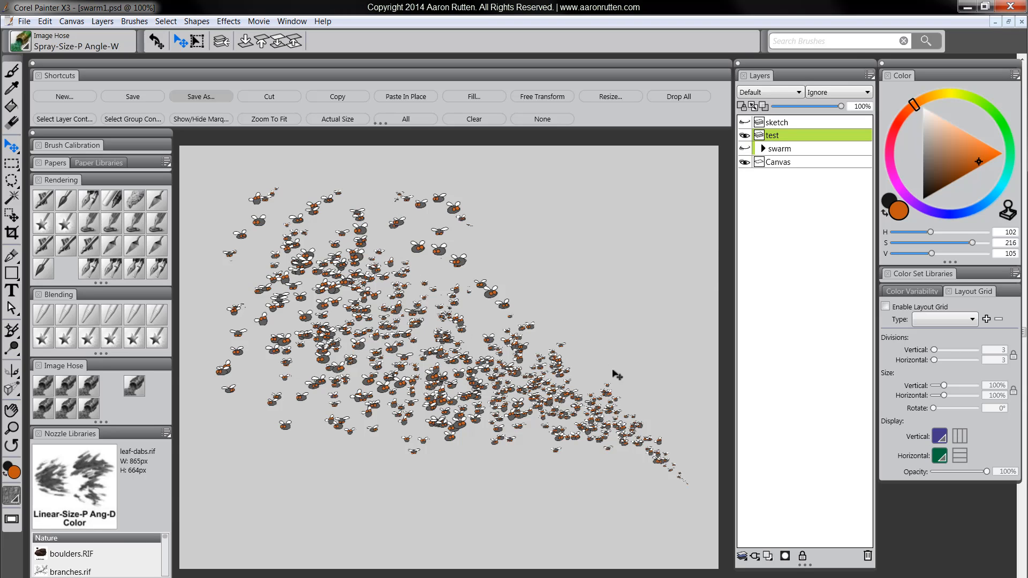
pyautogui.moveTo(592, 296)
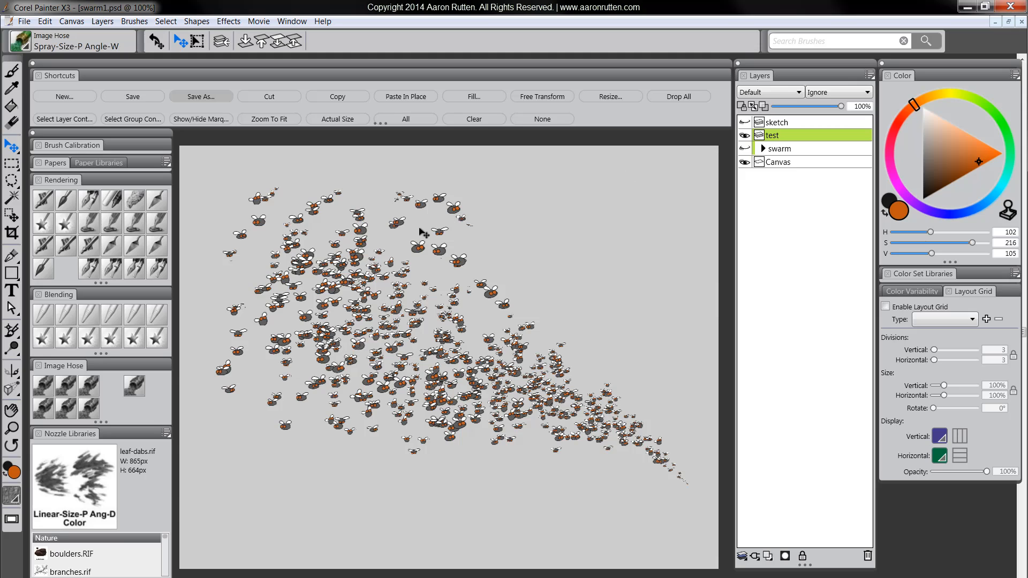
pyautogui.moveTo(798, 152)
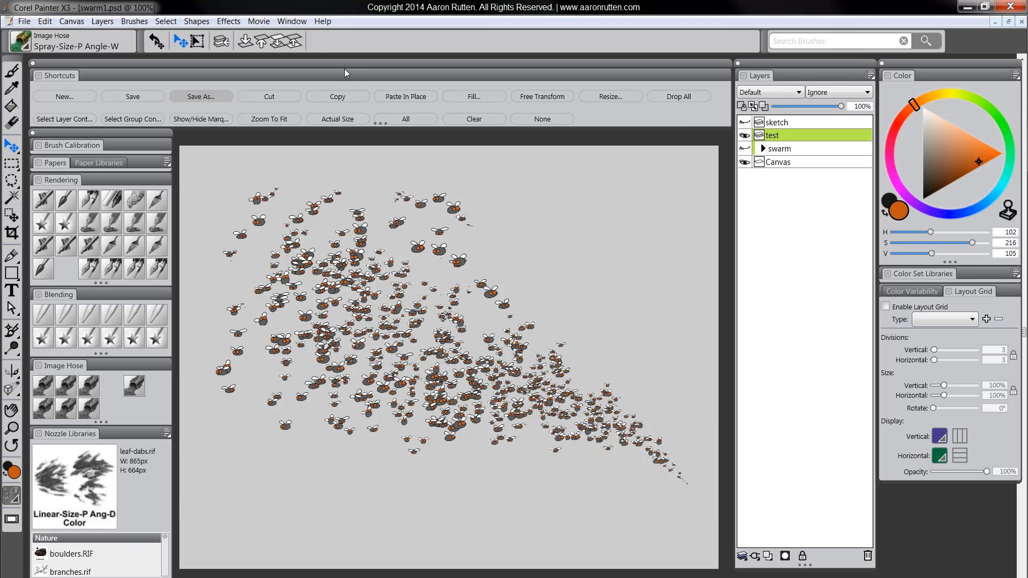
pyautogui.click(228, 21)
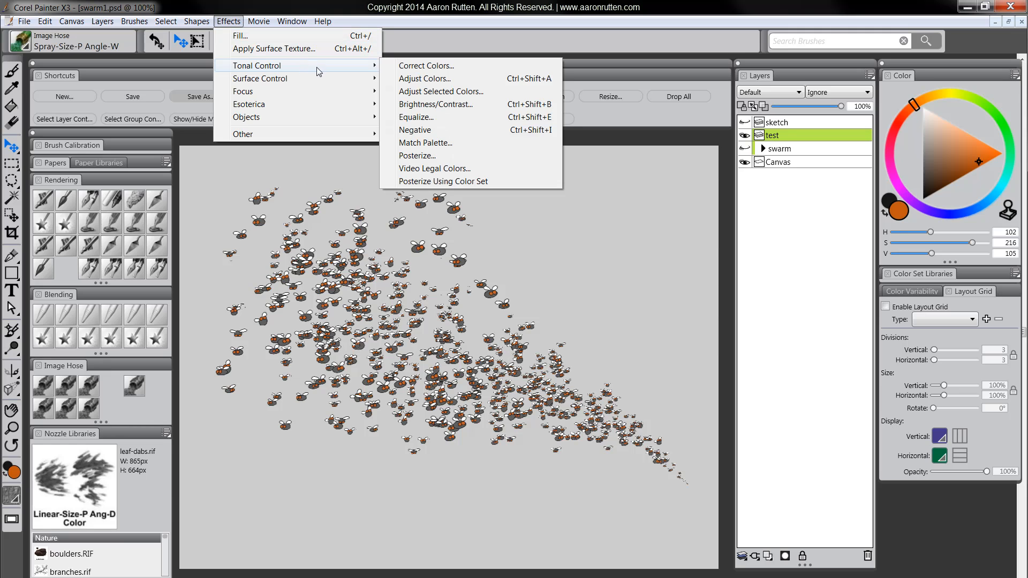
pyautogui.click(424, 79)
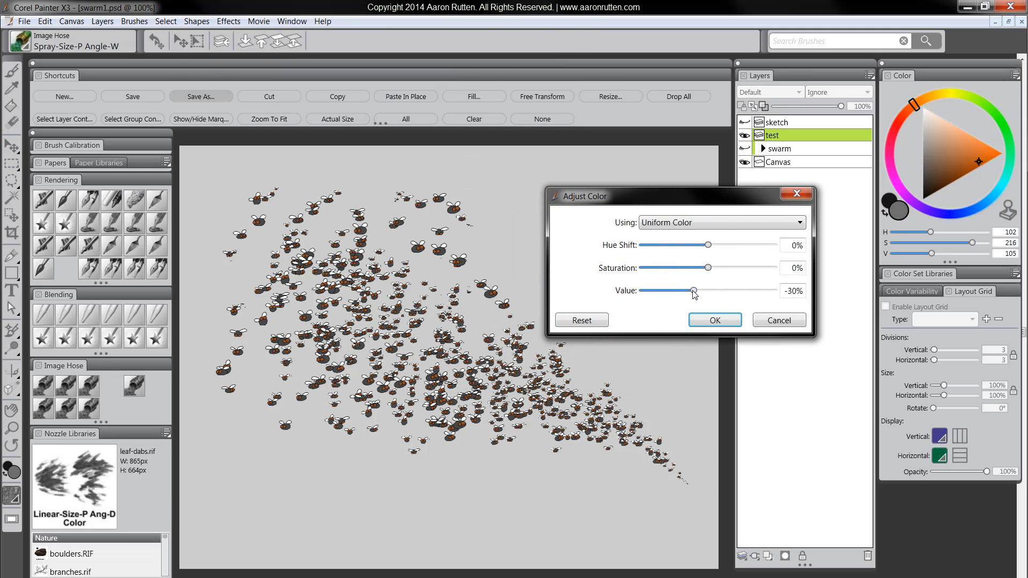
pyautogui.moveTo(694, 291); pyautogui.dragTo(739, 291)
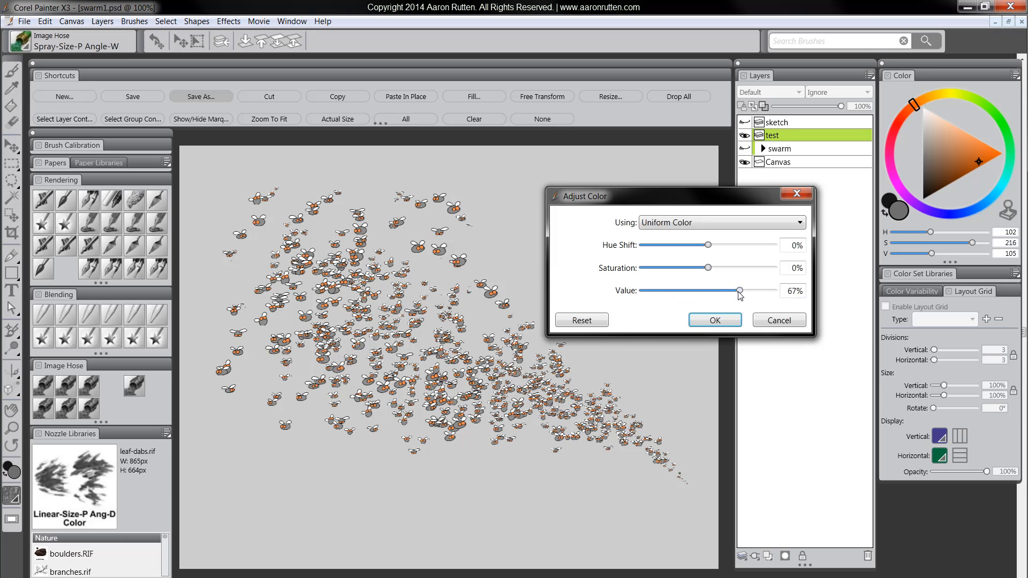
pyautogui.moveTo(707, 245); pyautogui.dragTo(719, 245)
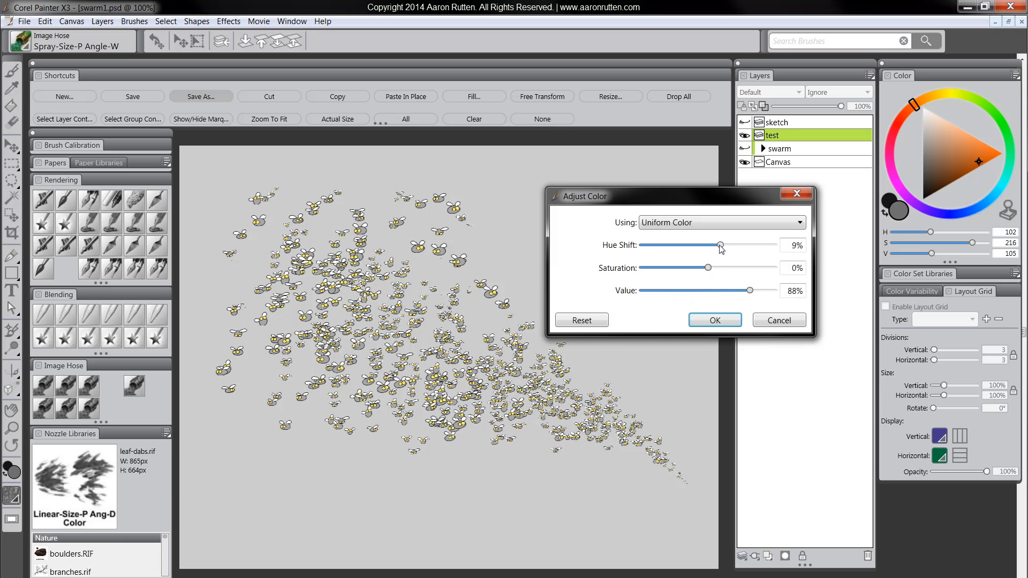
pyautogui.moveTo(718, 245); pyautogui.dragTo(725, 245)
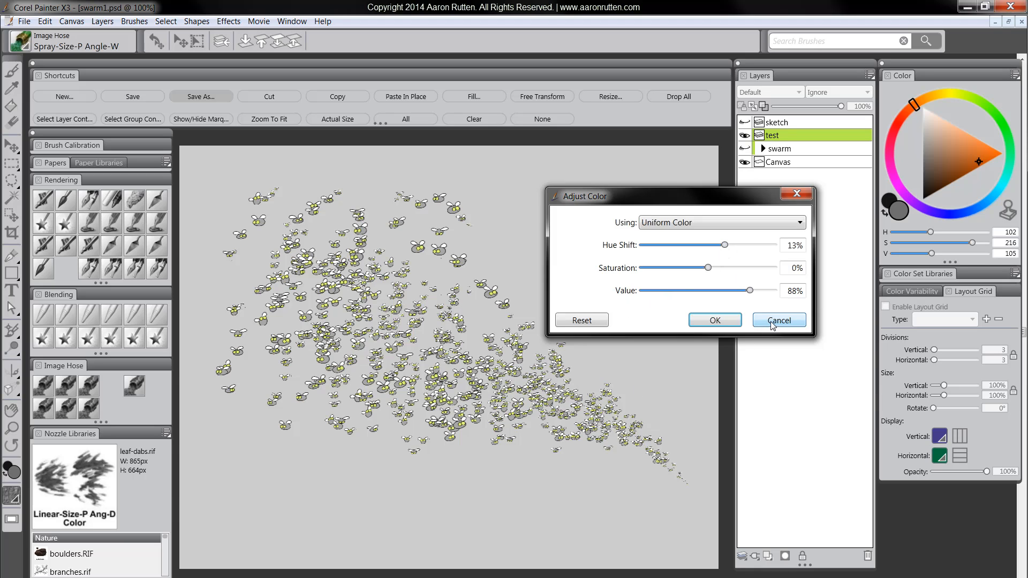
pyautogui.moveTo(380, 271)
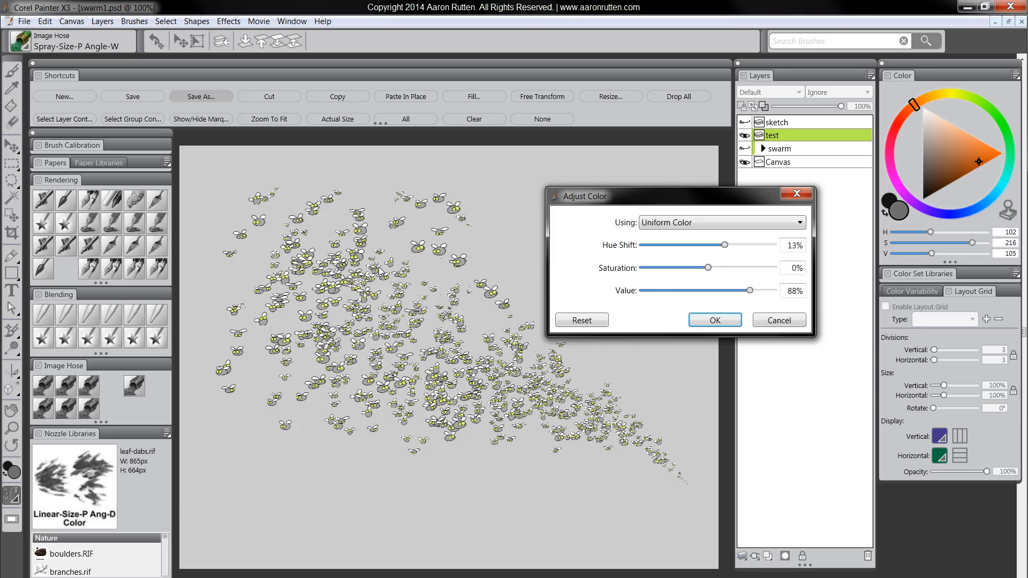
pyautogui.click(713, 321)
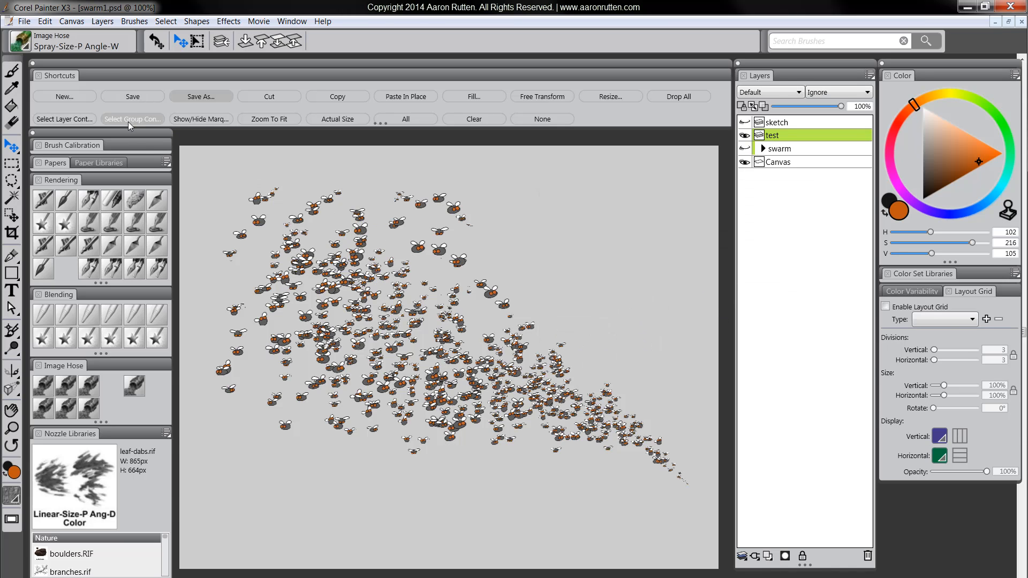
# - Hide the test layer, expand the swarm group to reveal Layers 1–9, select Layer 9, and collapse it again
pyautogui.click(745, 149)
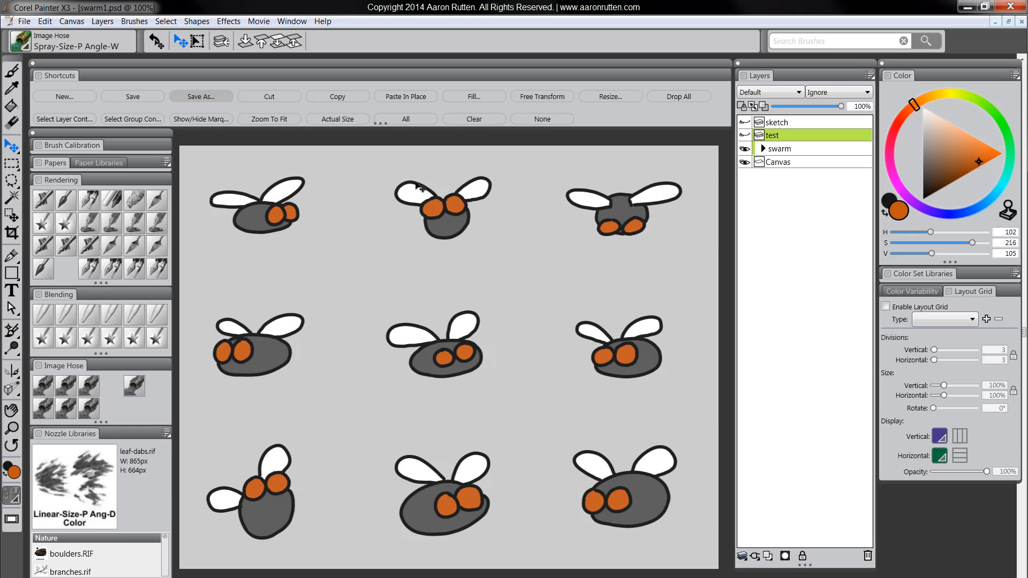
pyautogui.moveTo(594, 295)
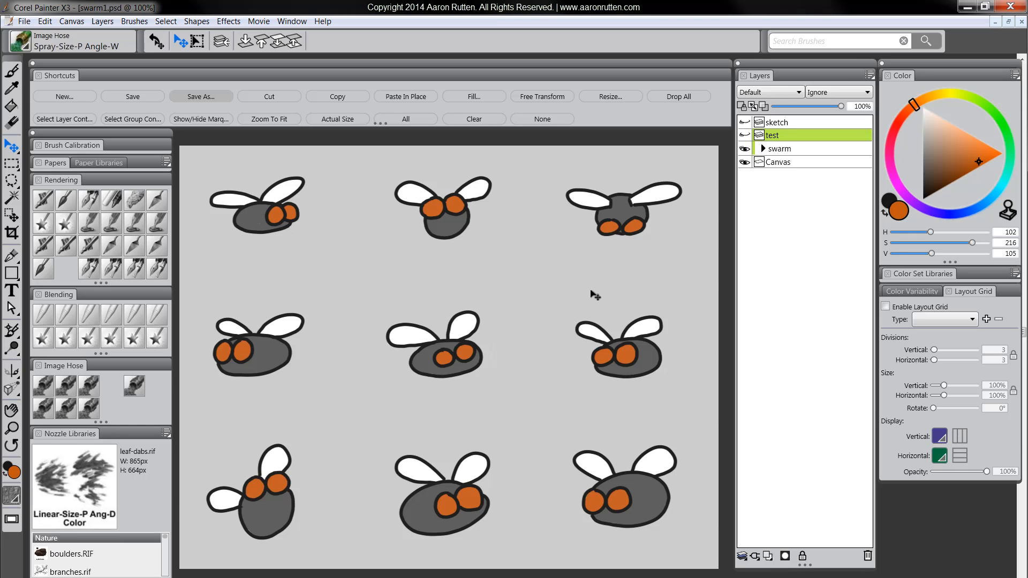
pyautogui.moveTo(762, 149)
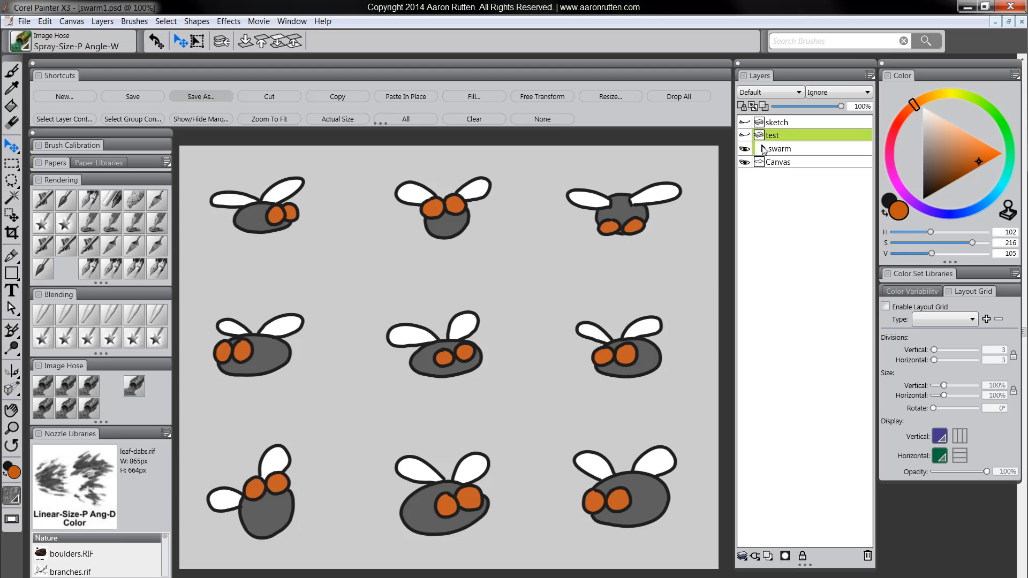
pyautogui.click(760, 148)
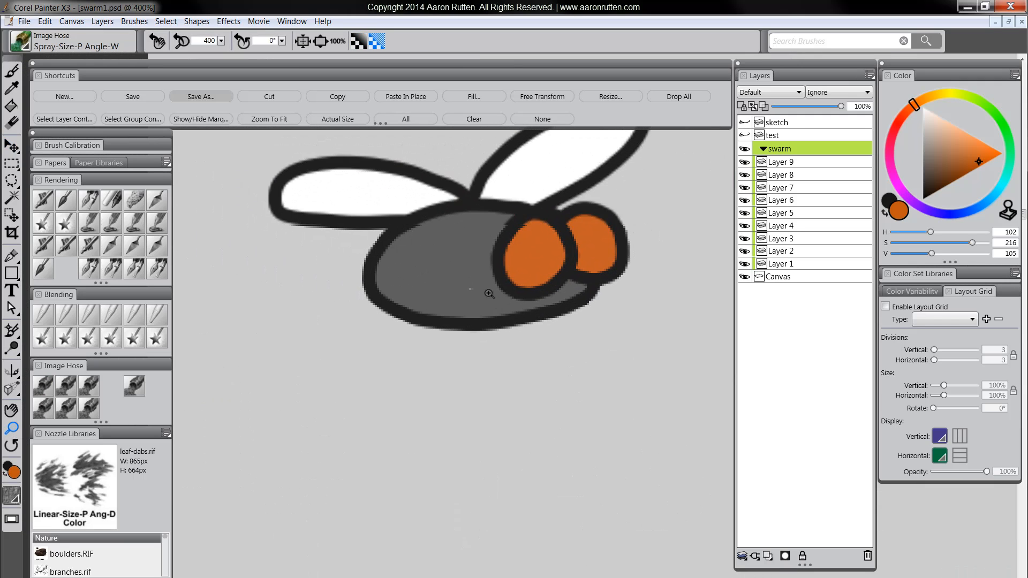
pyautogui.click(780, 161)
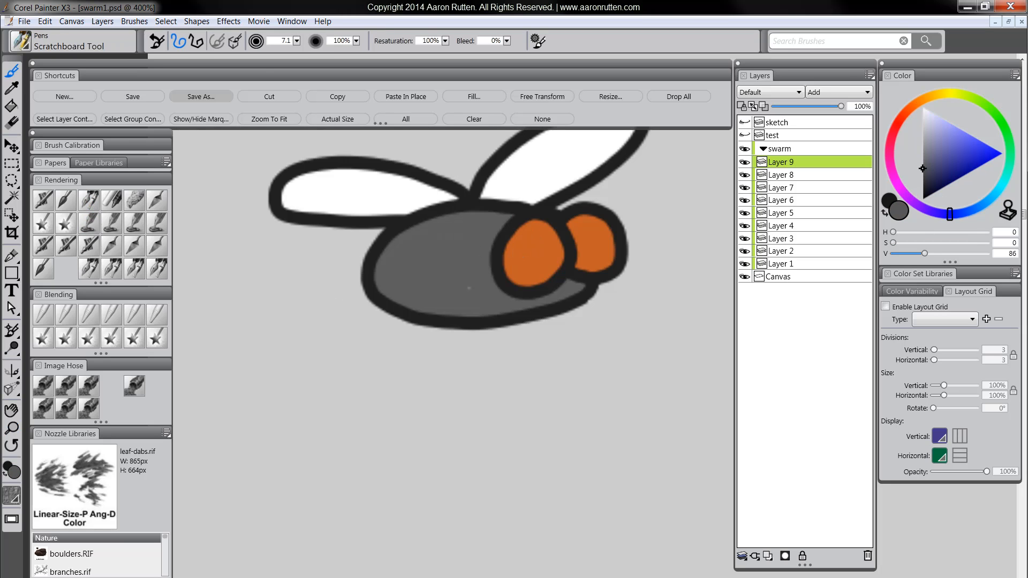
pyautogui.click(65, 403)
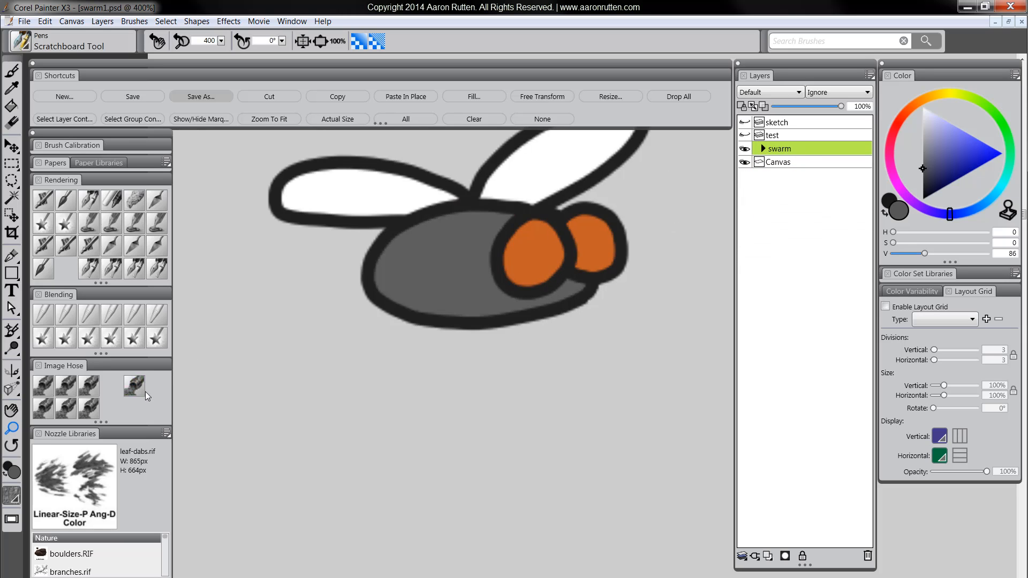
# - Show the Nozzle Libraries options list with Load Nozzle and Make Nozzle From Group commands
pyautogui.click(168, 434)
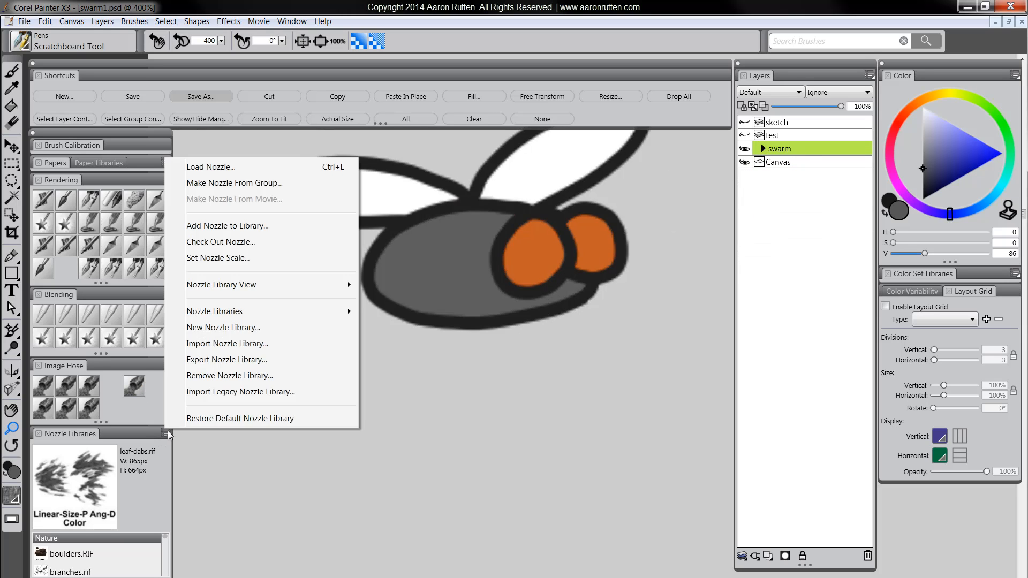
pyautogui.moveTo(230, 189)
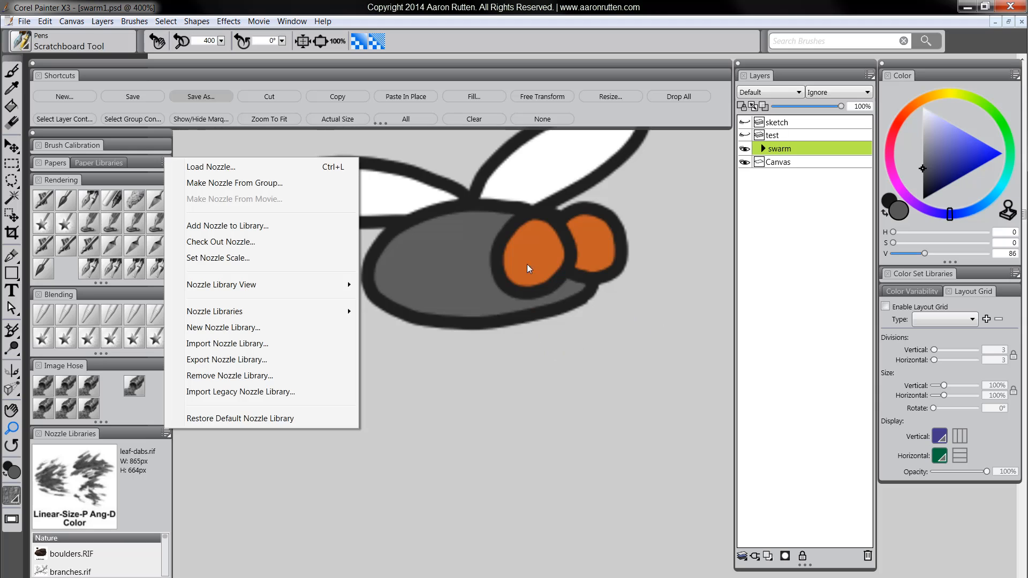
pyautogui.moveTo(224, 170)
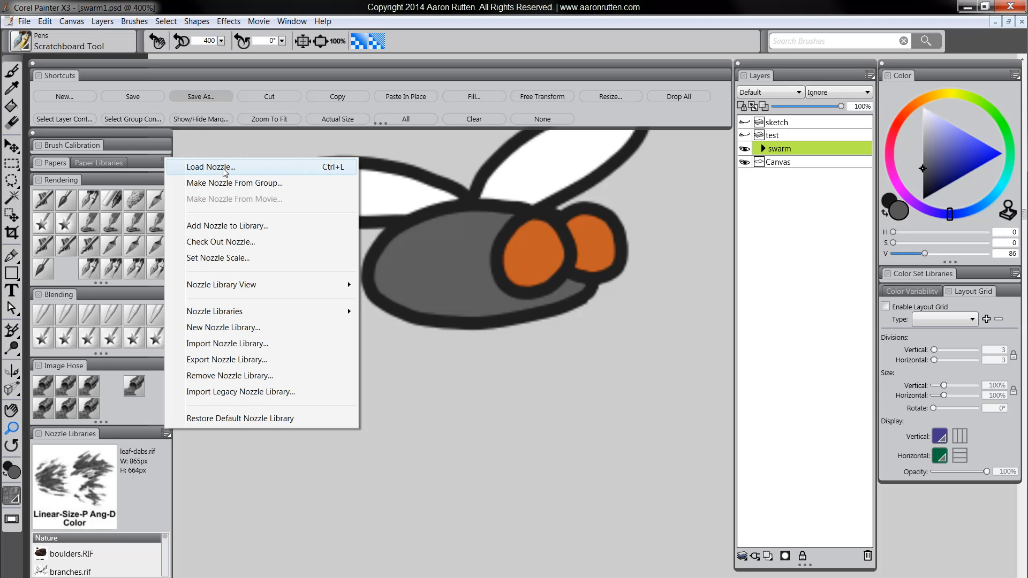
pyautogui.moveTo(237, 366)
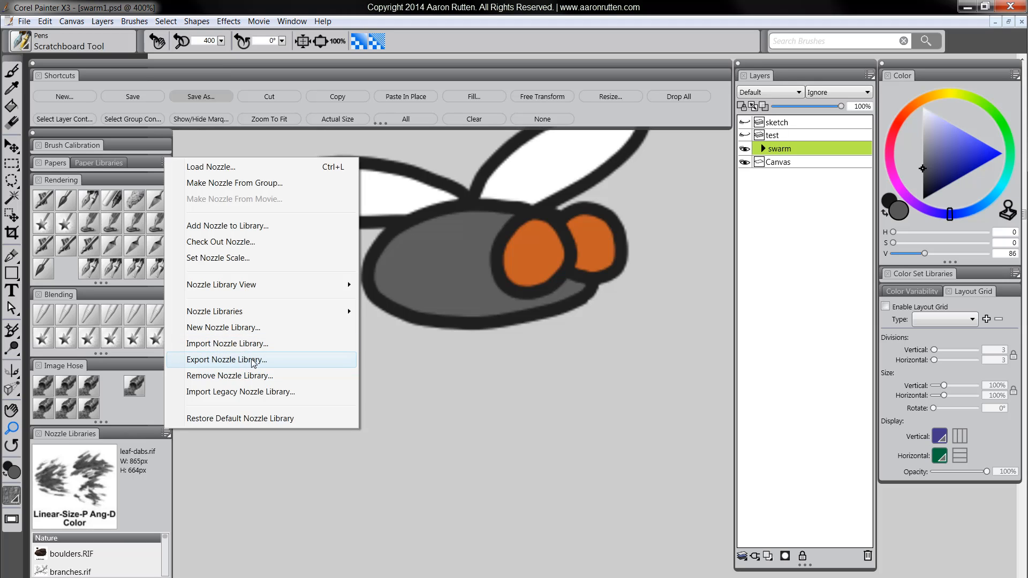
pyautogui.moveTo(217, 368)
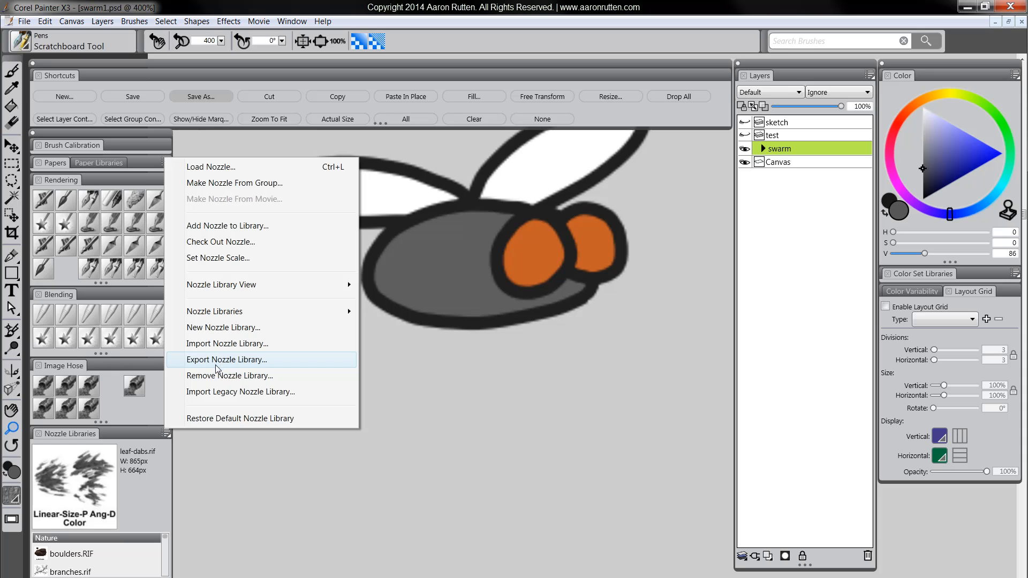